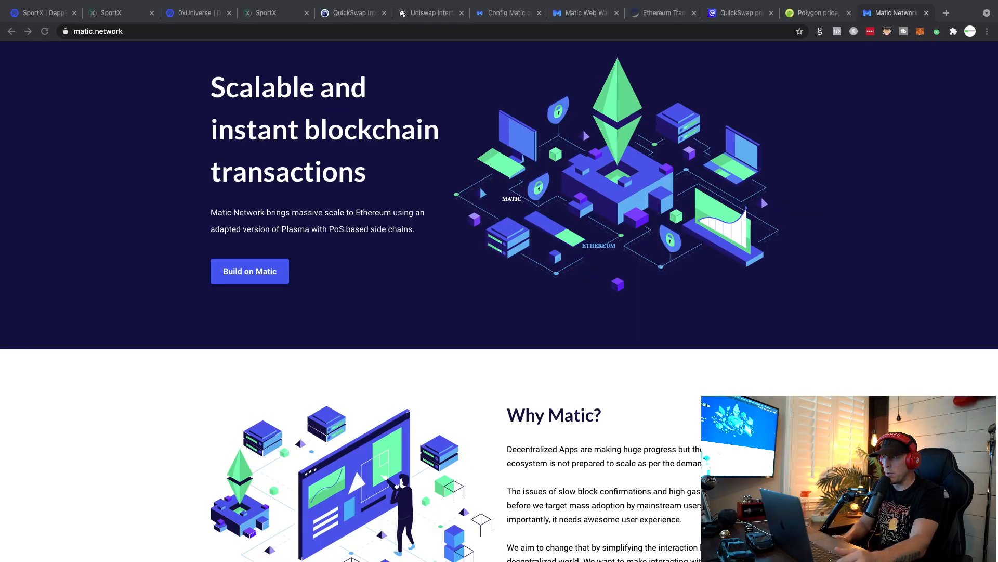
{"action": "mouse_move", "coordinate": [497, 83]}
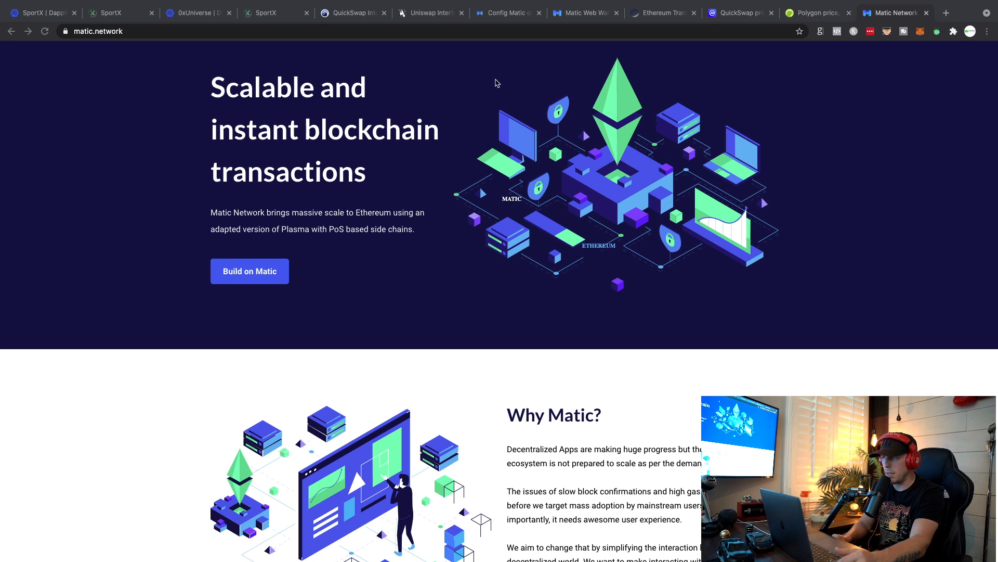
{"action": "mouse_move", "coordinate": [139, 69]}
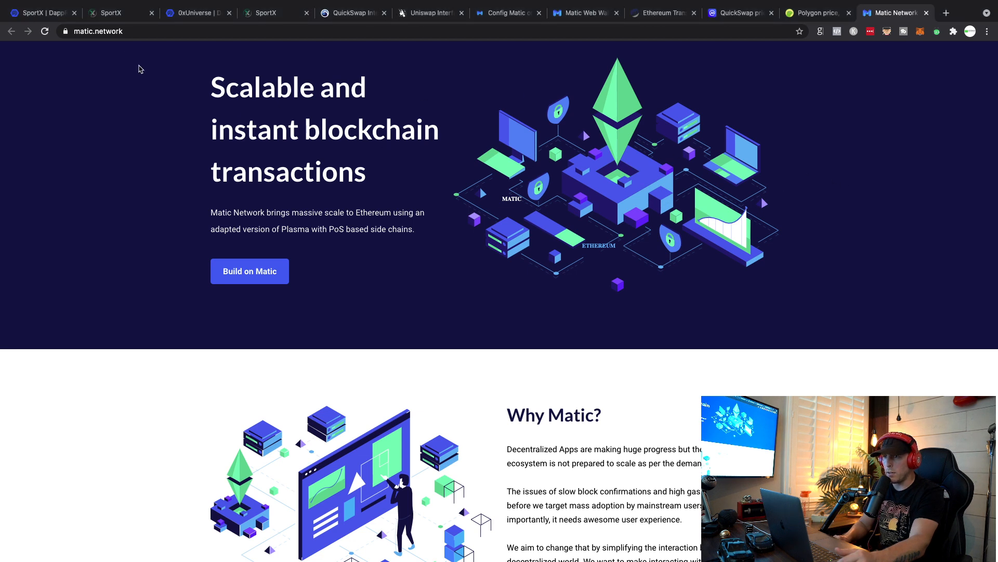
{"action": "mouse_move", "coordinate": [544, 196]}
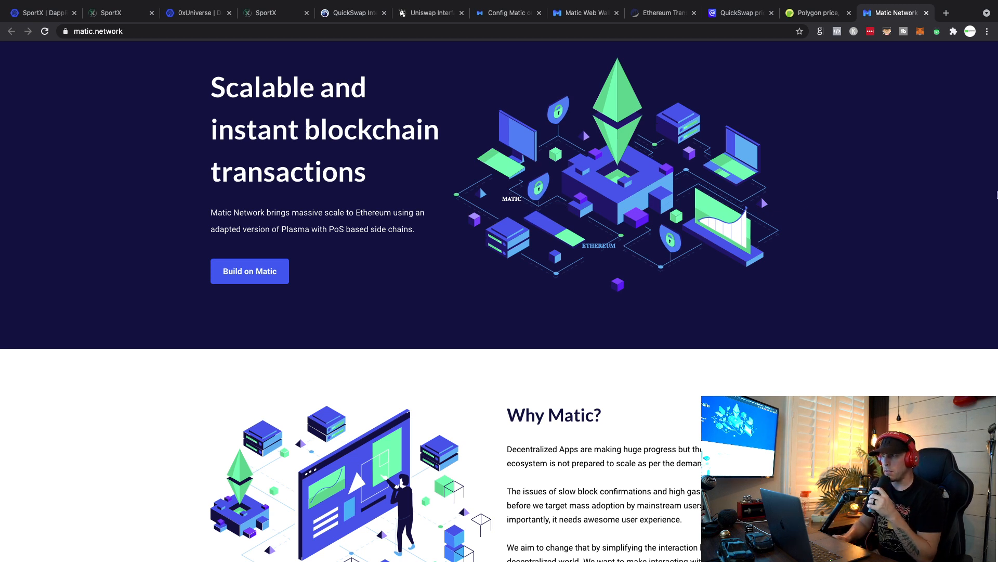
{"action": "mouse_move", "coordinate": [694, 154]}
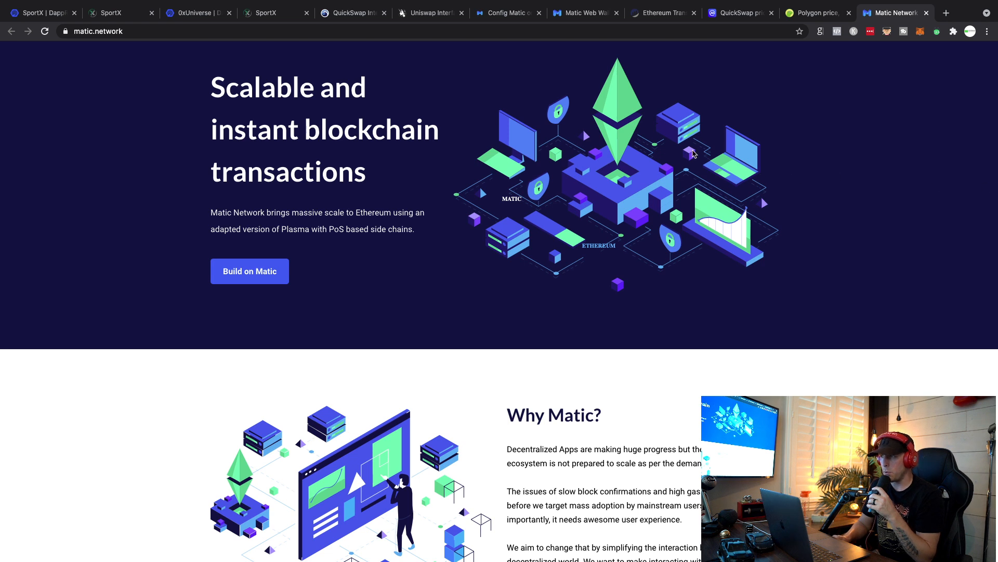
{"action": "mouse_move", "coordinate": [704, 142]}
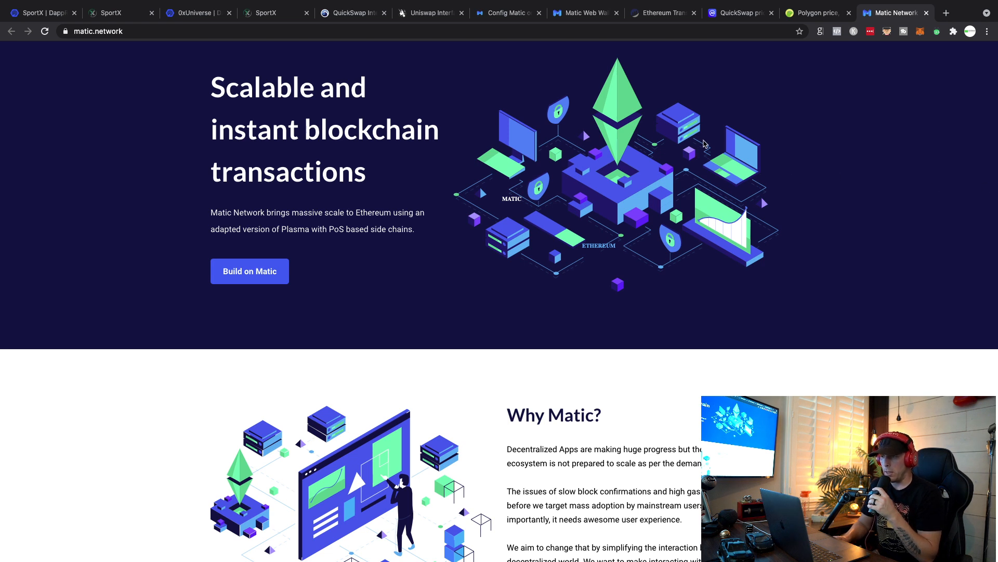
{"action": "mouse_move", "coordinate": [809, 64]}
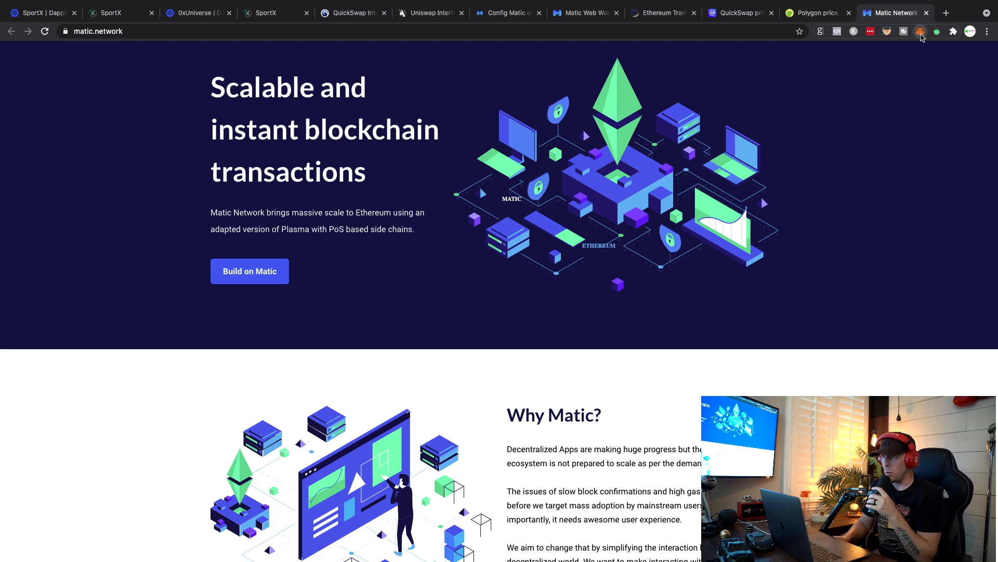
- Switch MetaMask to Ethereum Mainnet, then start the Custom RPC form for a new network
{"action": "left_click", "coordinate": [920, 31]}
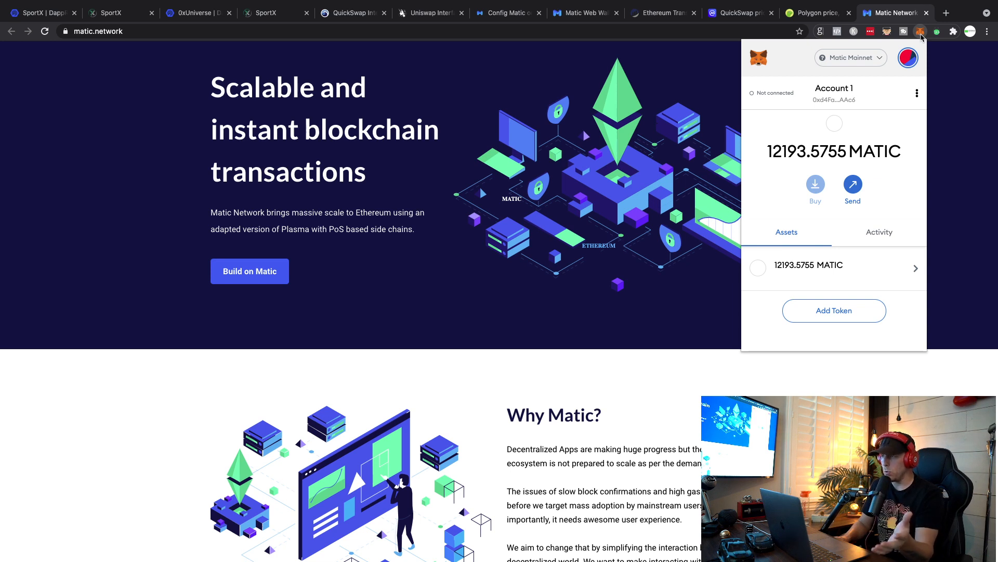
{"action": "mouse_move", "coordinate": [830, 114]}
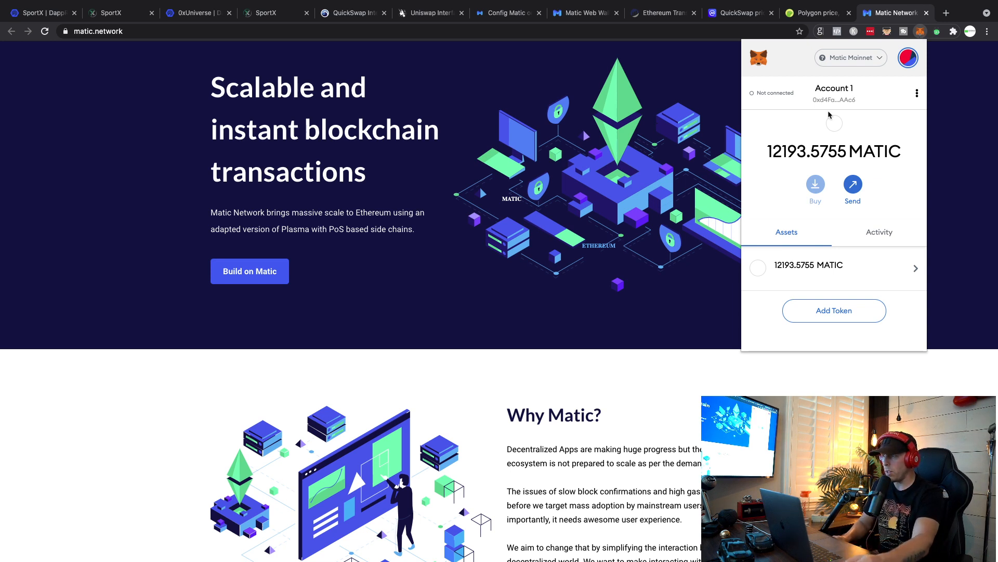
{"action": "left_click", "coordinate": [850, 57]}
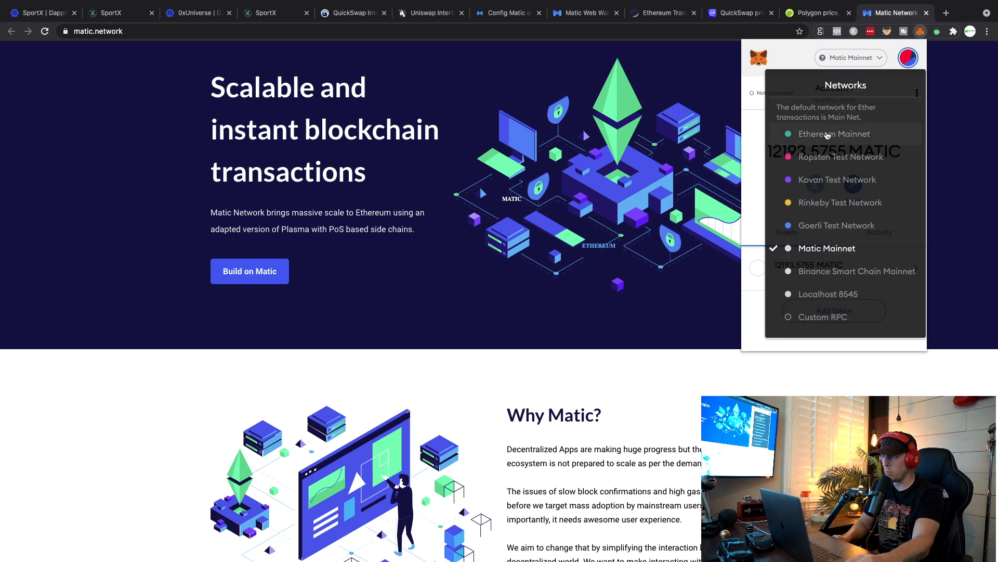
{"action": "left_click", "coordinate": [835, 134]}
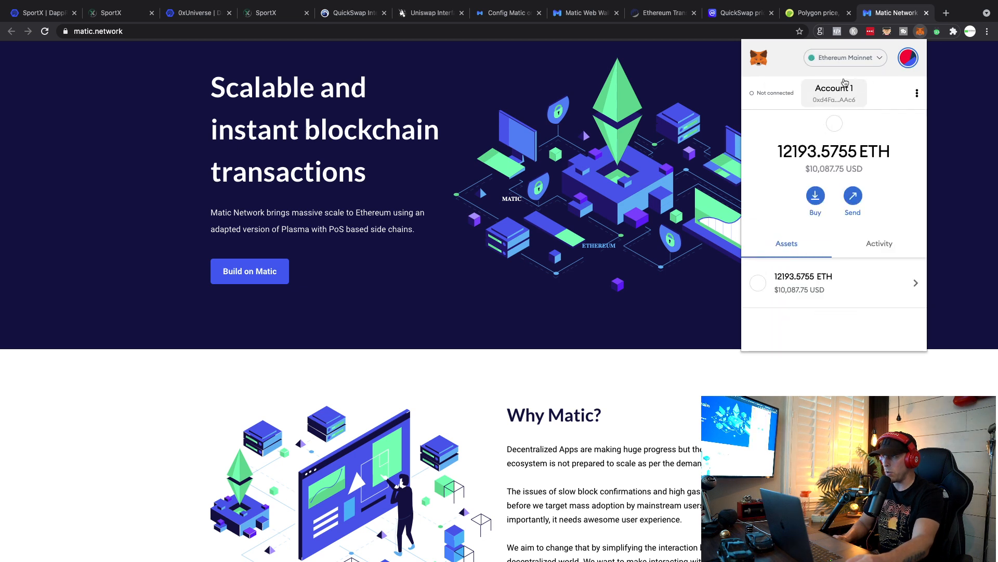
{"action": "left_click", "coordinate": [844, 57]}
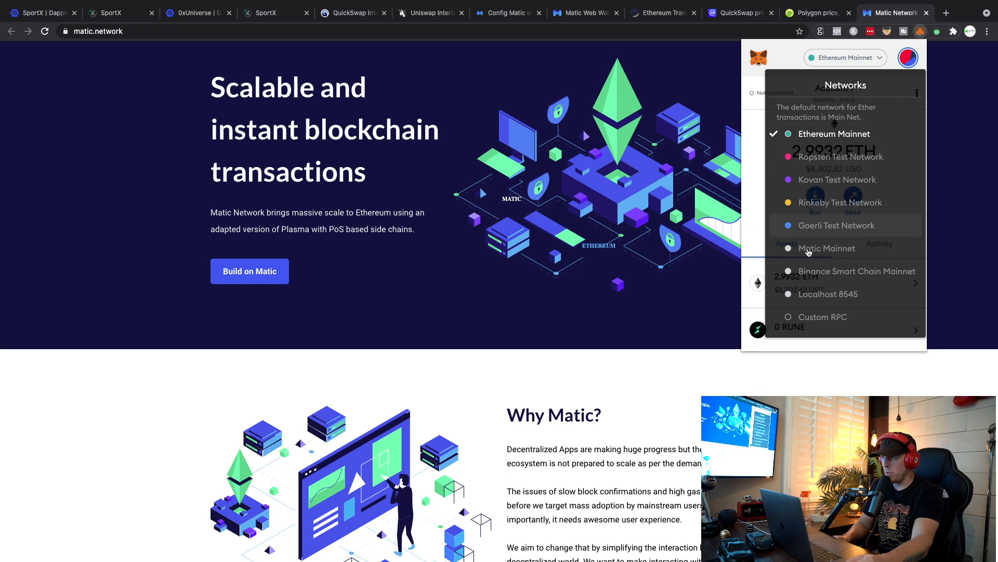
{"action": "left_click", "coordinate": [822, 316]}
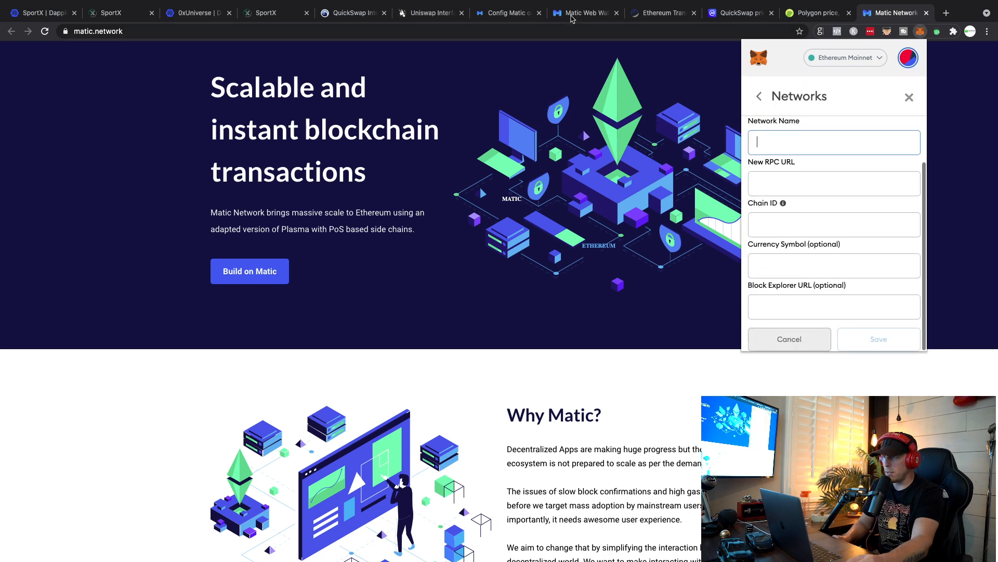
- View the 'Config Matic on Metamask' guide and compare it against MetaMask's network list
{"action": "left_click", "coordinate": [504, 12]}
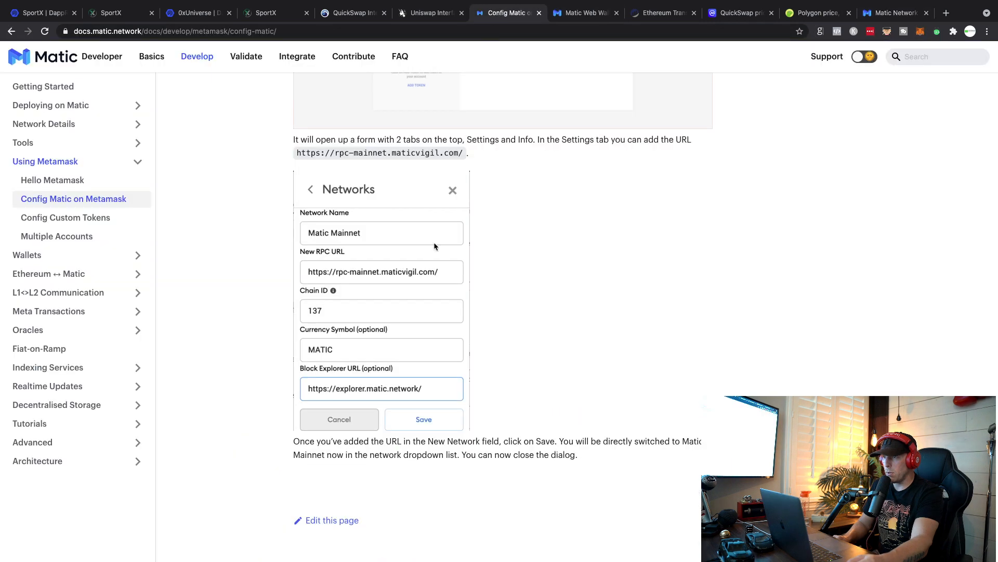
{"action": "mouse_move", "coordinate": [299, 249]}
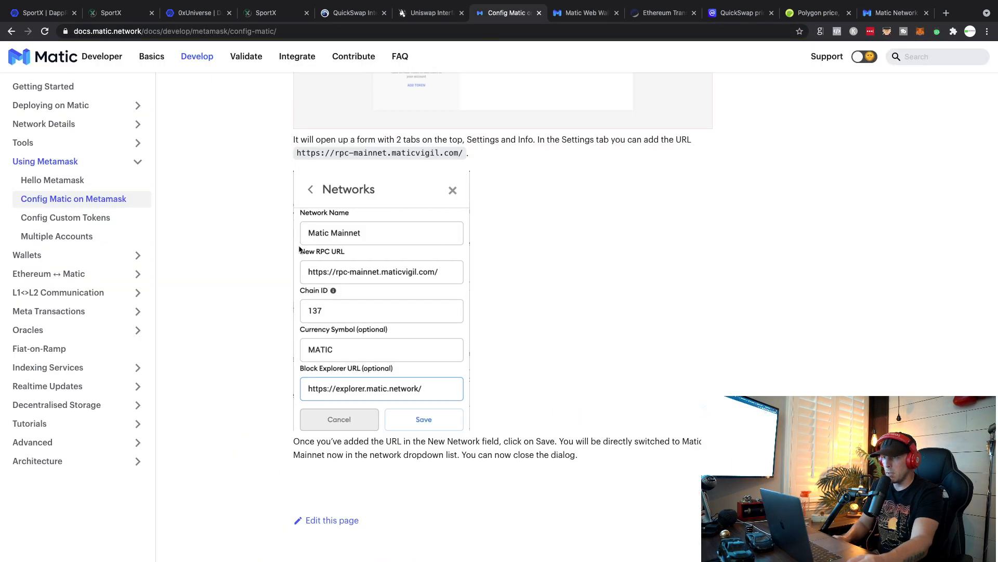
{"action": "mouse_move", "coordinate": [522, 330]}
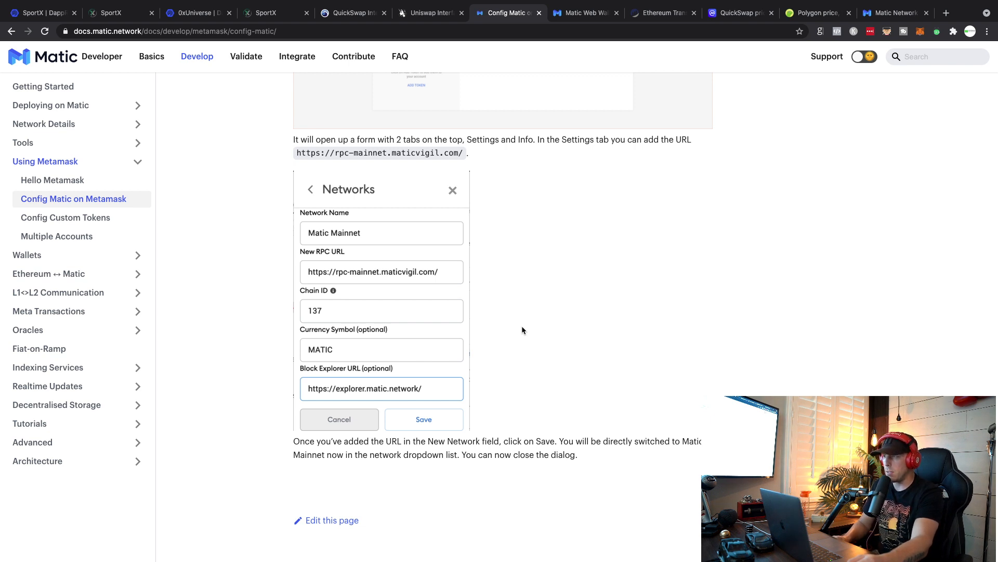
{"action": "mouse_move", "coordinate": [887, 22]}
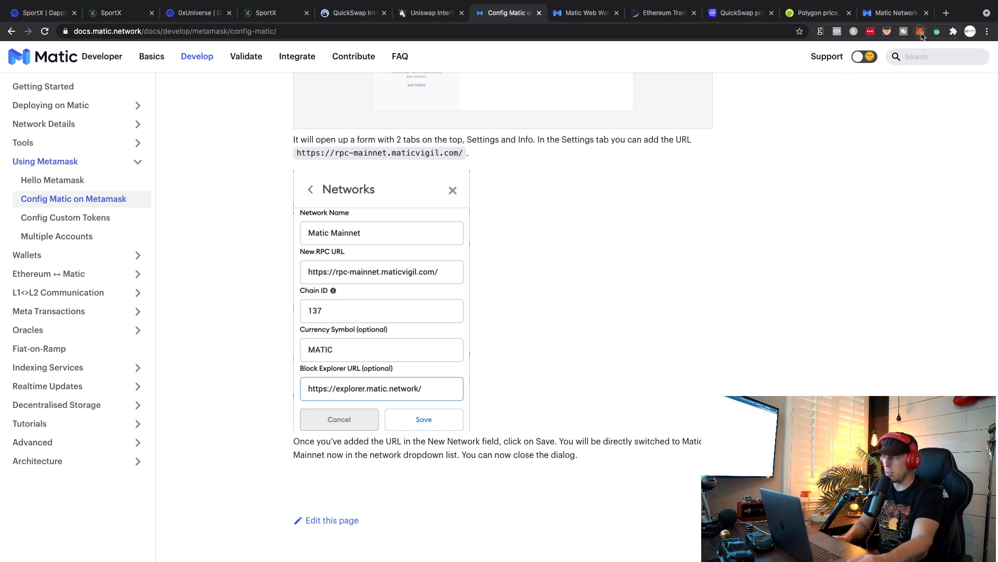
{"action": "mouse_move", "coordinate": [894, 89]}
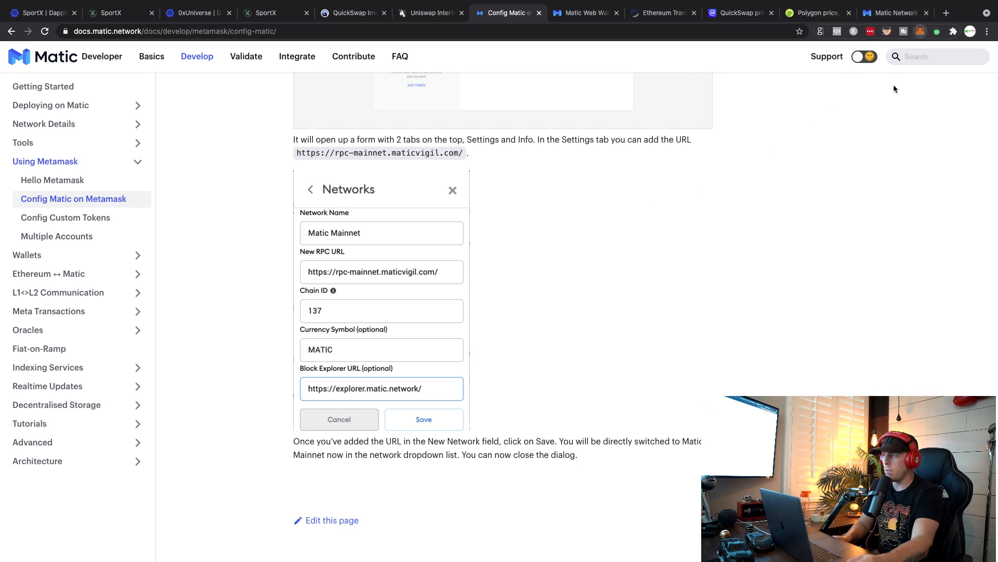
{"action": "mouse_move", "coordinate": [889, 127]}
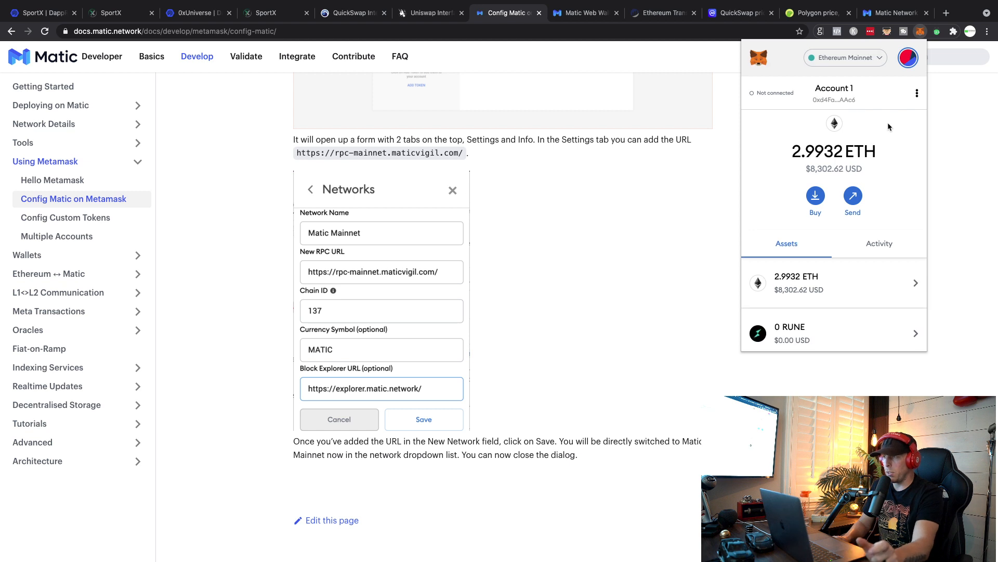
{"action": "mouse_move", "coordinate": [863, 62]}
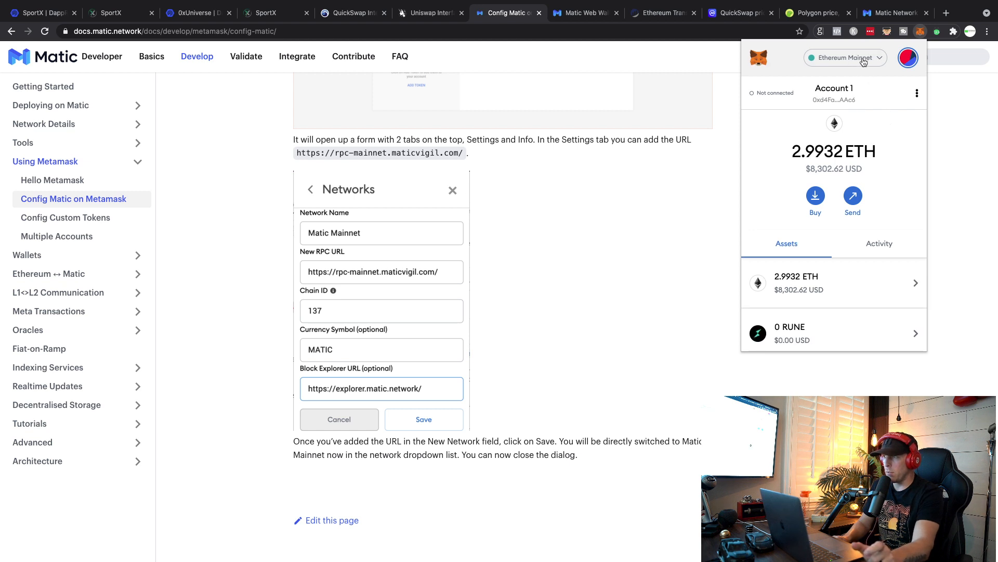
{"action": "left_click", "coordinate": [844, 57]}
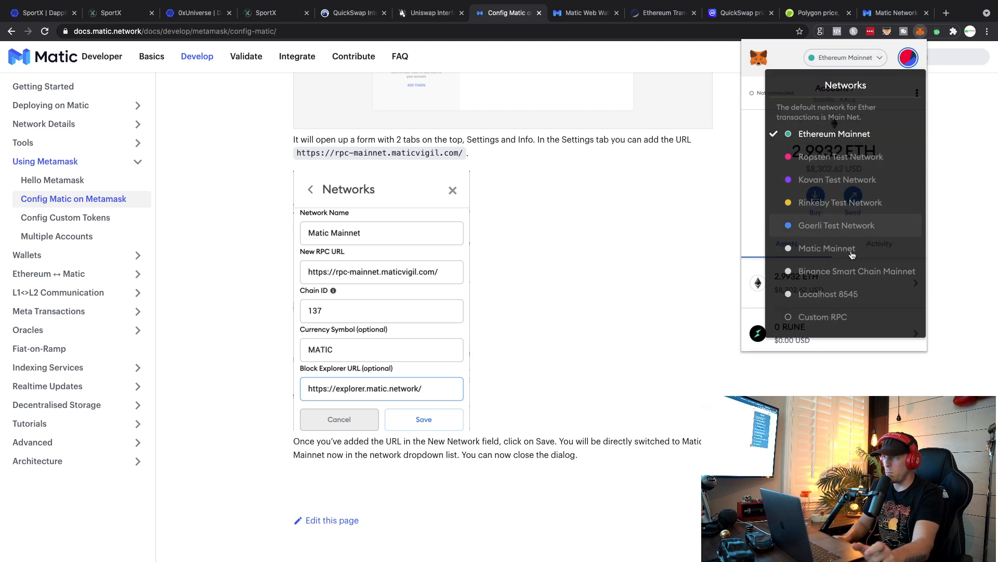
{"action": "mouse_move", "coordinate": [831, 253]}
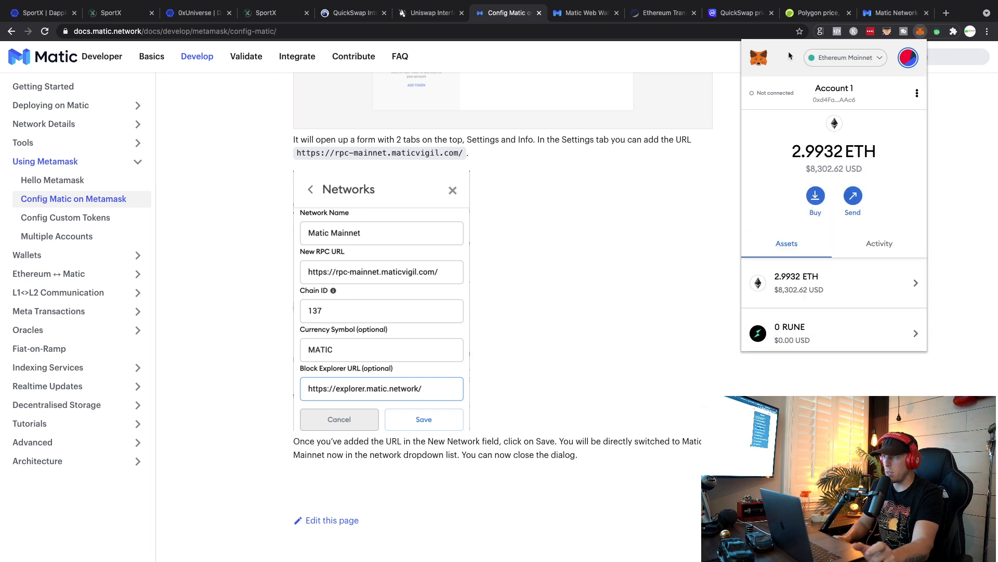
{"action": "left_click", "coordinate": [446, 255]}
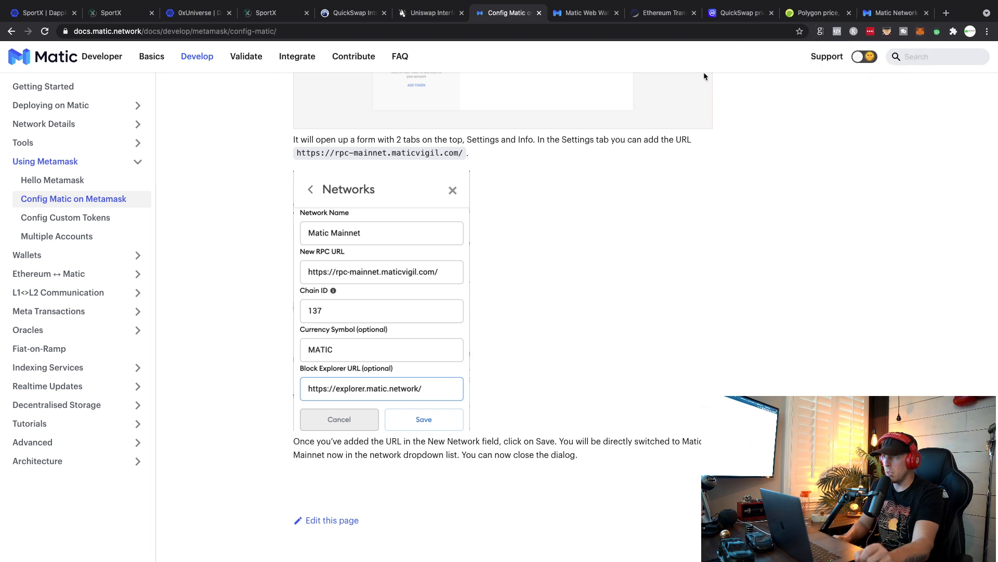
{"action": "mouse_move", "coordinate": [738, 12]}
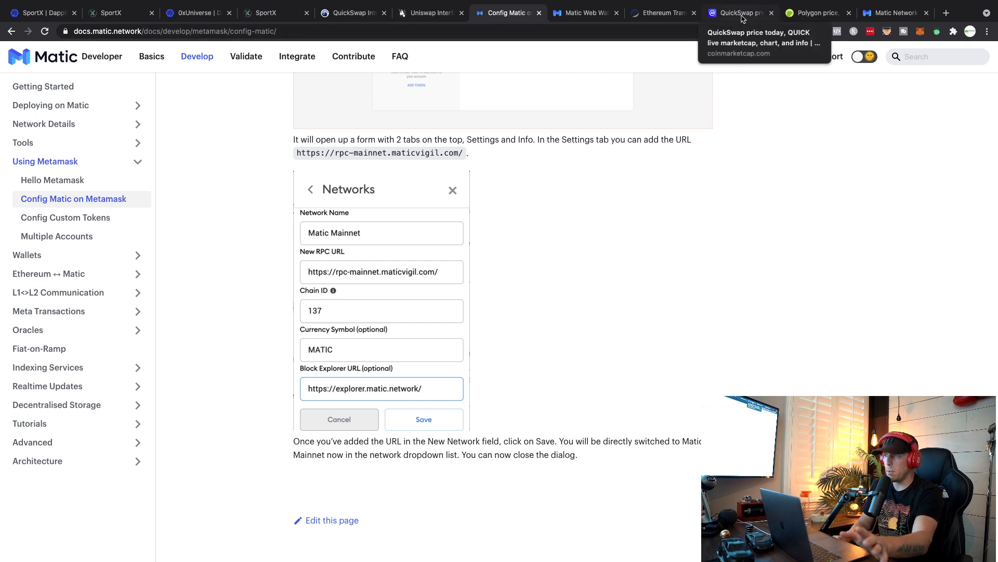
{"action": "mouse_move", "coordinate": [731, 51]}
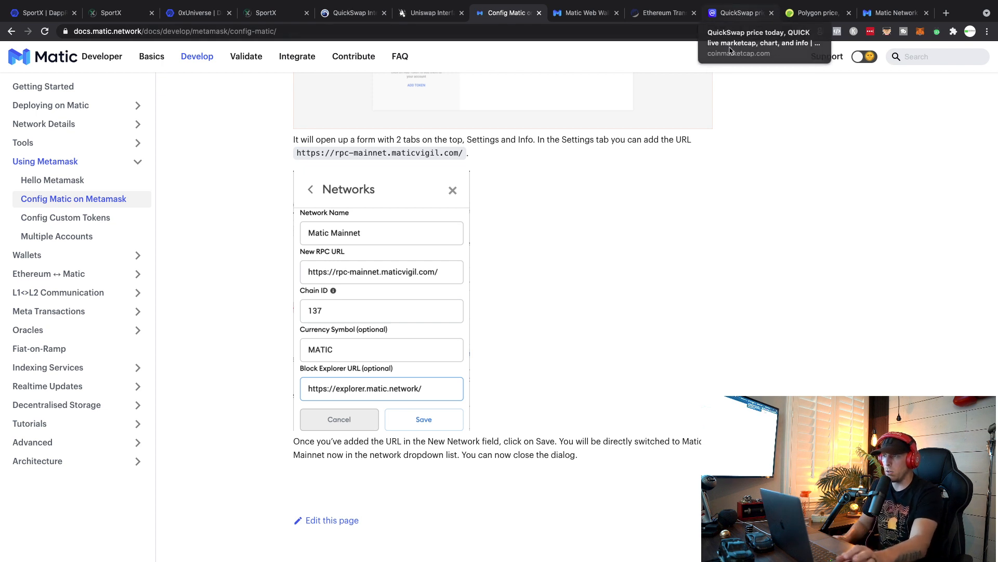
{"action": "mouse_move", "coordinate": [817, 13]}
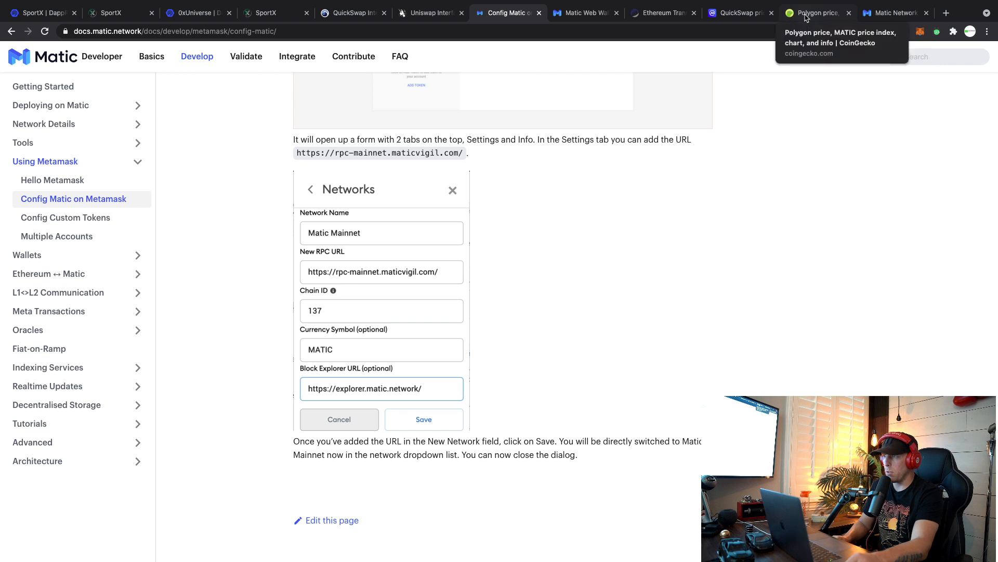
- Switch to the CoinGecko Polygon (MATIC) price page
{"action": "left_click", "coordinate": [813, 13]}
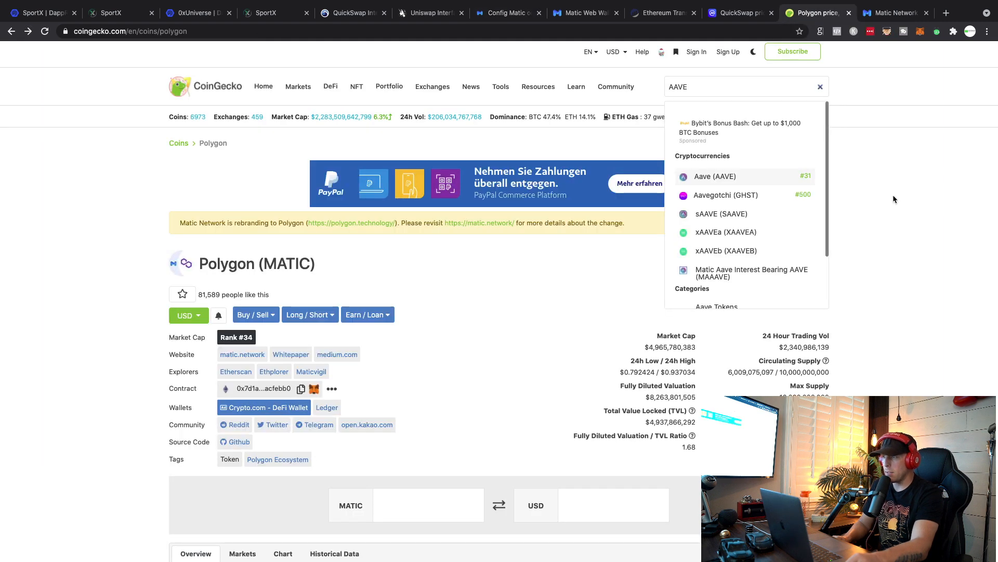
{"action": "mouse_move", "coordinate": [627, 267]}
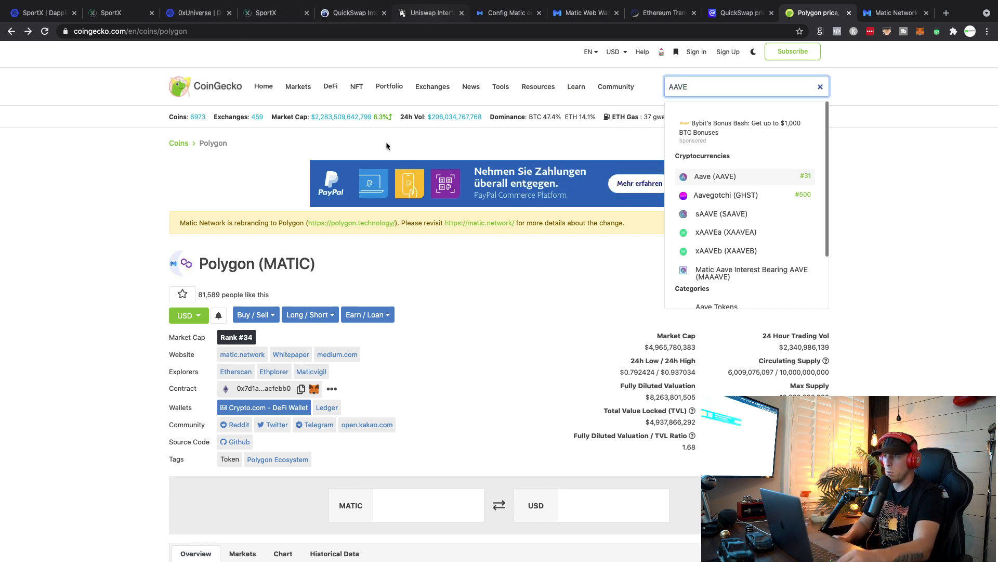
{"action": "left_click", "coordinate": [430, 12]}
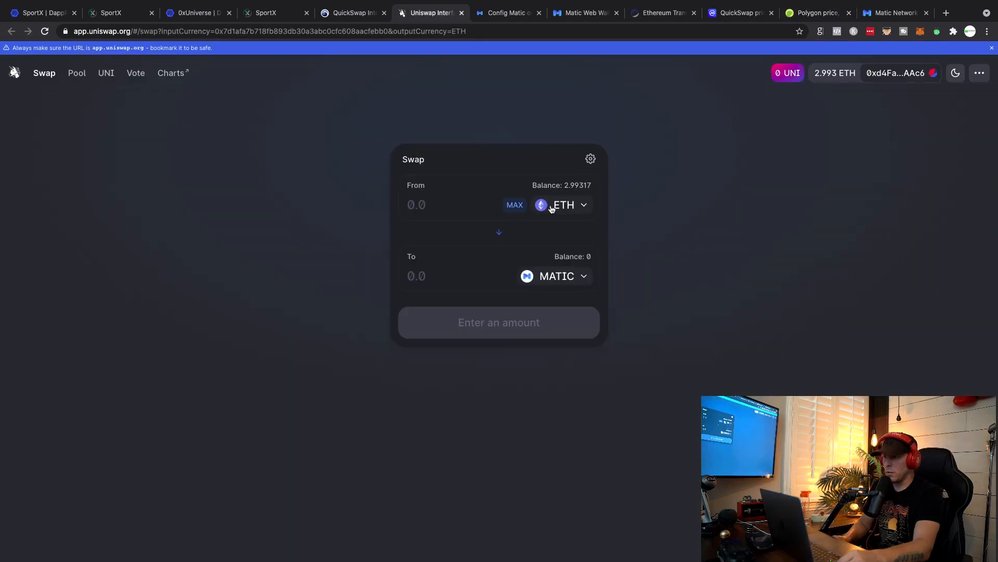
{"action": "mouse_move", "coordinate": [556, 279]}
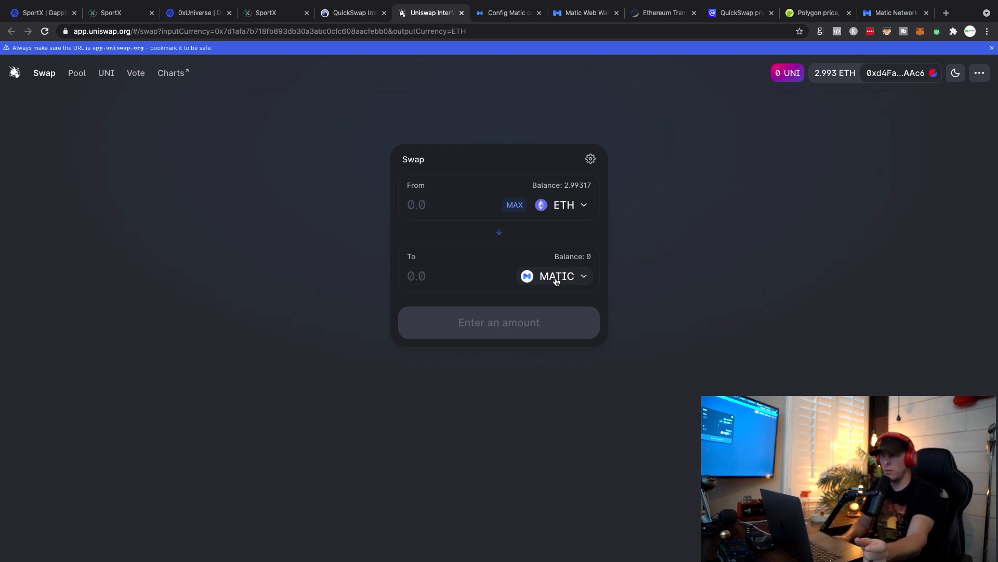
{"action": "mouse_move", "coordinate": [596, 196]}
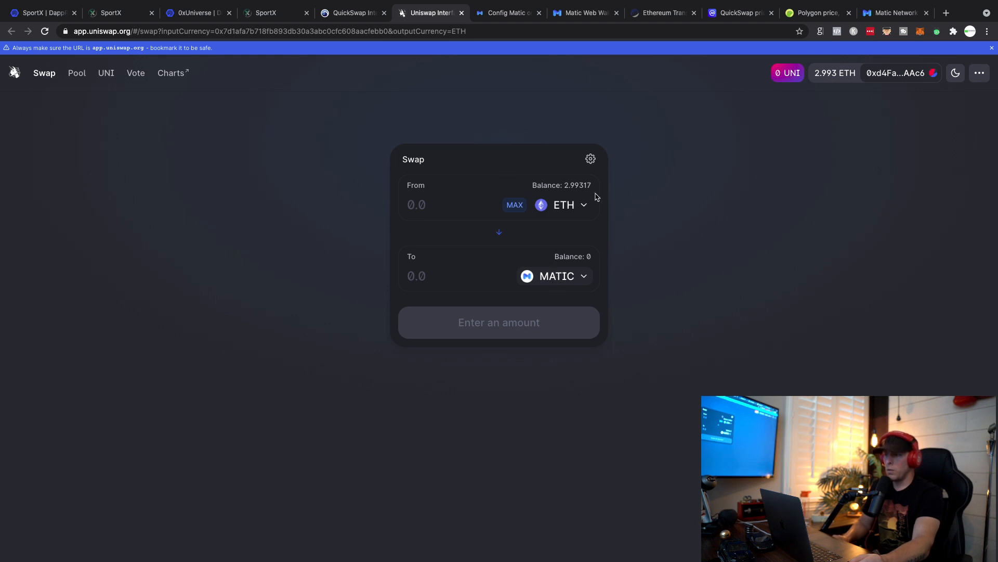
{"action": "mouse_move", "coordinate": [730, 129]}
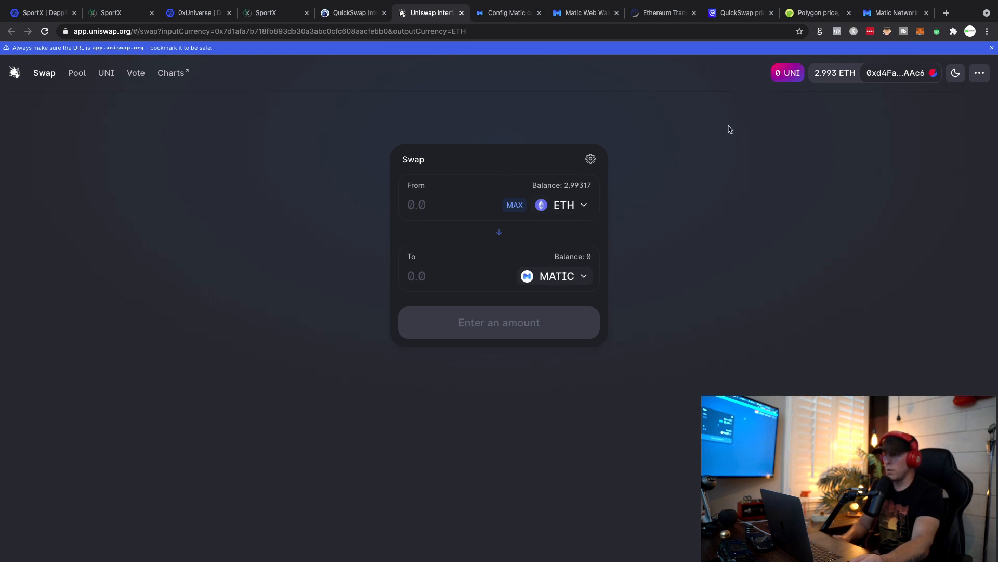
{"action": "mouse_move", "coordinate": [696, 72]}
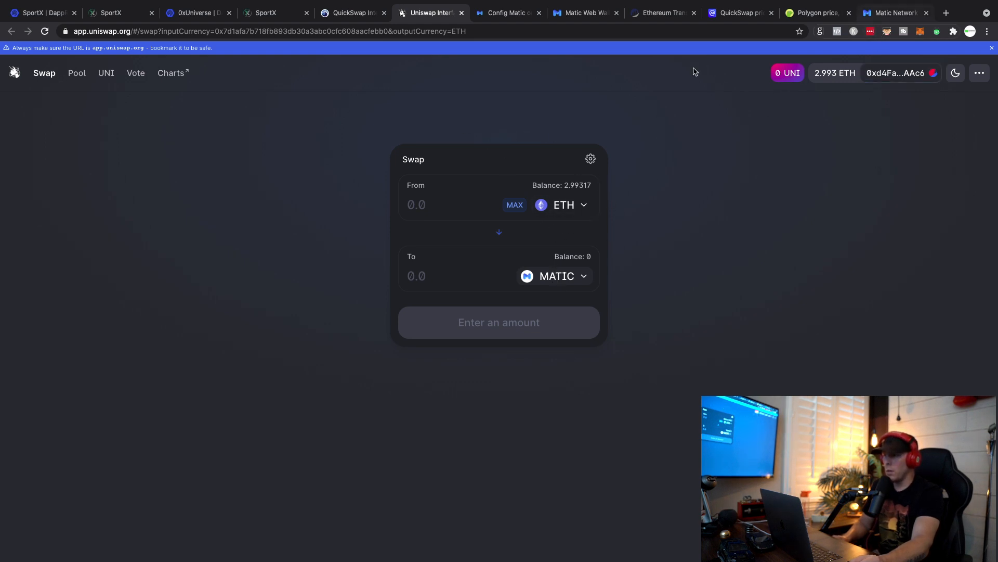
{"action": "mouse_move", "coordinate": [804, 21]}
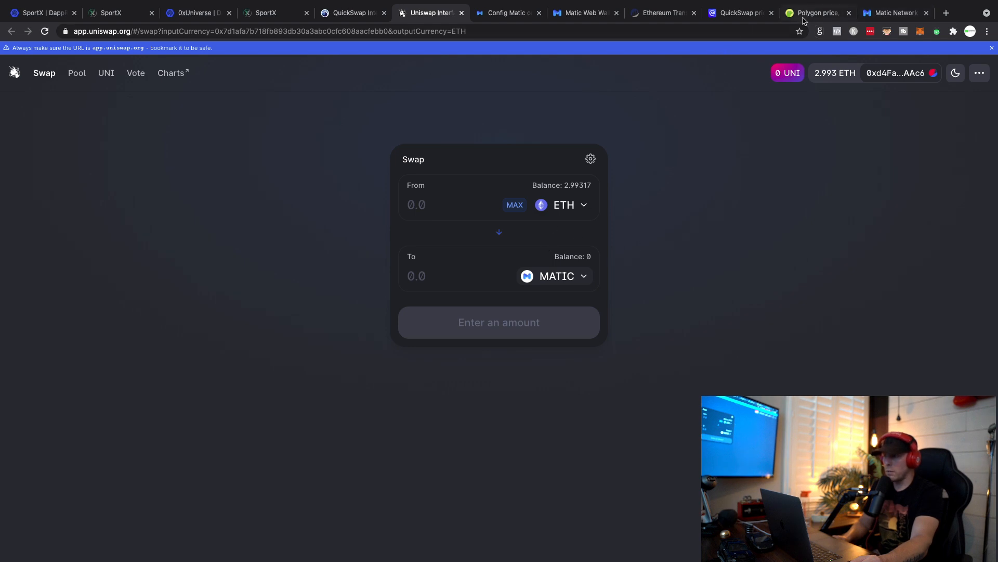
- Copy the MATIC token contract address from CoinGecko's Polygon page
{"action": "left_click", "coordinate": [818, 12]}
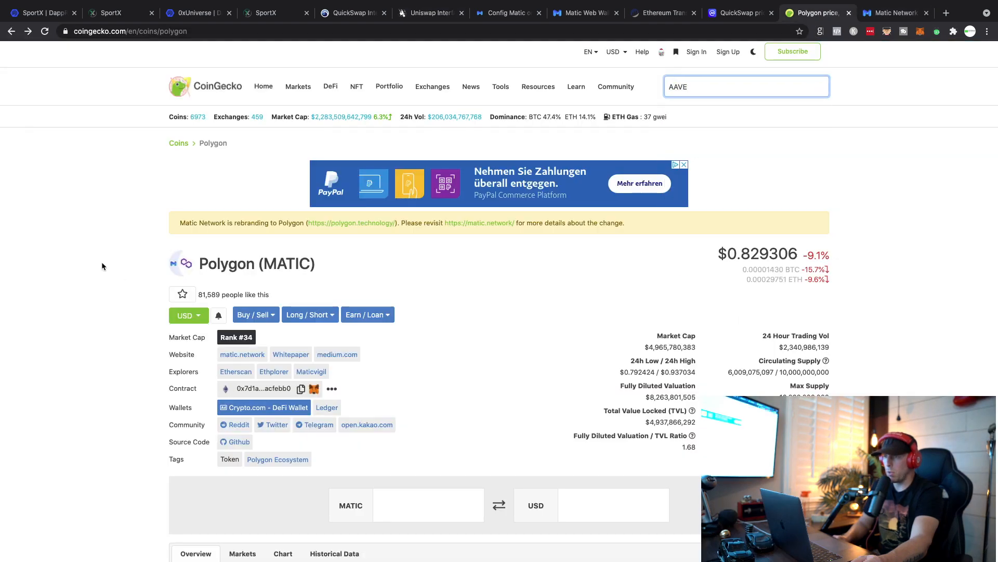
{"action": "scroll", "scroll_direction": "down", "scroll_amount": 3}
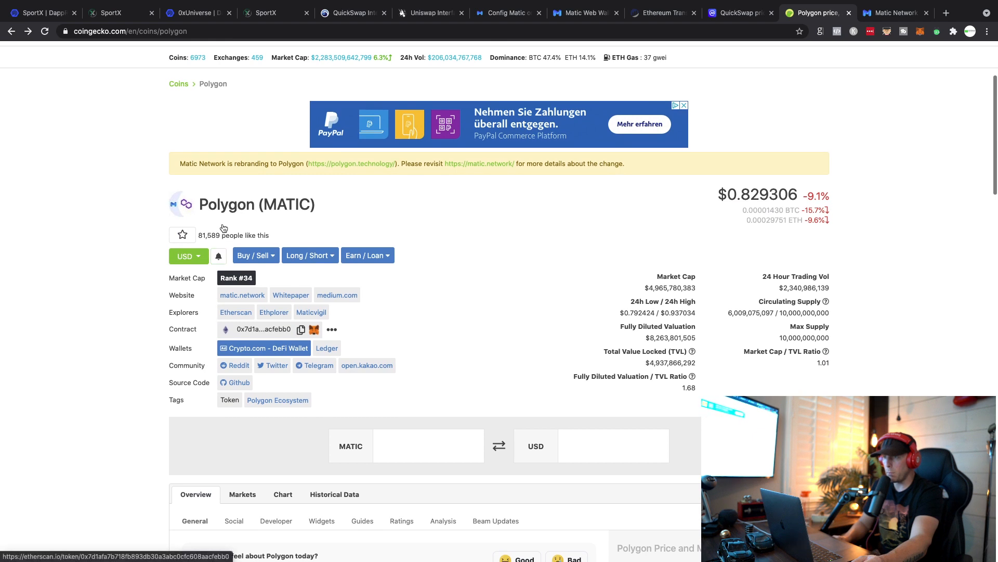
{"action": "mouse_move", "coordinate": [218, 291]}
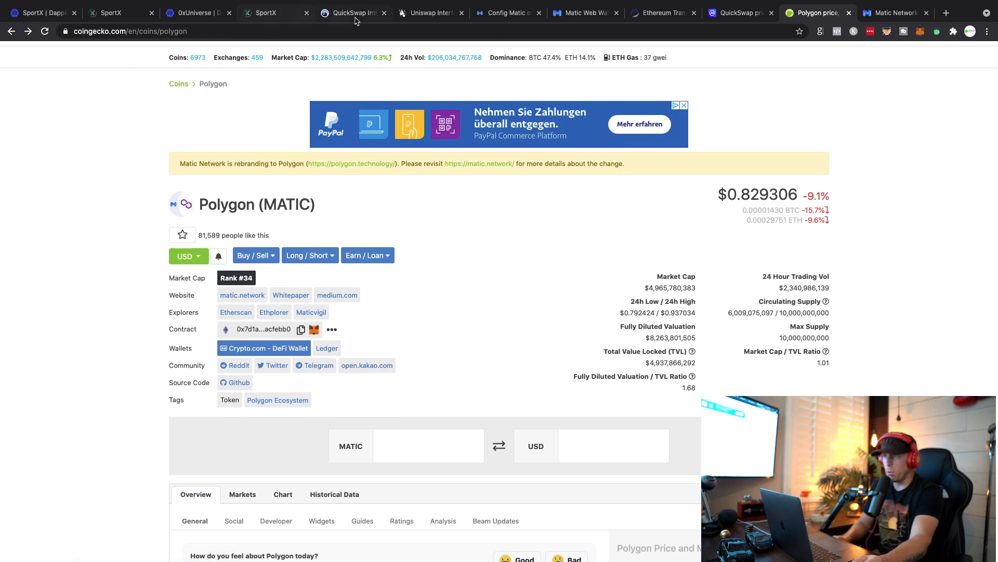
{"action": "mouse_move", "coordinate": [301, 329]}
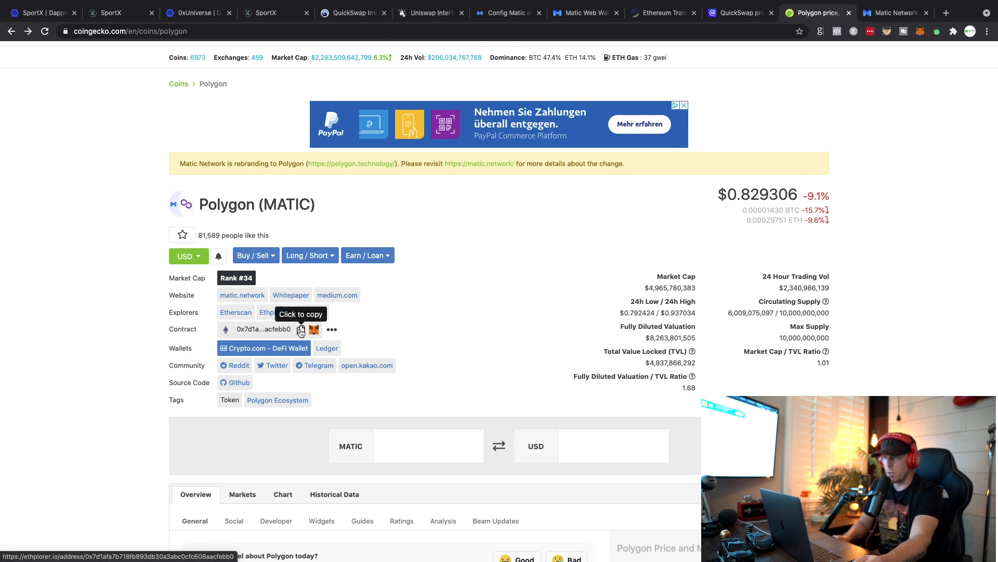
{"action": "left_click", "coordinate": [300, 330]}
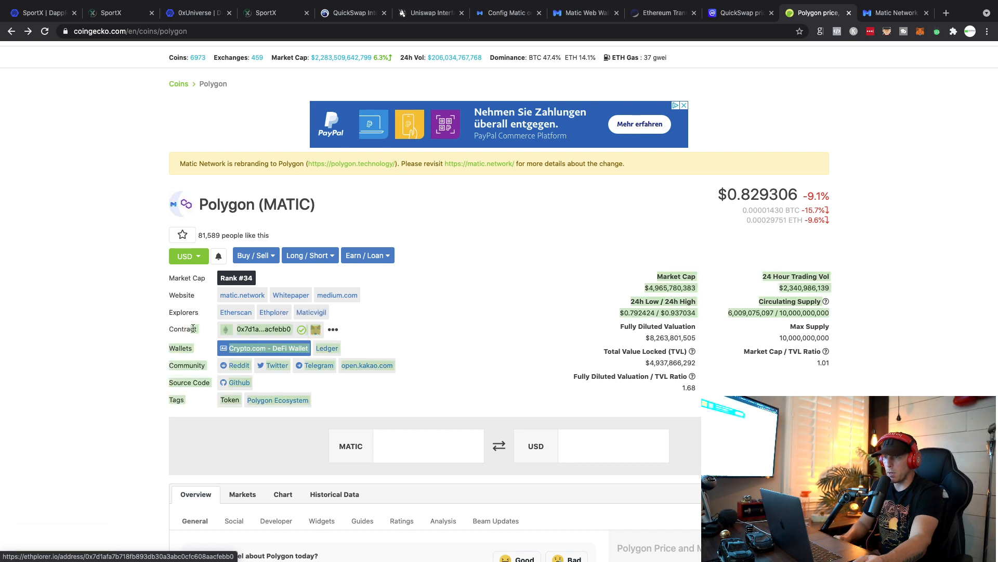
{"action": "mouse_move", "coordinate": [303, 329]}
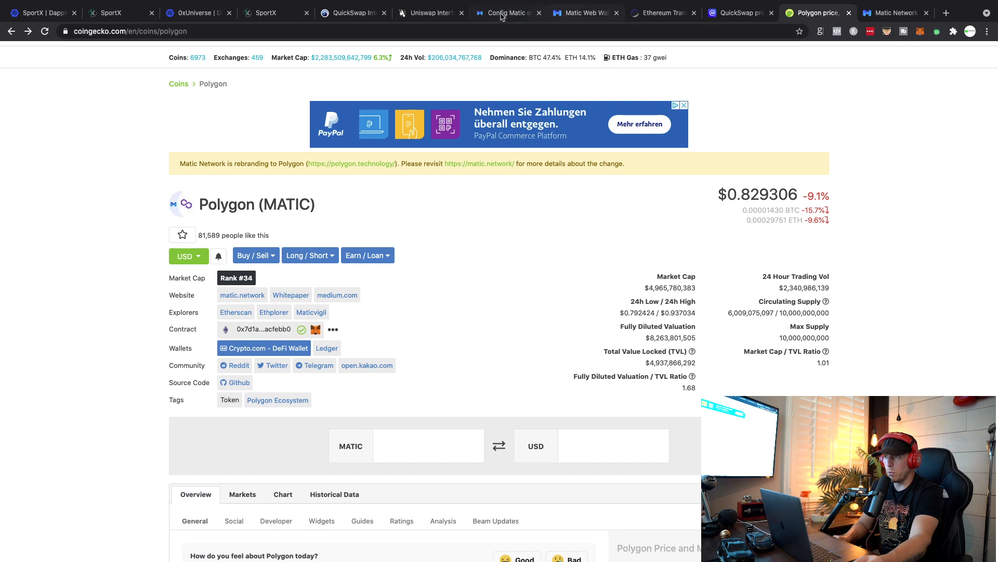
- Search Uniswap's receive-token list for the MATIC contract address '718fb893dB30A3aBc0Cfc608AaCfeBB0'
{"action": "left_click", "coordinate": [431, 12]}
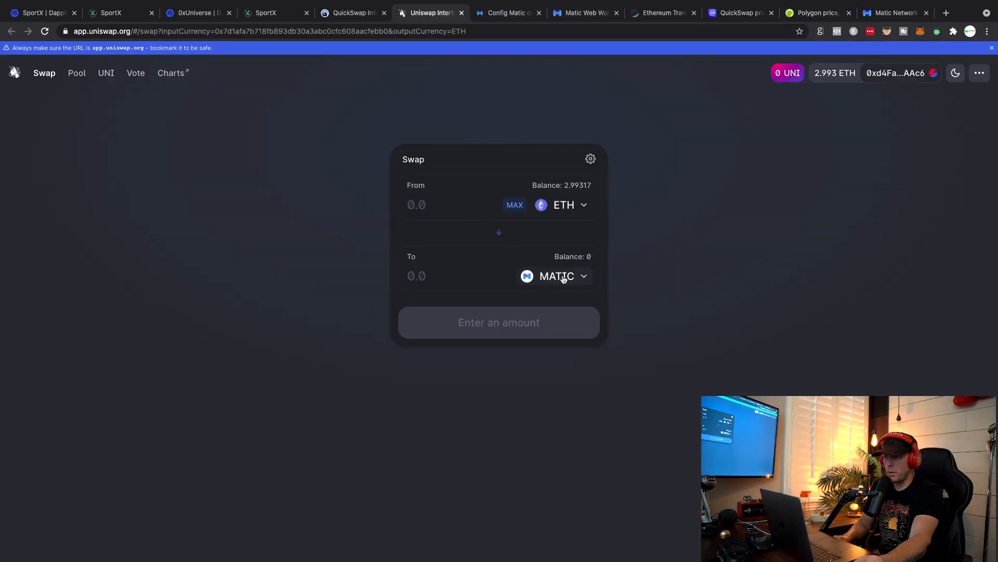
{"action": "mouse_move", "coordinate": [567, 282]}
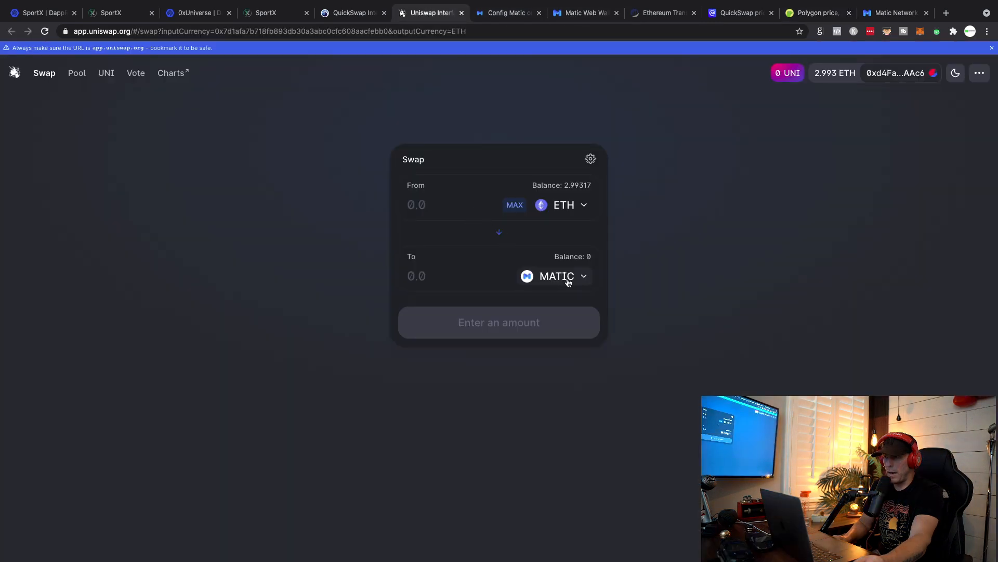
{"action": "left_click", "coordinate": [555, 276]}
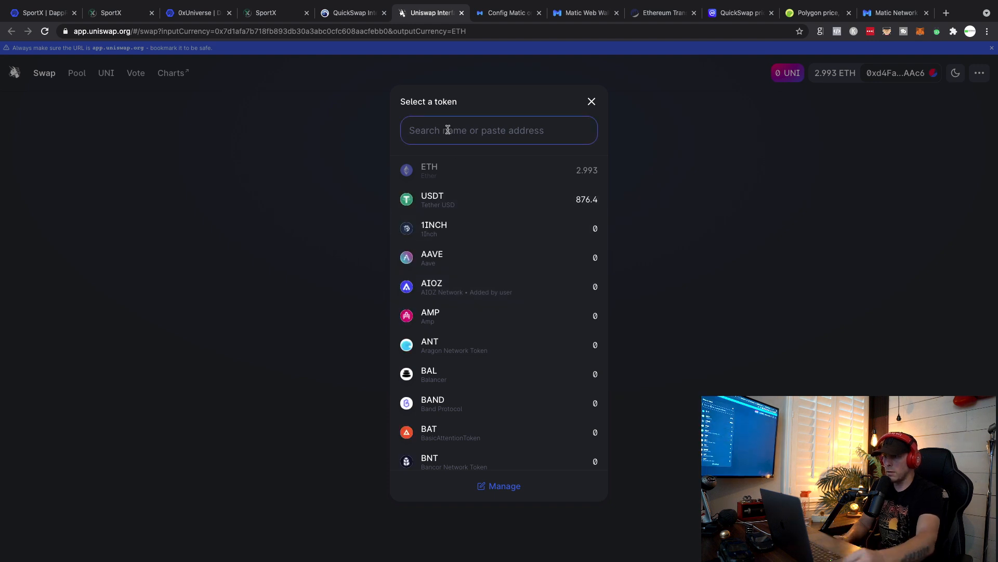
{"action": "type", "text": "718fb893dB30A3aBc0Cfc608AaCfeBB0"}
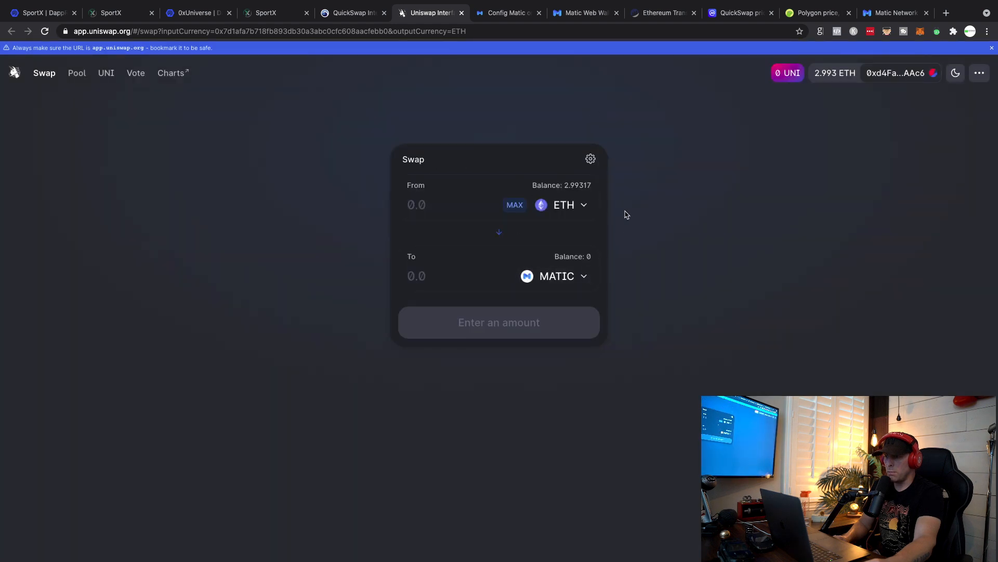
{"action": "mouse_move", "coordinate": [671, 186]}
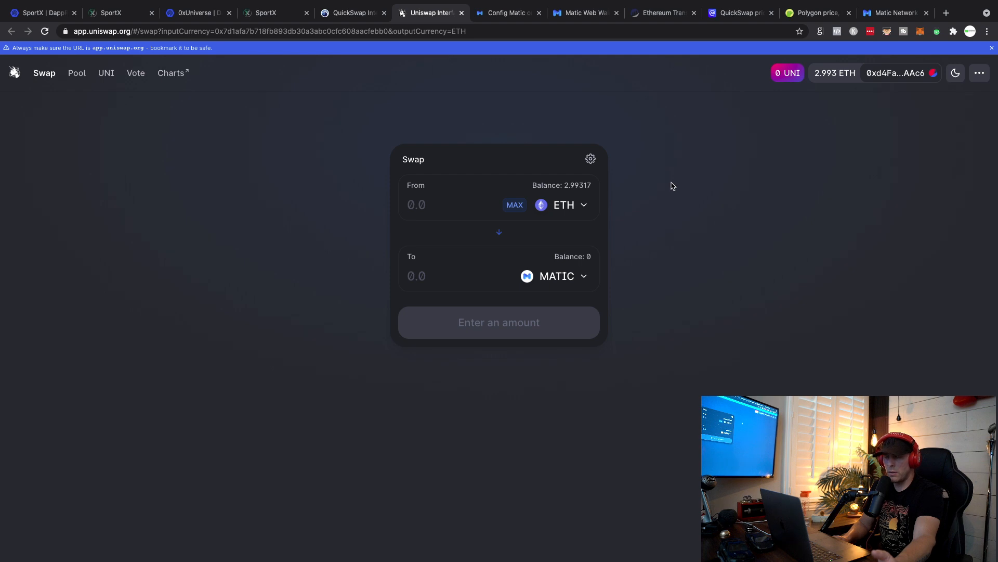
{"action": "mouse_move", "coordinate": [572, 84]}
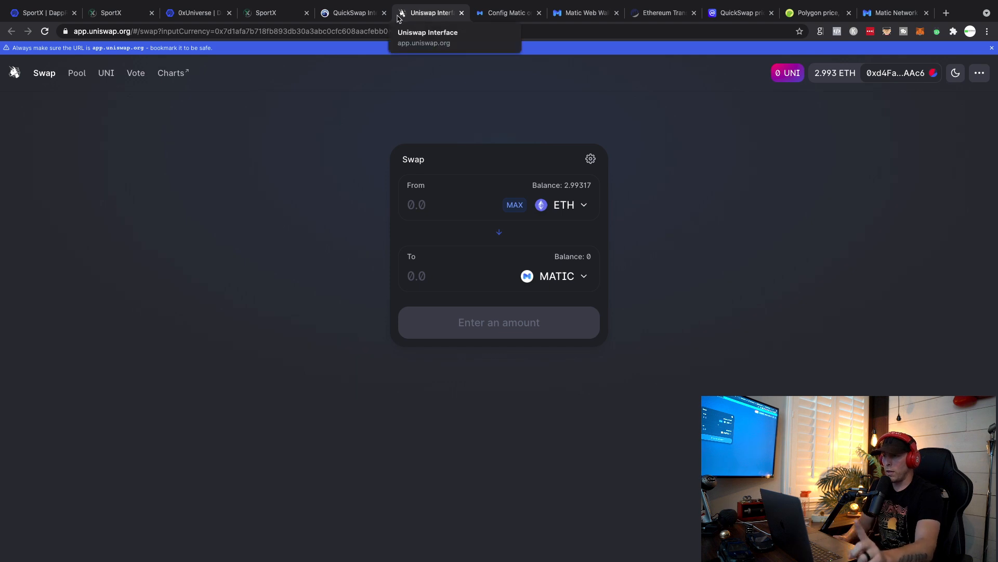
{"action": "mouse_move", "coordinate": [353, 13]}
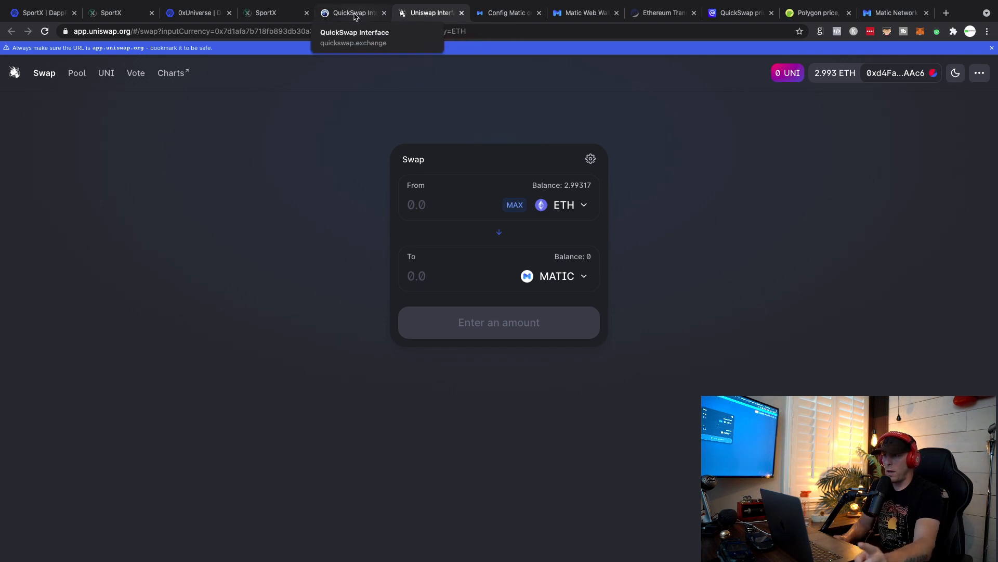
- Browse QuickSwap's receive-token list on the MATIC-to-SX swap page
{"action": "left_click", "coordinate": [353, 12]}
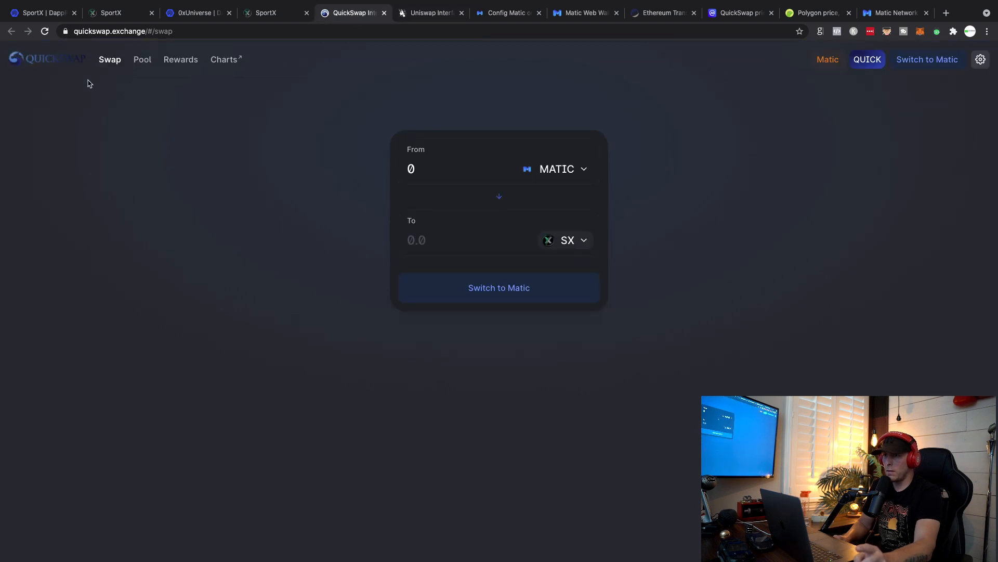
{"action": "mouse_move", "coordinate": [54, 68]}
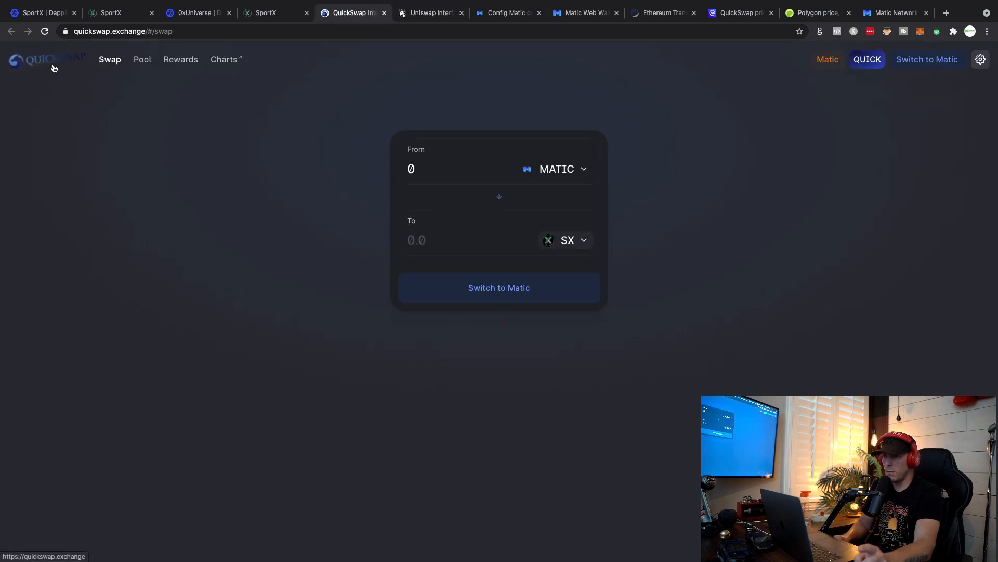
{"action": "mouse_move", "coordinate": [290, 236]}
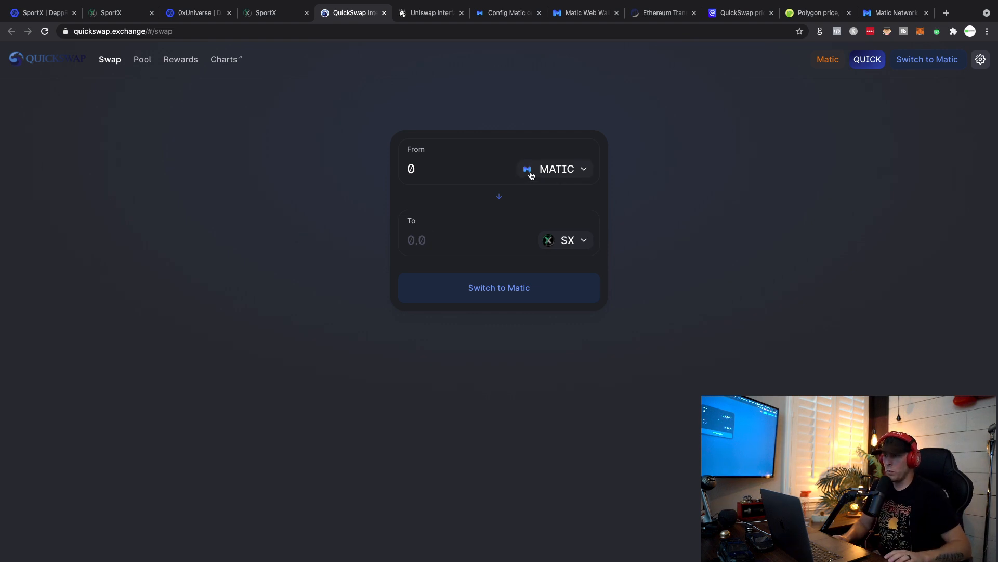
{"action": "mouse_move", "coordinate": [583, 240]}
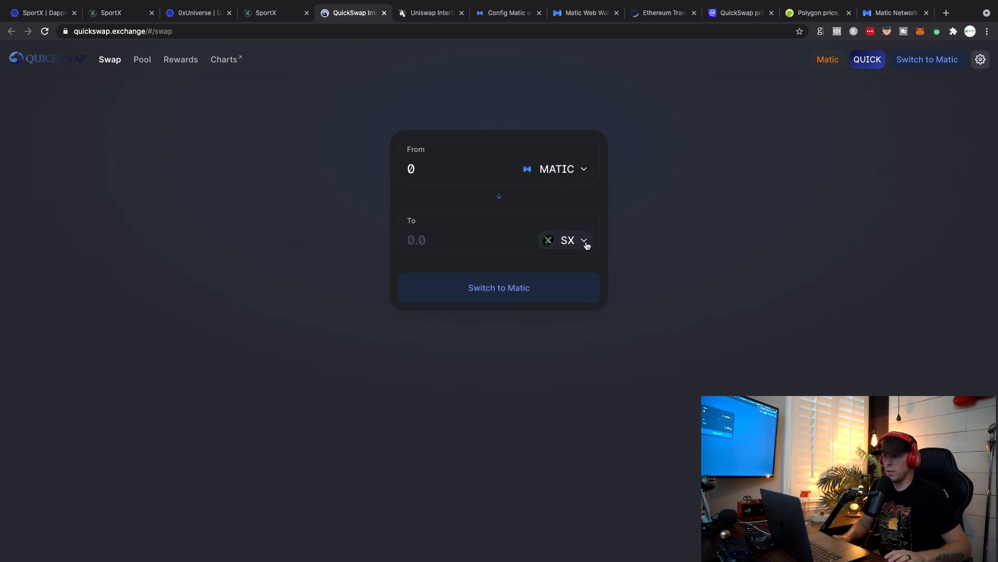
{"action": "left_click", "coordinate": [567, 240]}
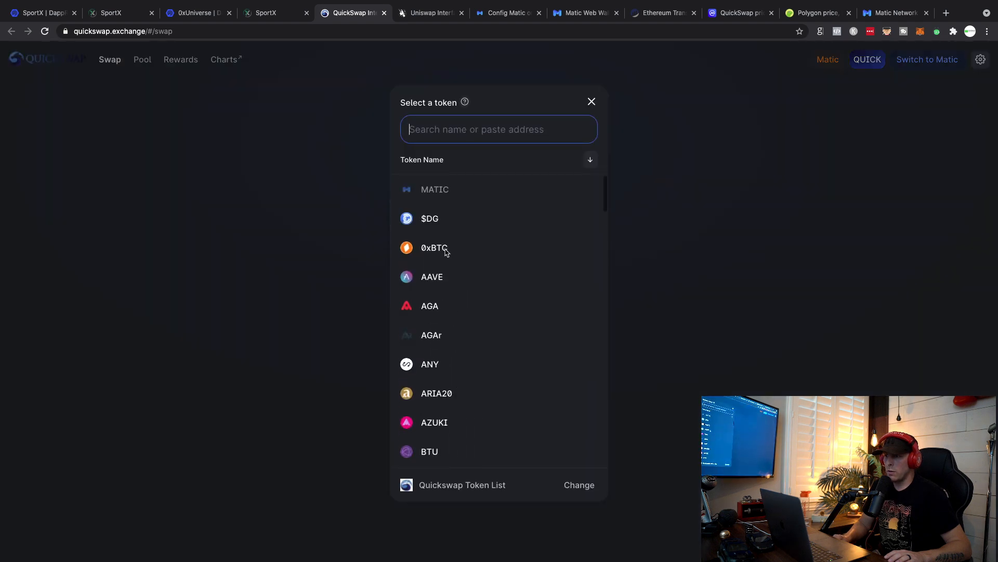
{"action": "mouse_move", "coordinate": [432, 277]}
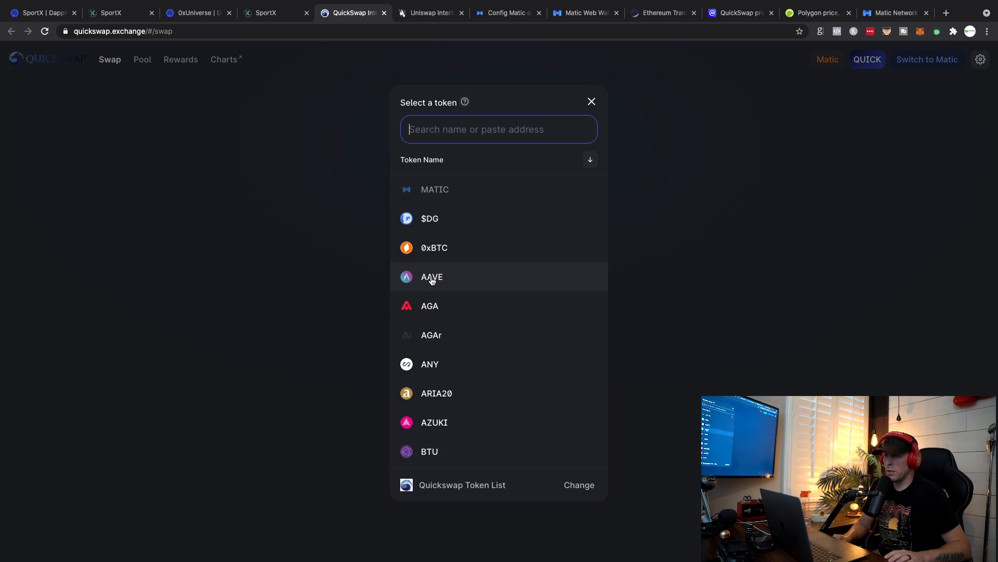
{"action": "scroll", "scroll_direction": "down", "scroll_amount": 3}
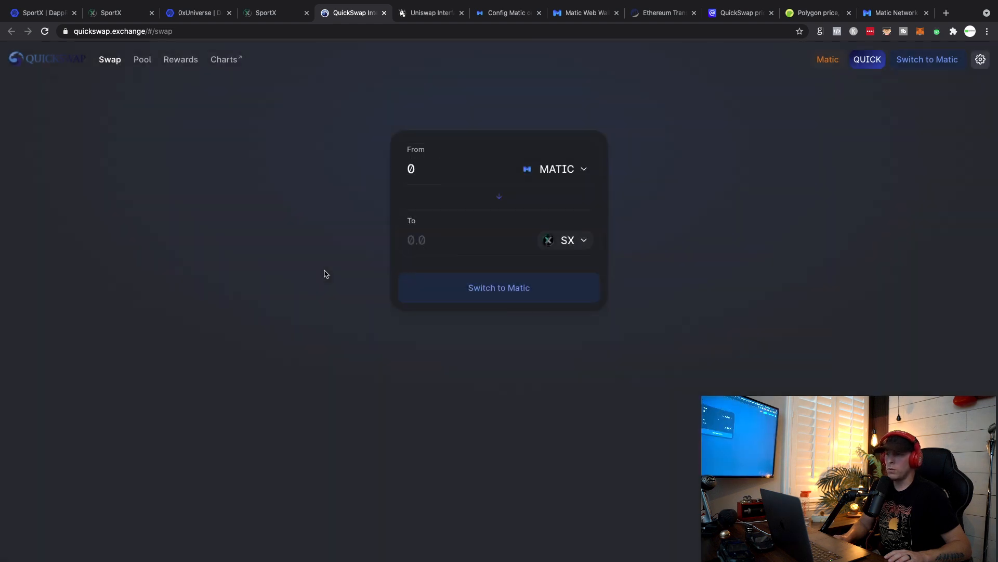
{"action": "mouse_move", "coordinate": [648, 233]}
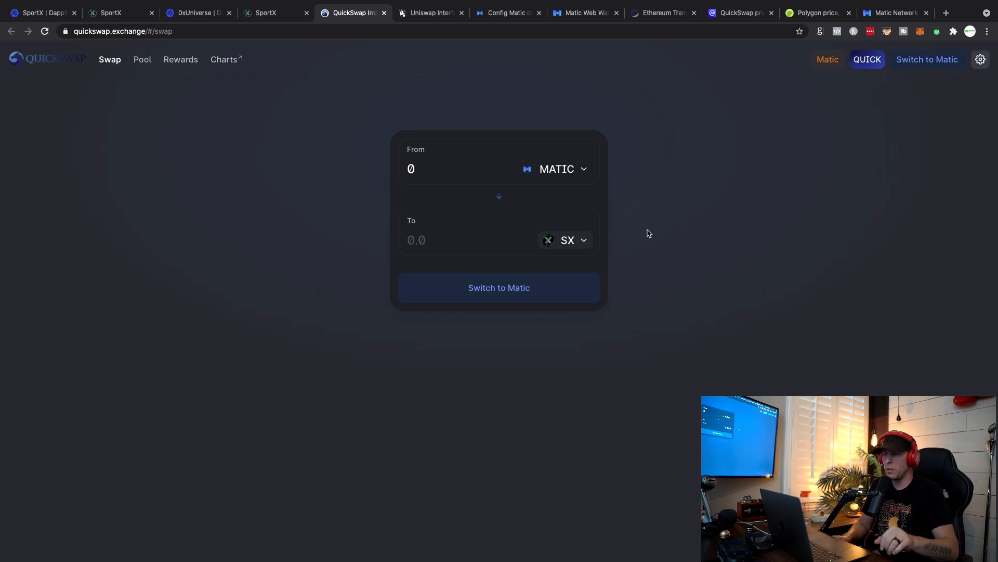
{"action": "mouse_move", "coordinate": [676, 191]}
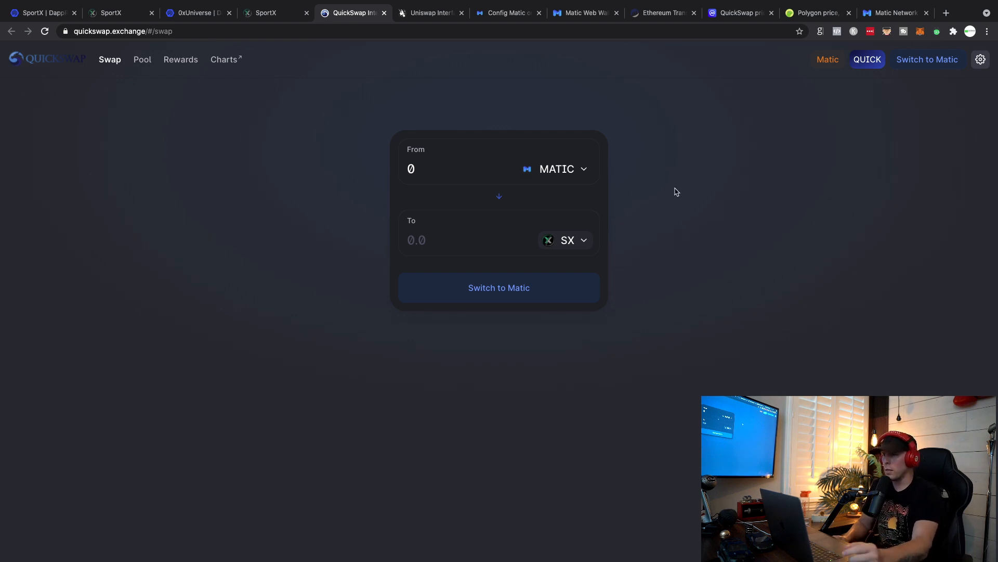
{"action": "mouse_move", "coordinate": [680, 128]}
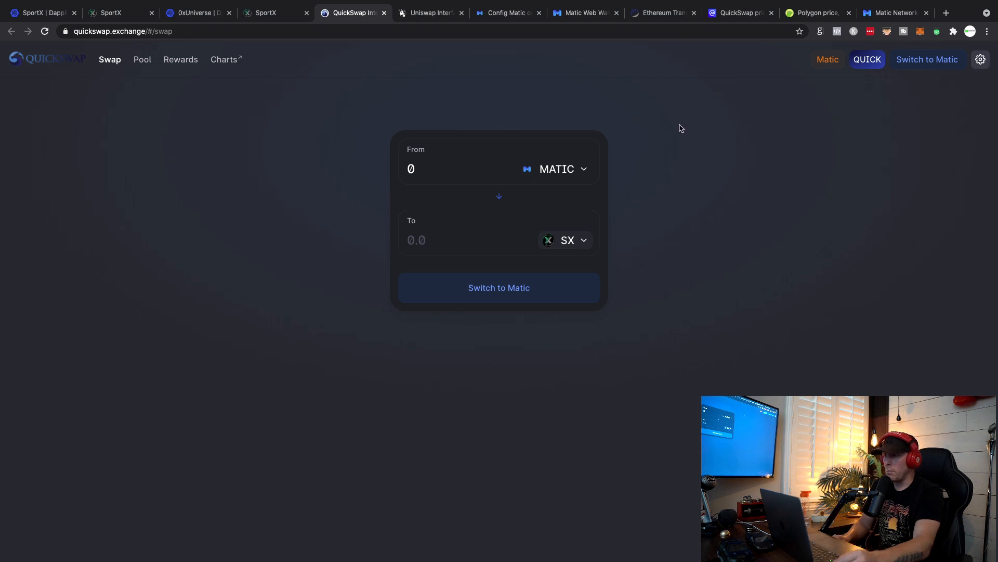
{"action": "mouse_move", "coordinate": [892, 12]}
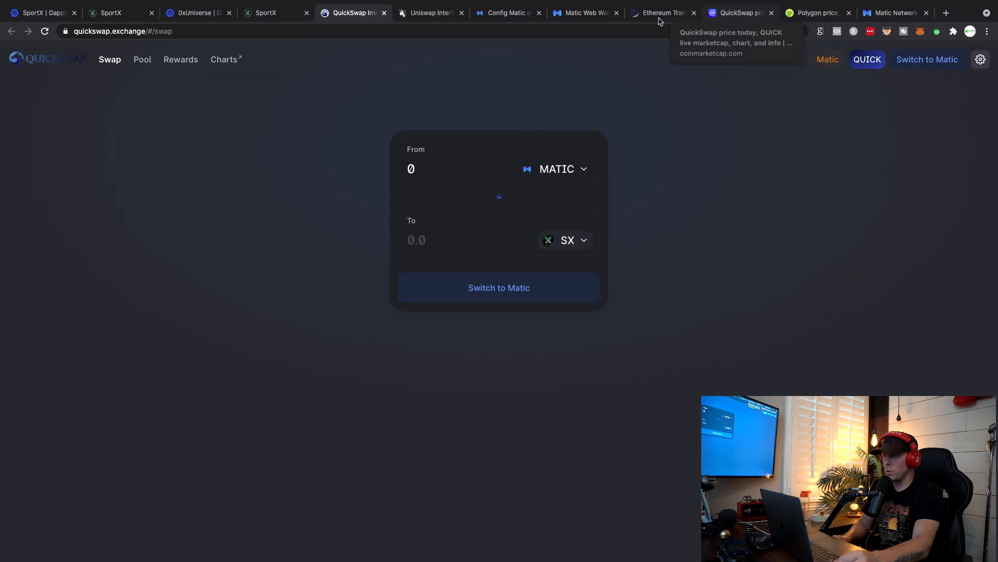
- Dismiss the Transfer Completed notice on Matic Bridge v2
{"action": "left_click", "coordinate": [582, 12]}
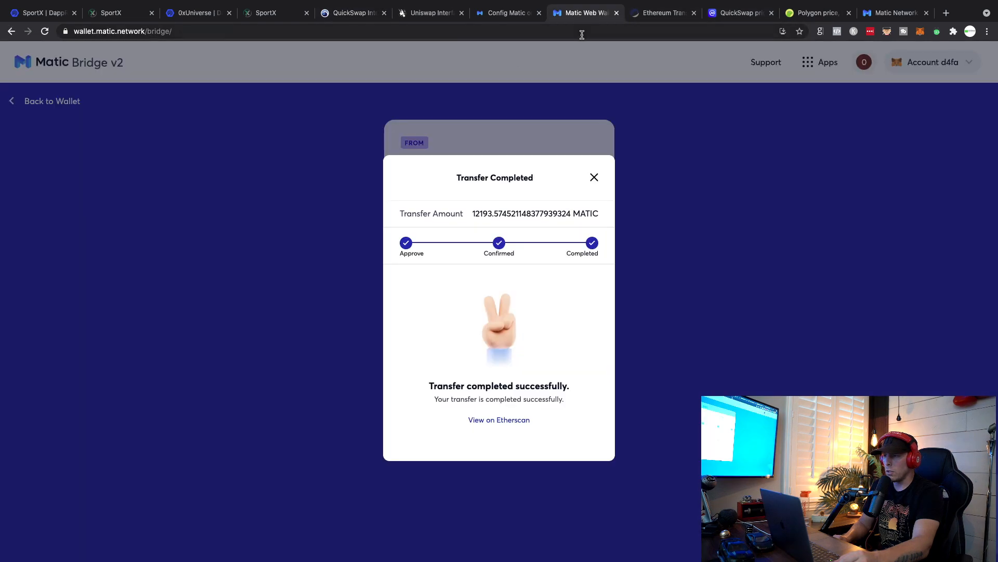
{"action": "mouse_move", "coordinate": [146, 139]}
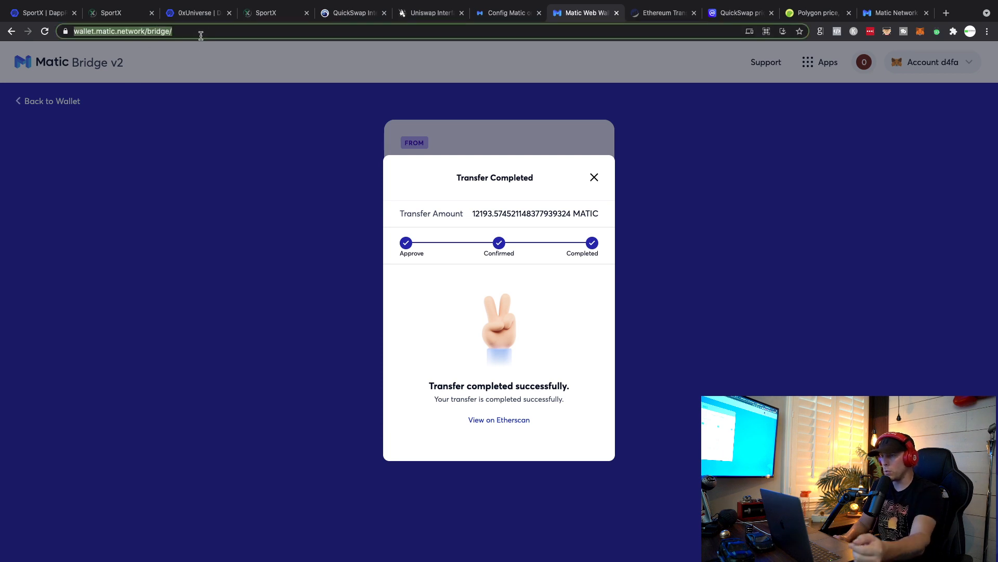
{"action": "mouse_move", "coordinate": [541, 276]}
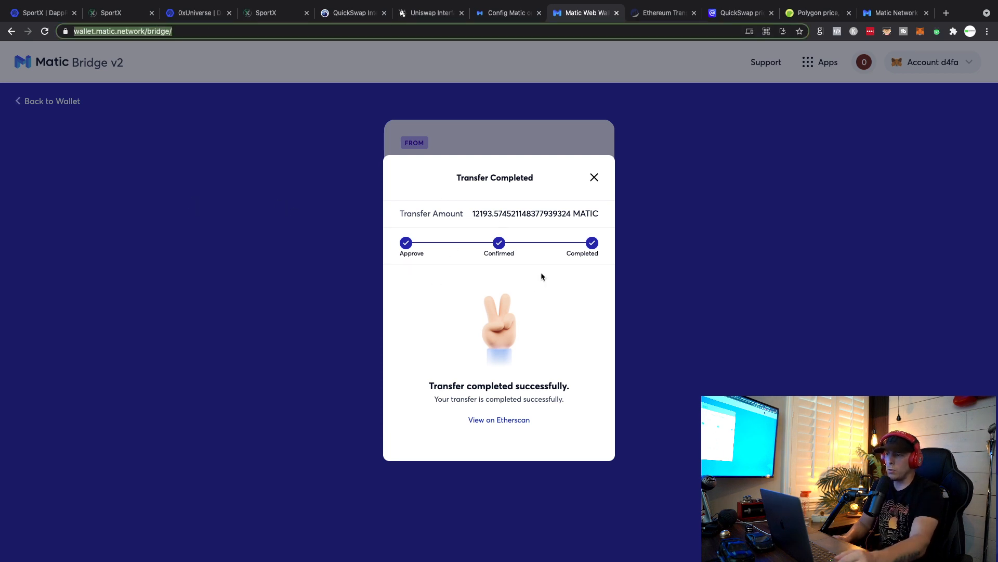
{"action": "mouse_move", "coordinate": [594, 177]}
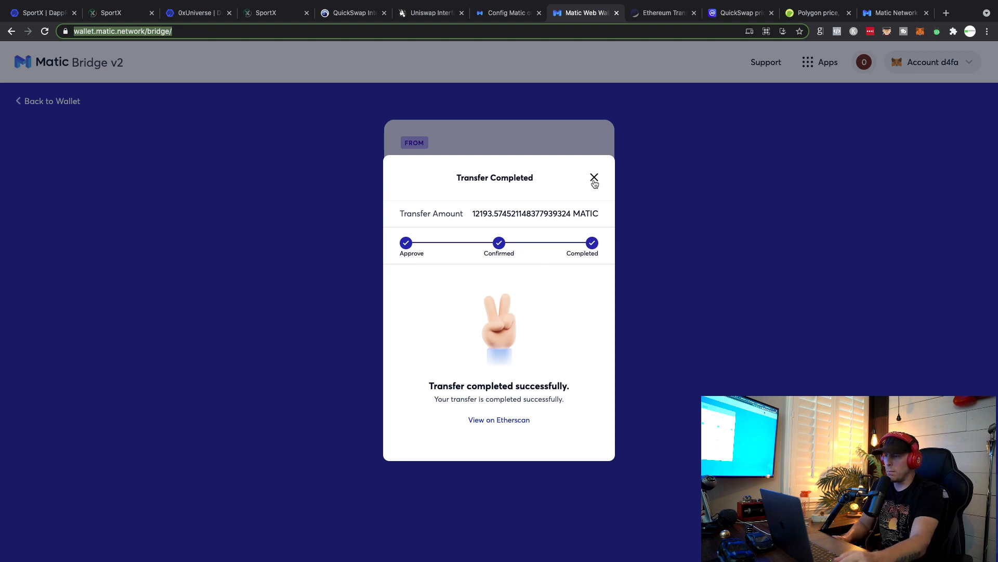
{"action": "left_click", "coordinate": [594, 177]}
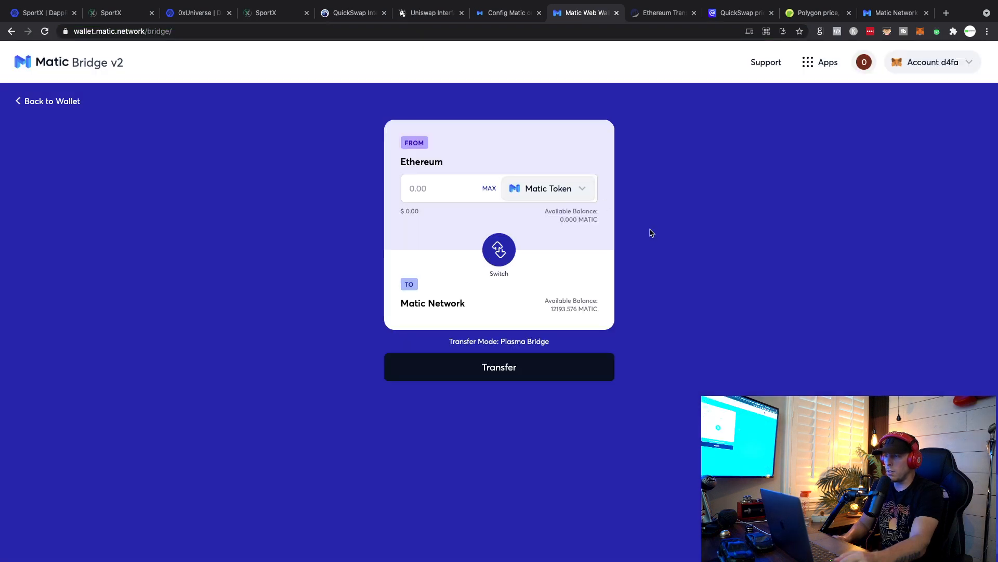
{"action": "mouse_move", "coordinate": [620, 224]}
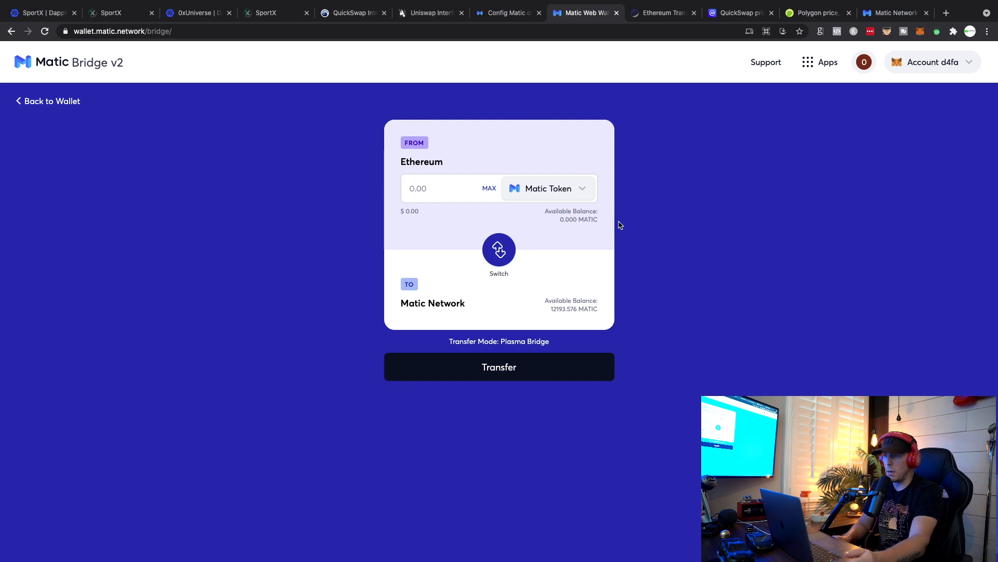
{"action": "mouse_move", "coordinate": [526, 210]}
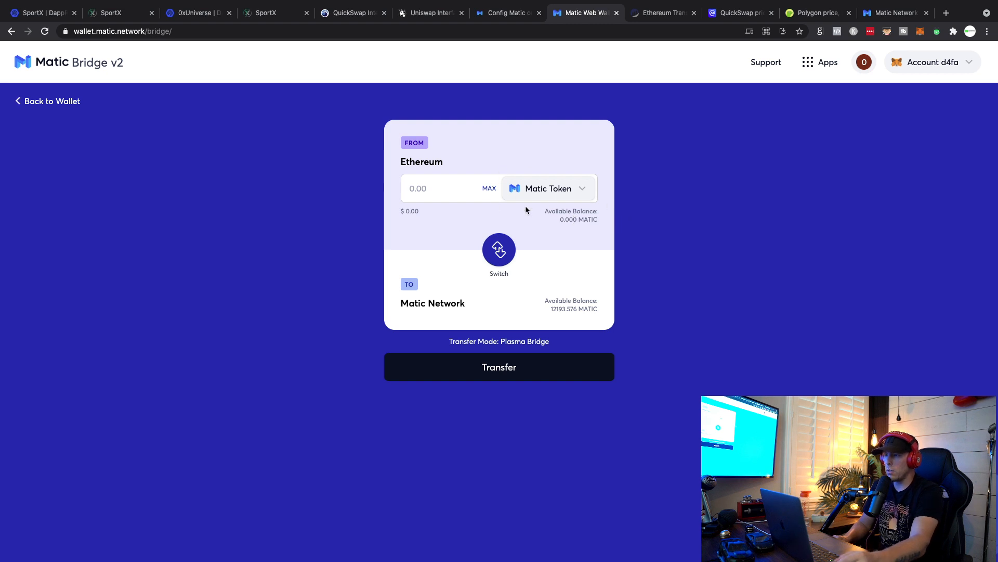
{"action": "mouse_move", "coordinate": [572, 192]}
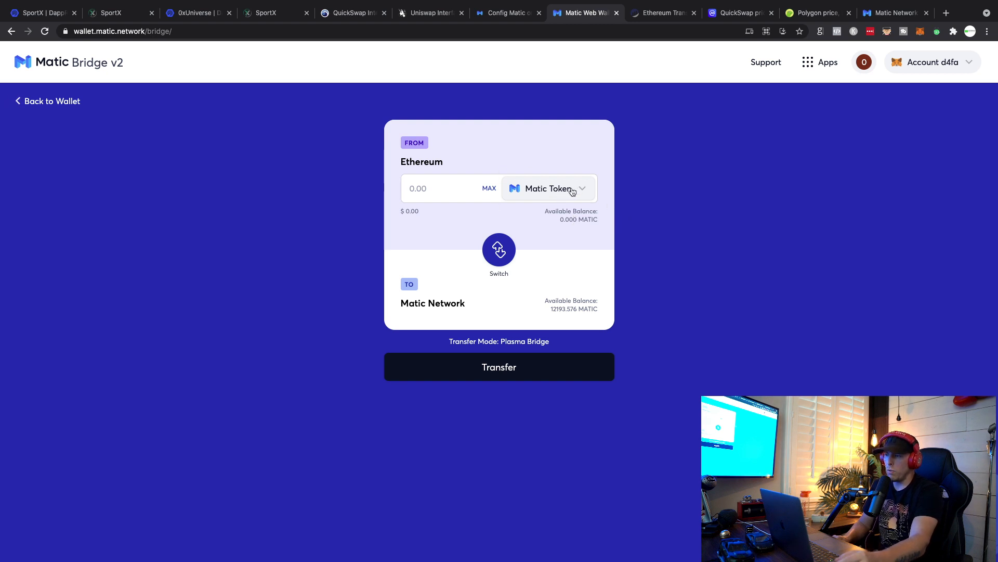
{"action": "mouse_move", "coordinate": [555, 88]}
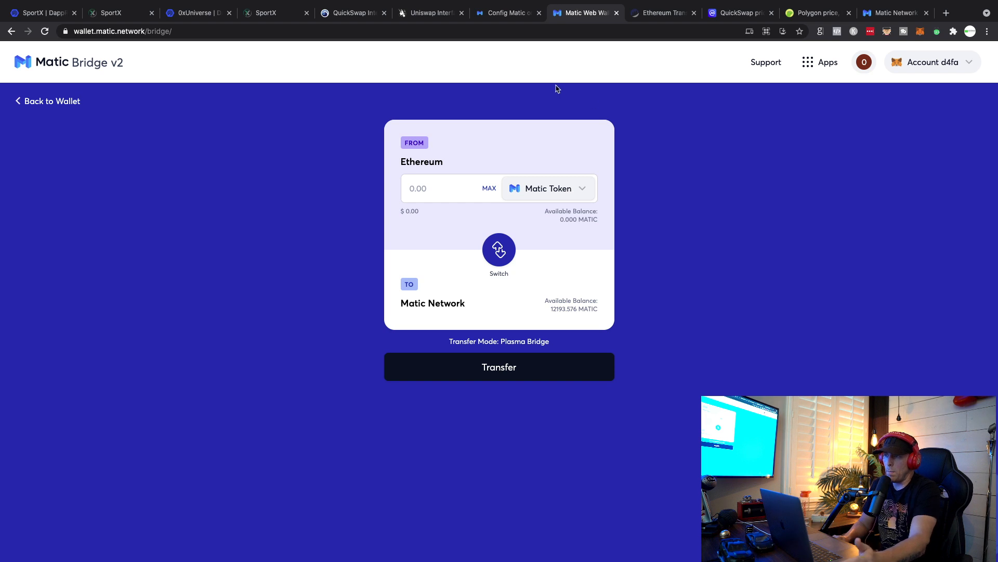
{"action": "mouse_move", "coordinate": [534, 197]}
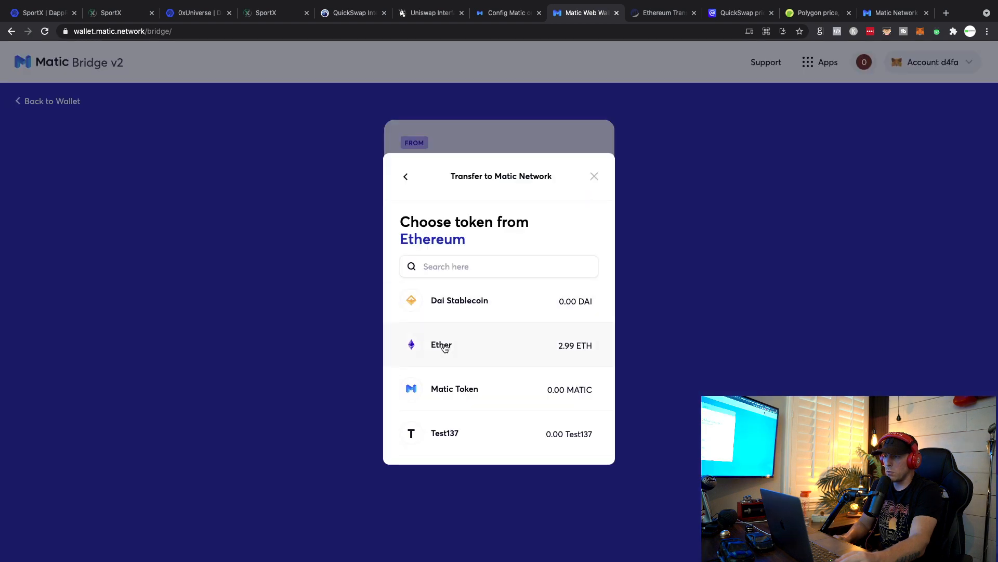
- Choose Ether as the token to send and enter 2 ETH as the amount
{"action": "left_click", "coordinate": [441, 345]}
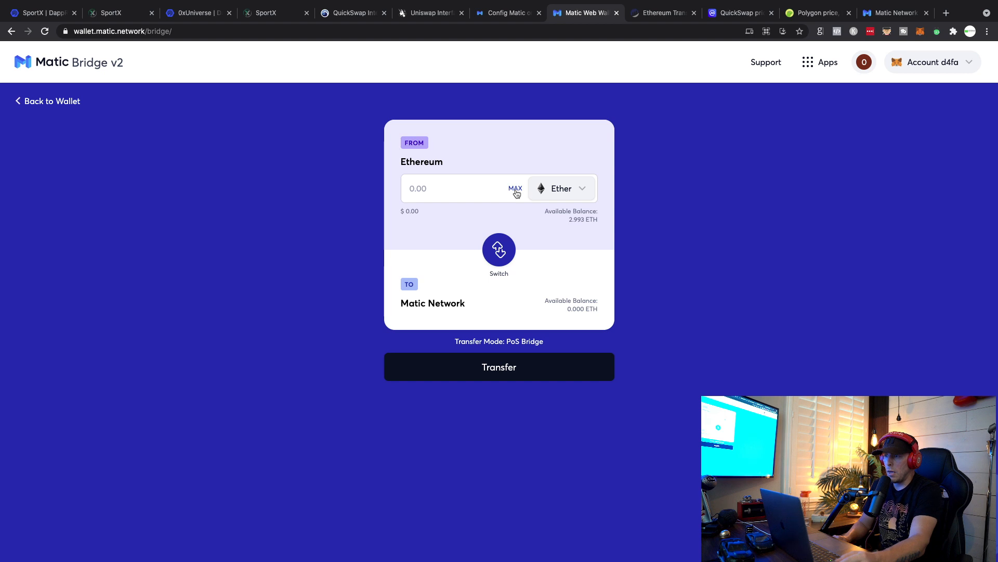
{"action": "left_click", "coordinate": [515, 188]}
{"action": "type", "text": "2"}
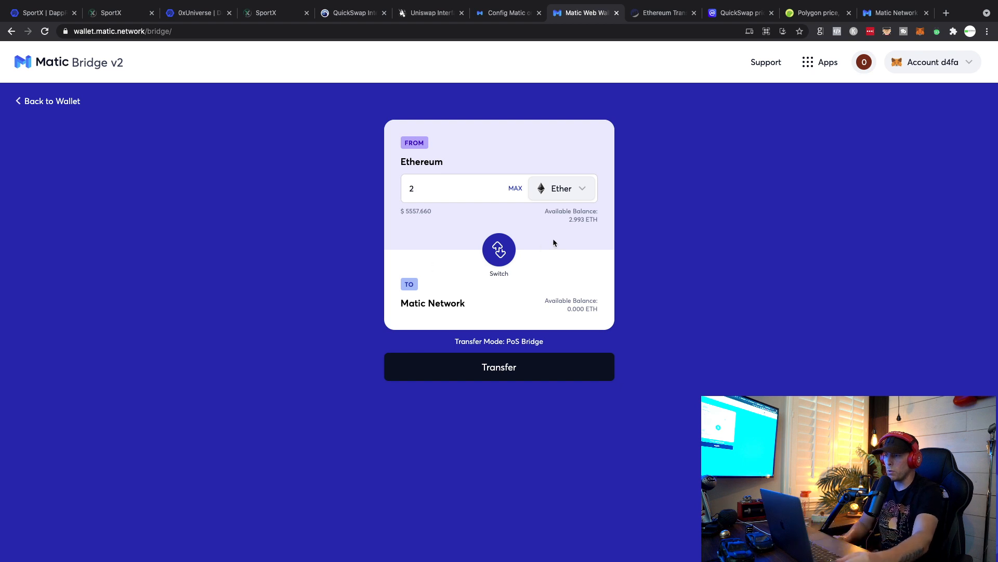
{"action": "mouse_move", "coordinate": [632, 213]}
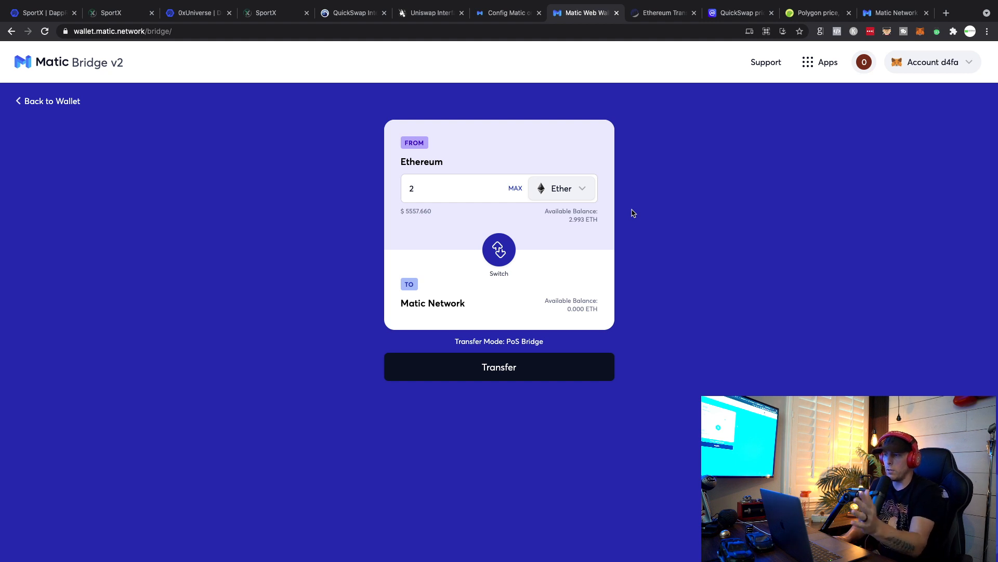
{"action": "mouse_move", "coordinate": [612, 213]}
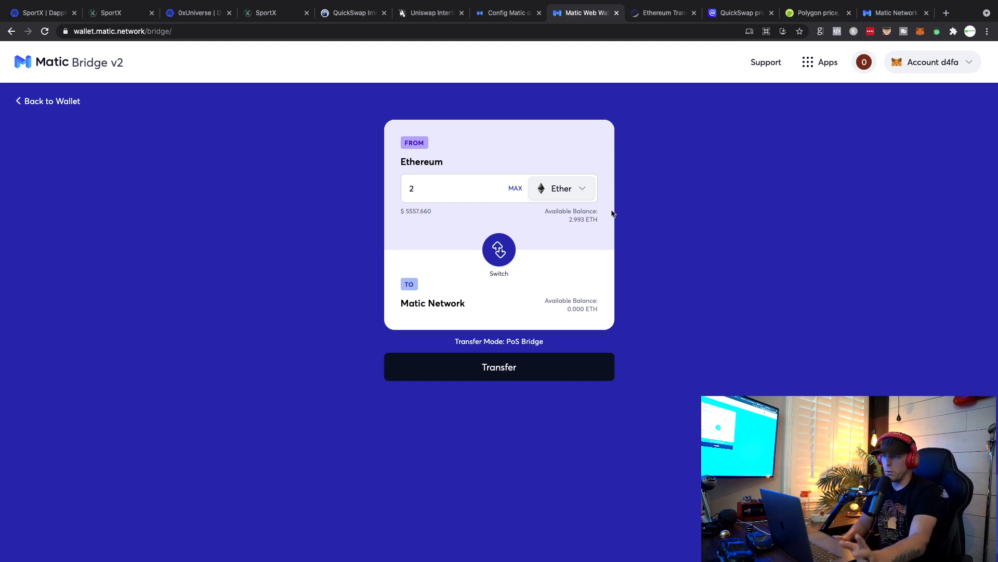
{"action": "mouse_move", "coordinate": [512, 212]}
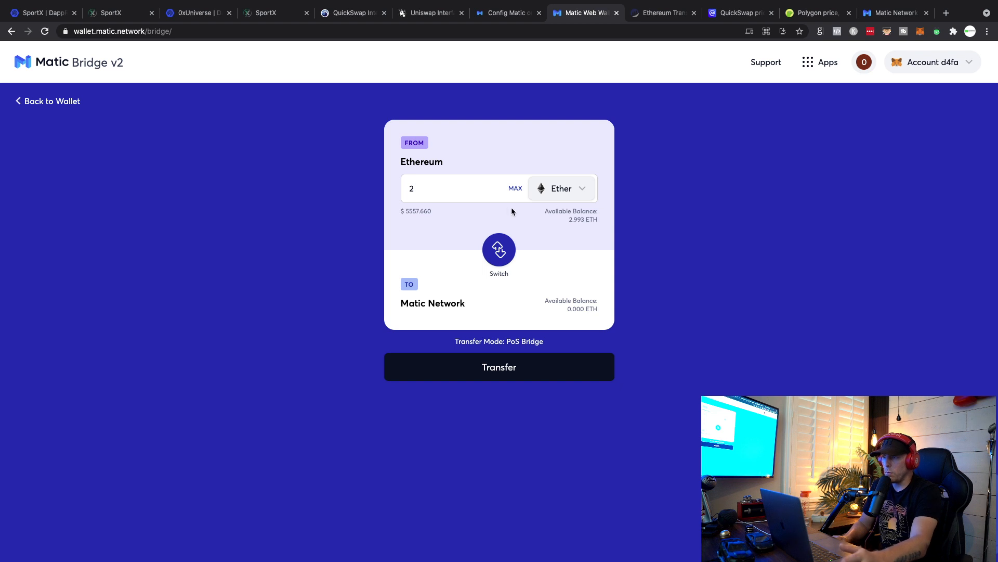
{"action": "mouse_move", "coordinate": [539, 310]}
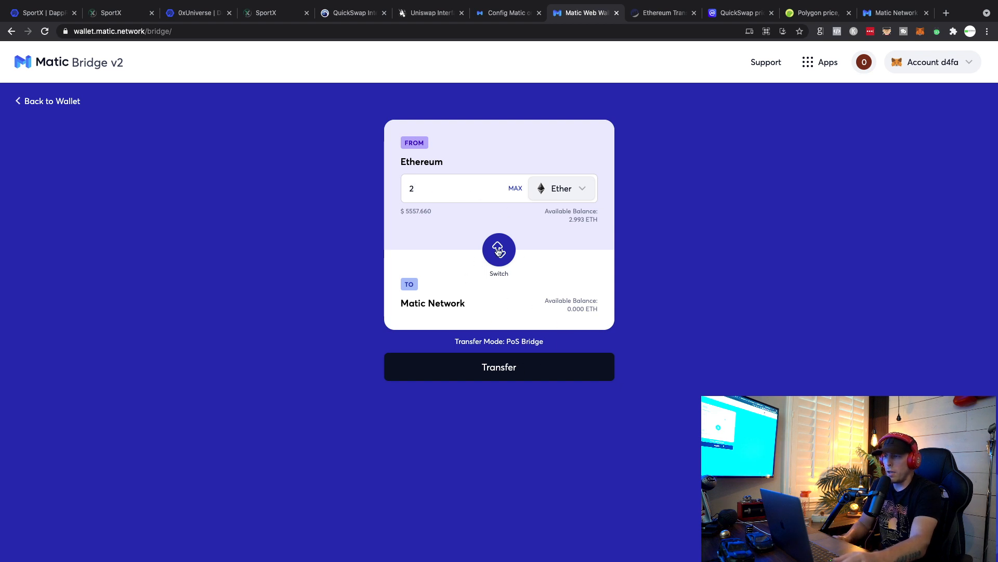
{"action": "mouse_move", "coordinate": [645, 259]}
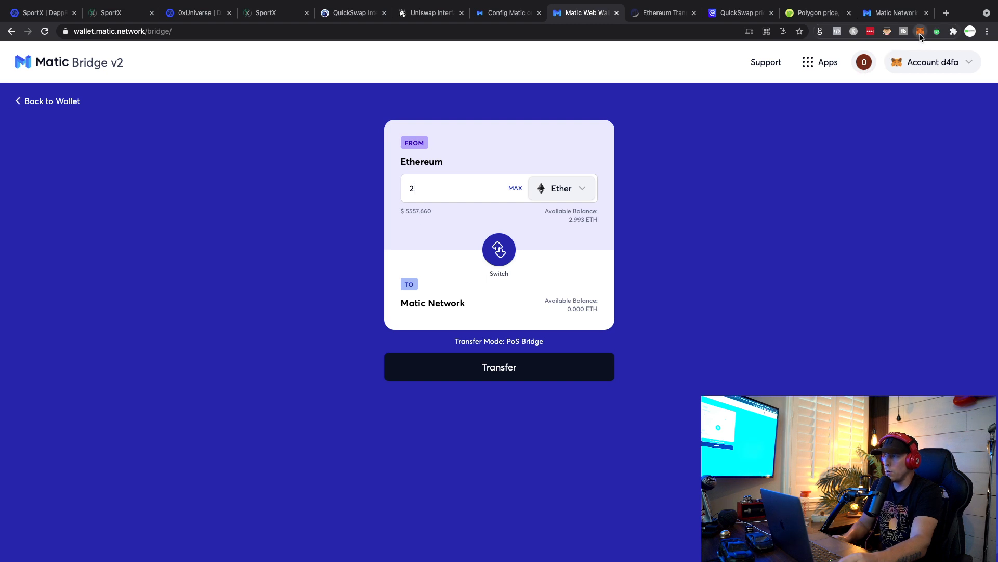
- Switch MetaMask to Matic Mainnet, showing the 12193.5755 MATIC balance
{"action": "left_click", "coordinate": [920, 31]}
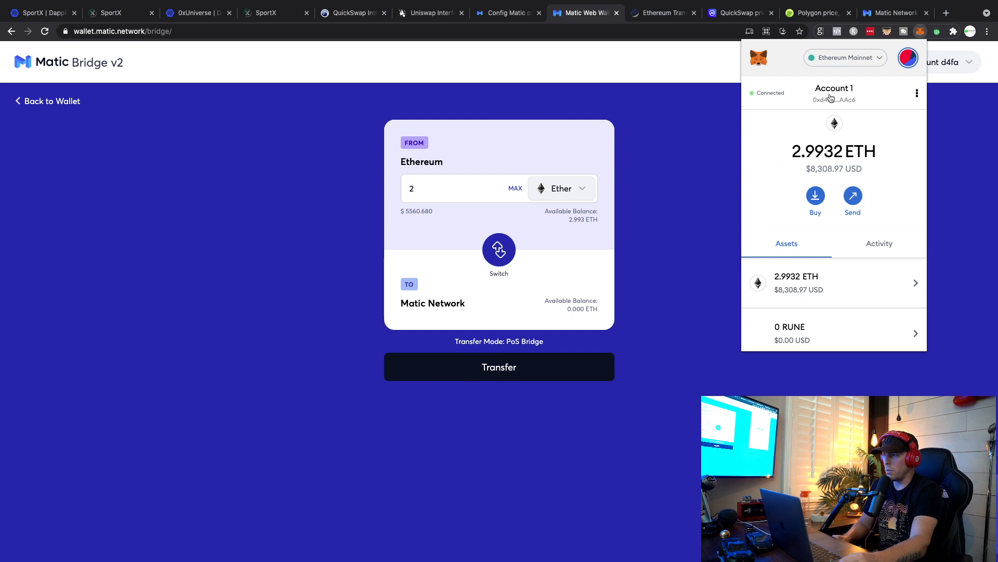
{"action": "left_click", "coordinate": [845, 57]}
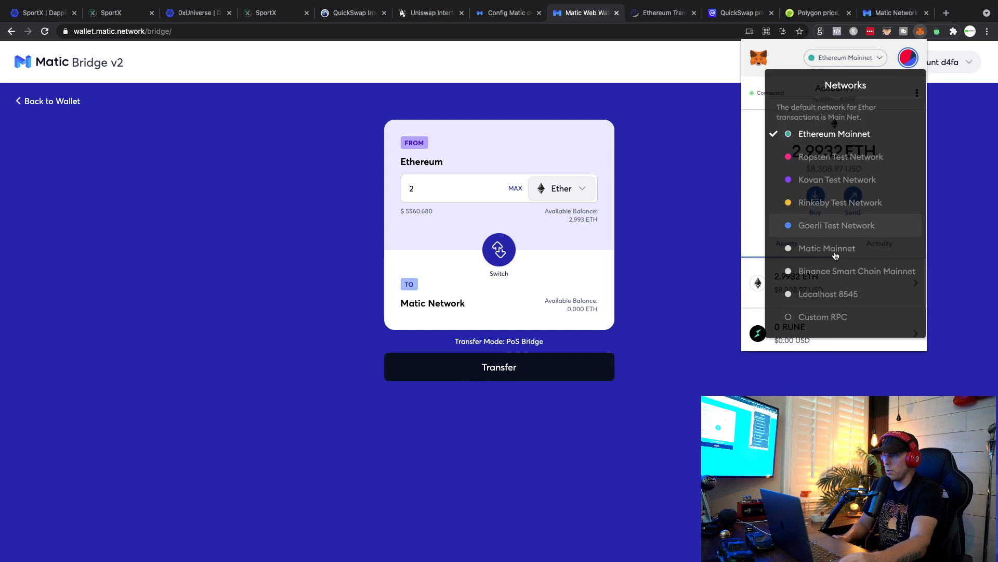
{"action": "left_click", "coordinate": [826, 248]}
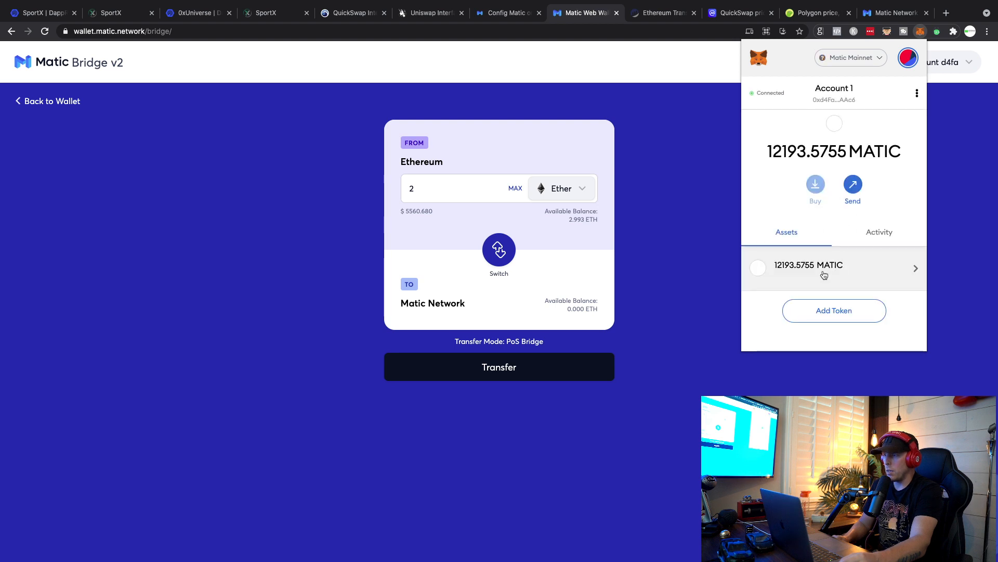
{"action": "mouse_move", "coordinate": [817, 220]}
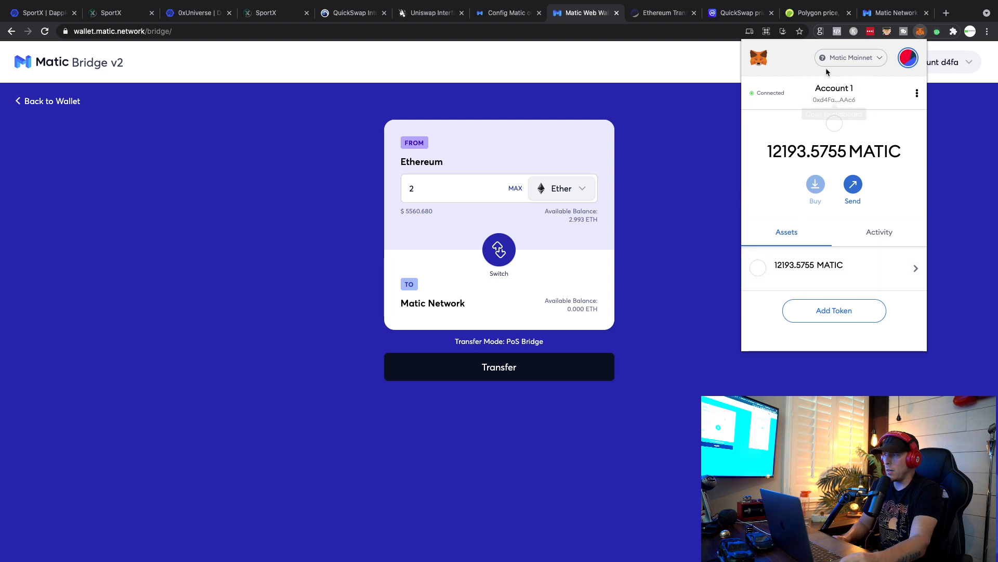
{"action": "mouse_move", "coordinate": [739, 139]}
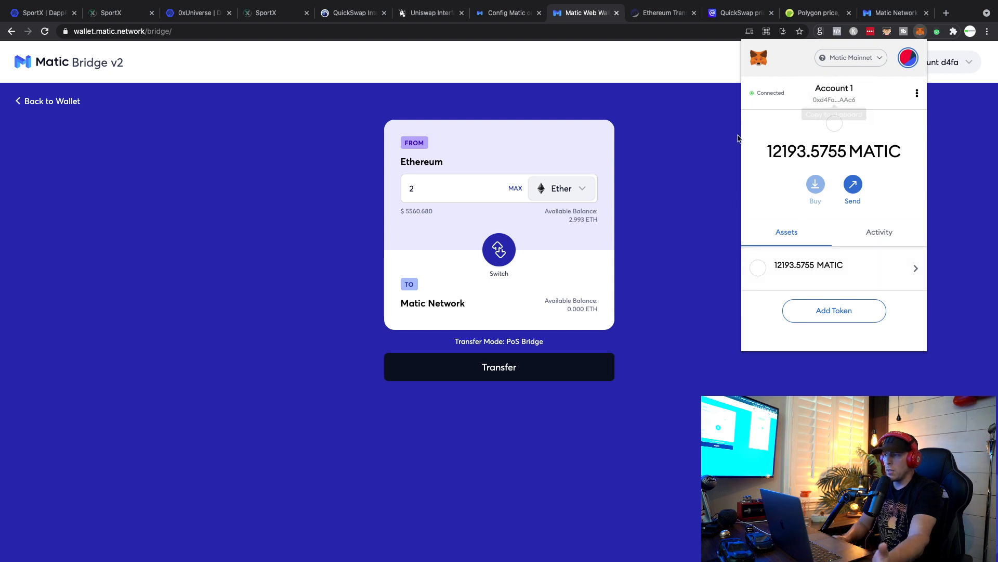
{"action": "mouse_move", "coordinate": [674, 150]}
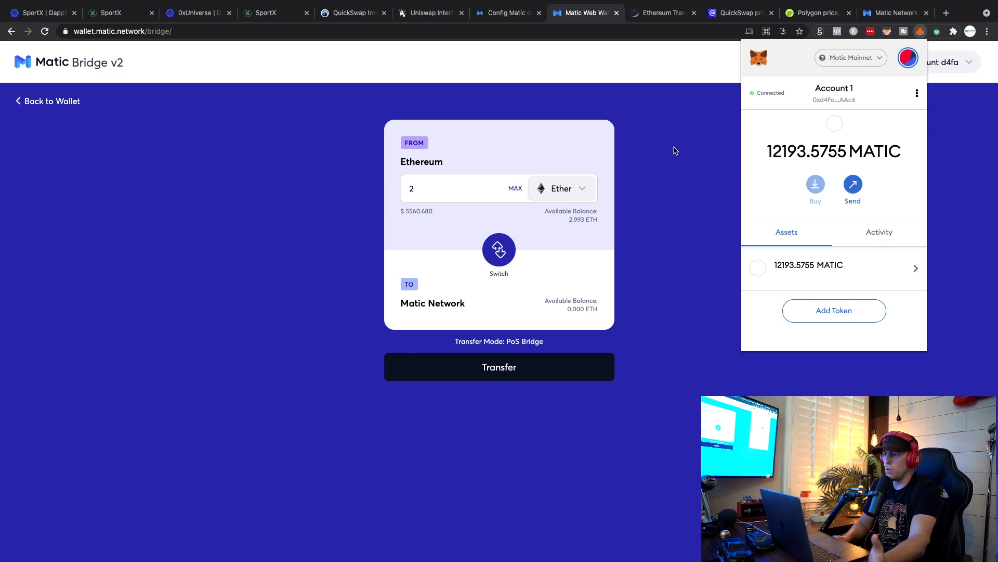
{"action": "mouse_move", "coordinate": [810, 316]}
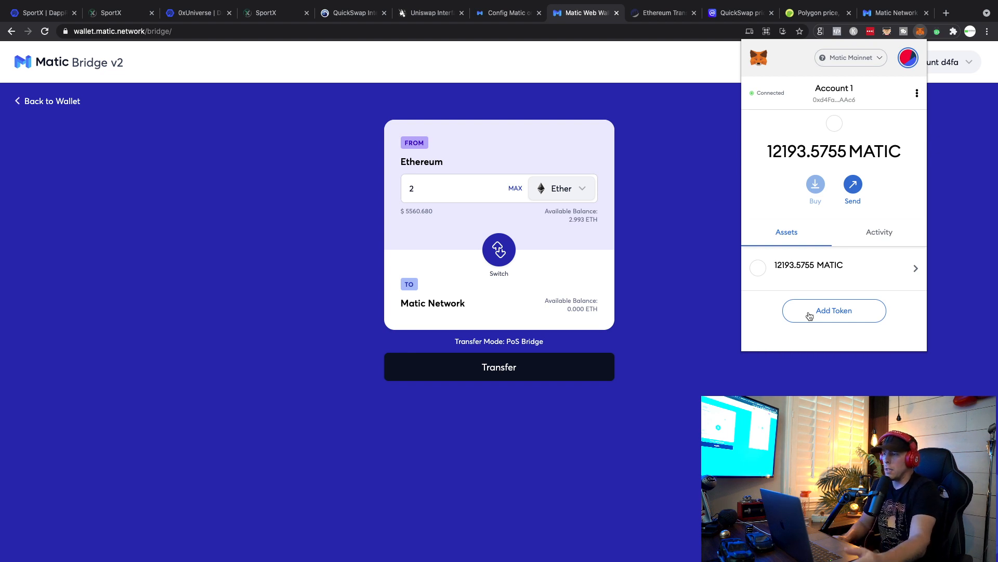
{"action": "mouse_move", "coordinate": [856, 198]}
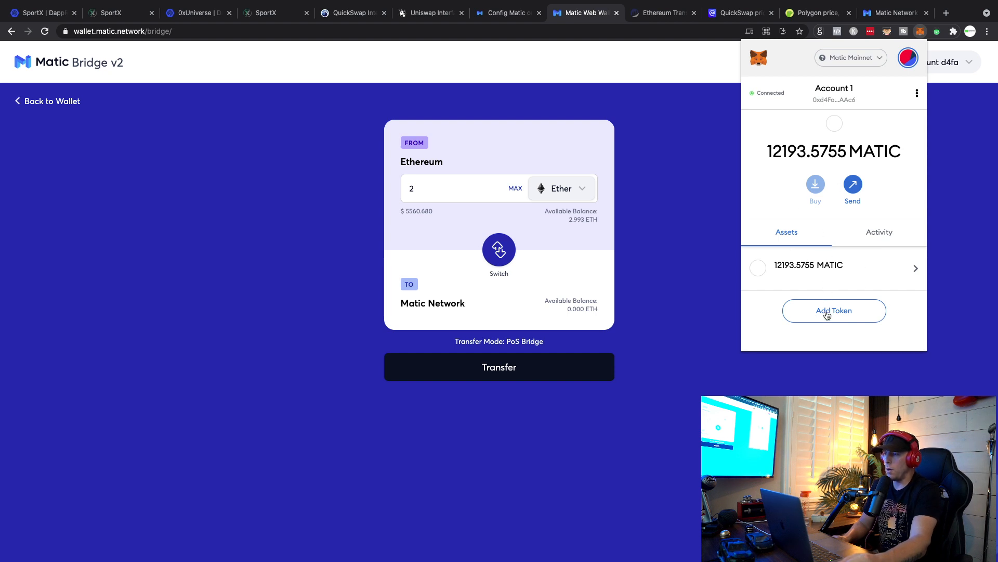
{"action": "mouse_move", "coordinate": [819, 72]}
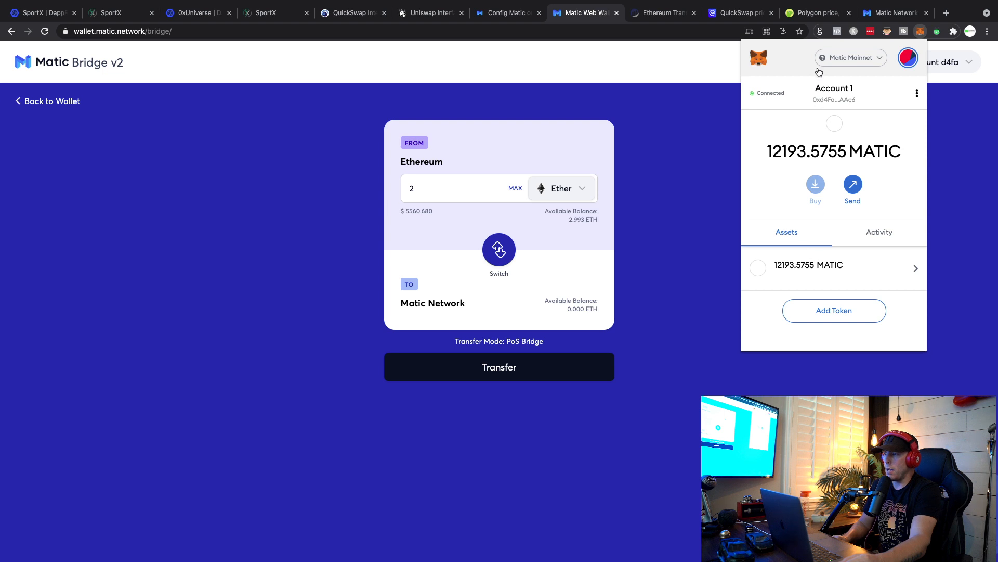
{"action": "mouse_move", "coordinate": [827, 249]}
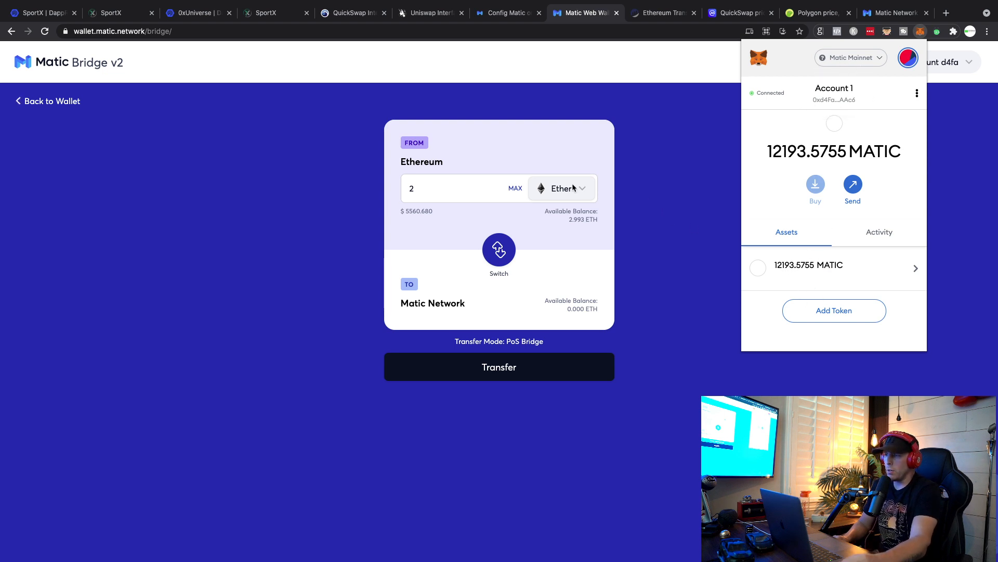
{"action": "mouse_move", "coordinate": [826, 310]}
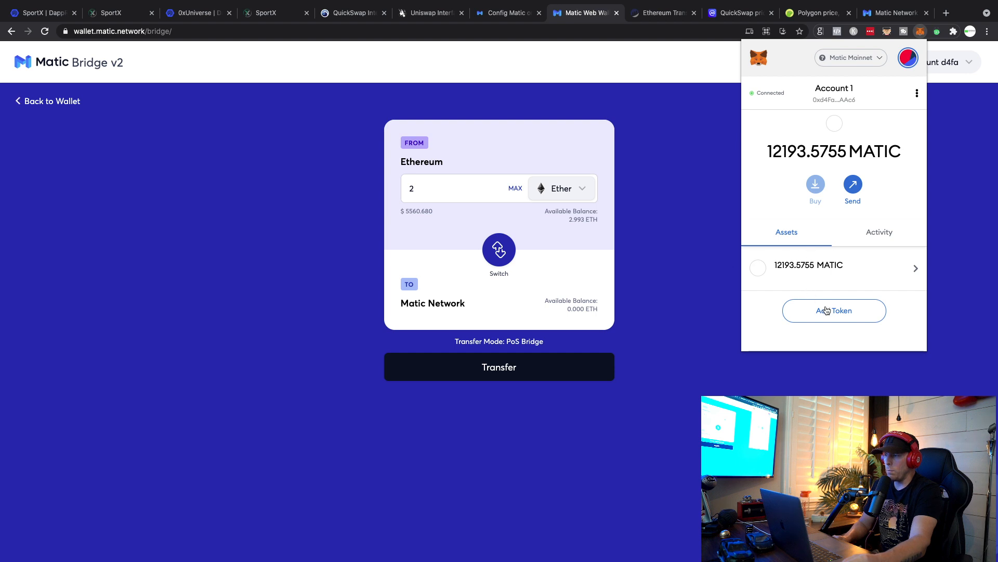
{"action": "mouse_move", "coordinate": [487, 350]}
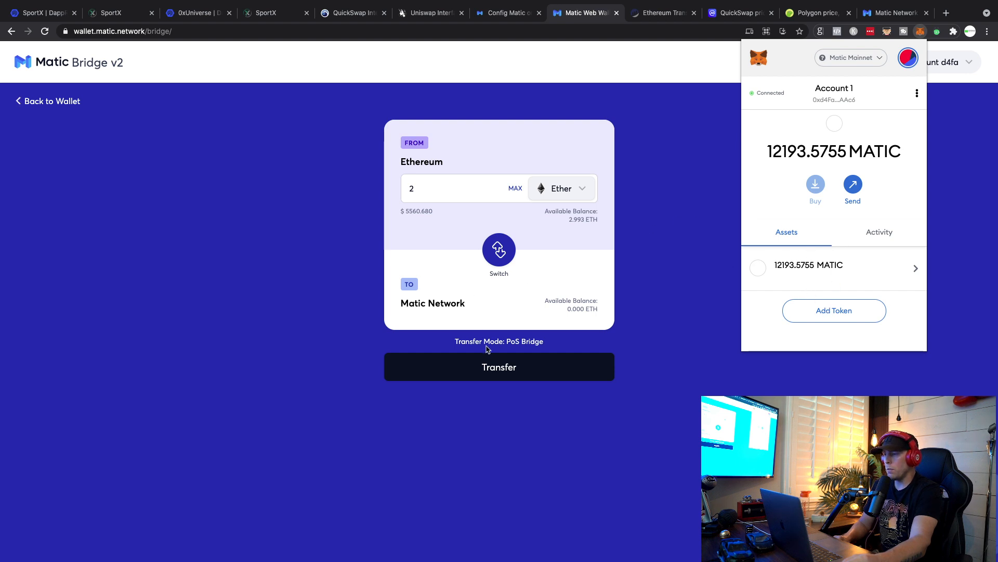
{"action": "mouse_move", "coordinate": [690, 319]}
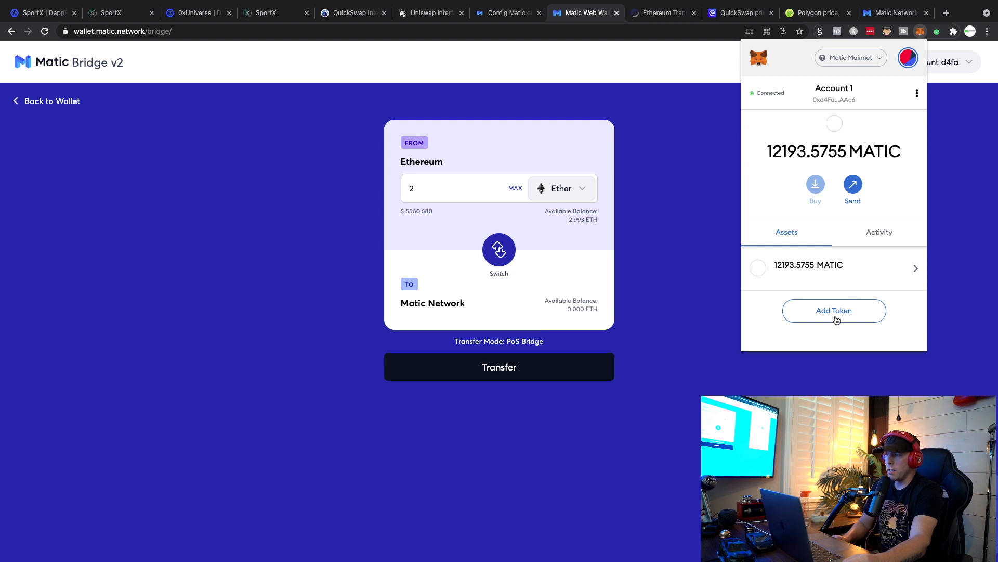
- Start adding a custom token by contract address in MetaMask
{"action": "left_click", "coordinate": [833, 311]}
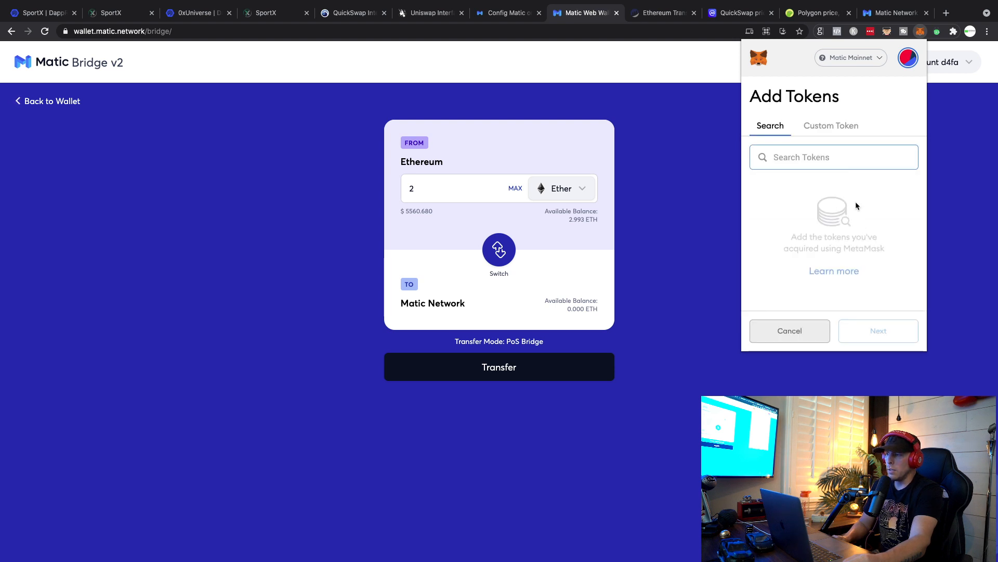
{"action": "left_click", "coordinate": [830, 126]}
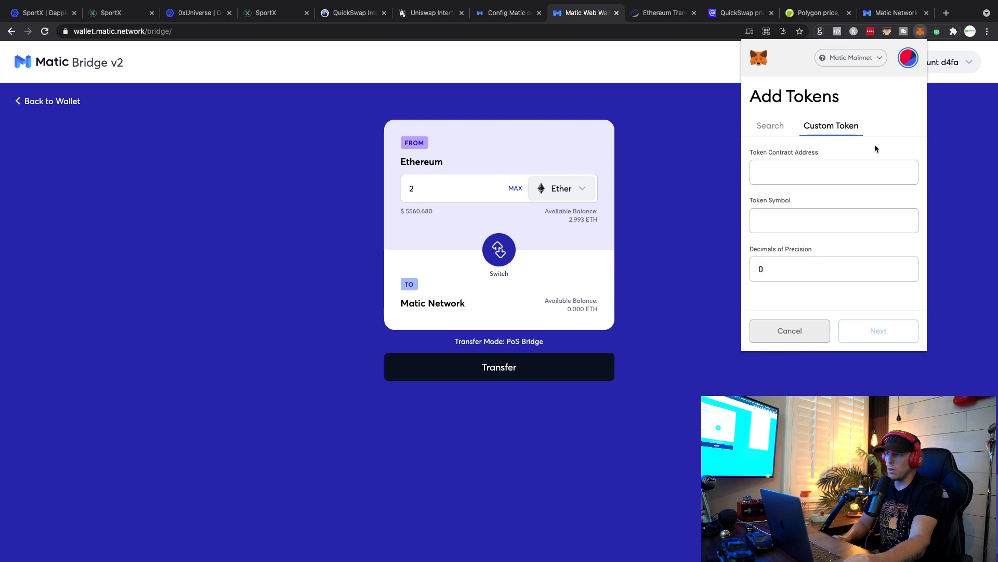
{"action": "mouse_move", "coordinate": [818, 278]}
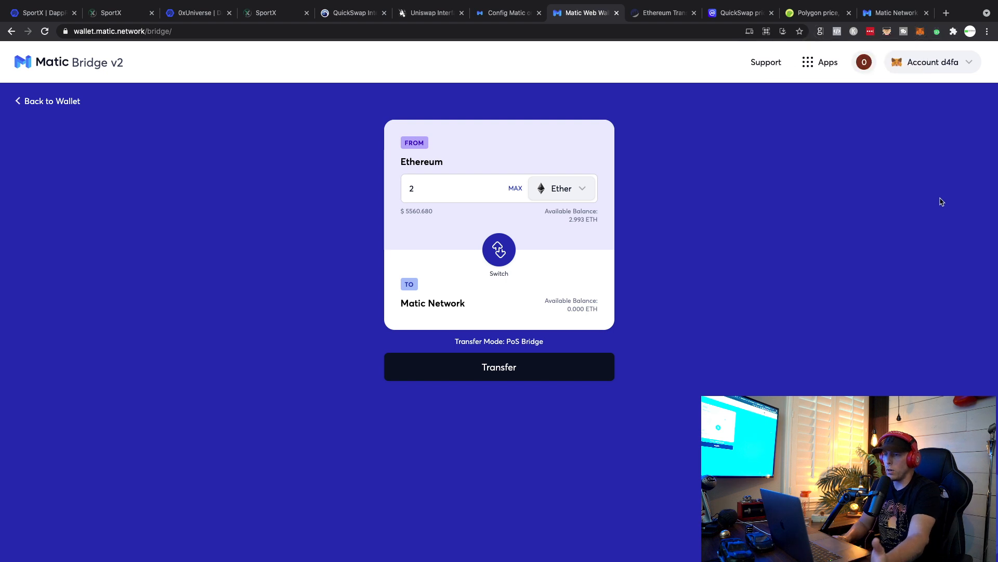
{"action": "left_click", "coordinate": [464, 189]}
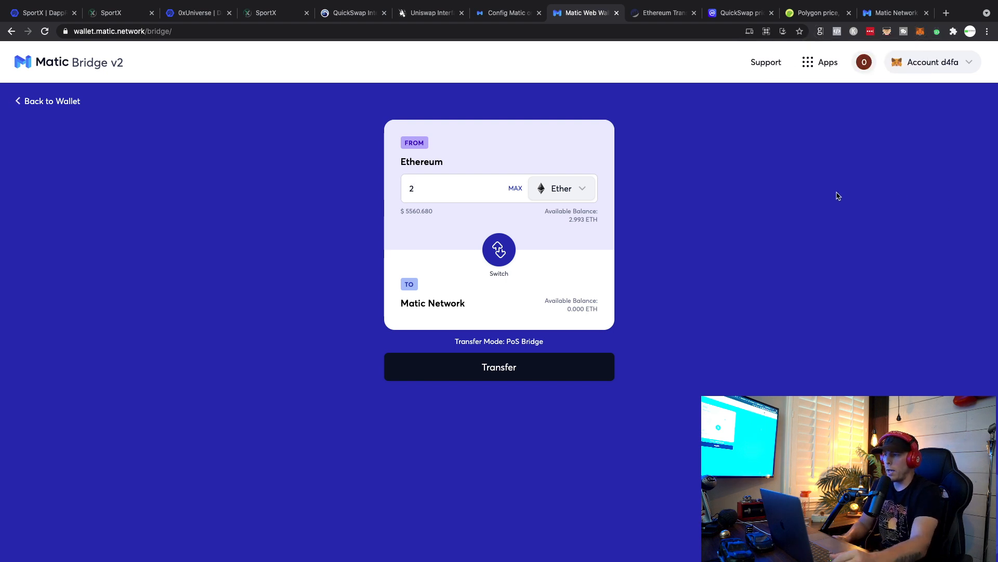
{"action": "left_click", "coordinate": [446, 188]}
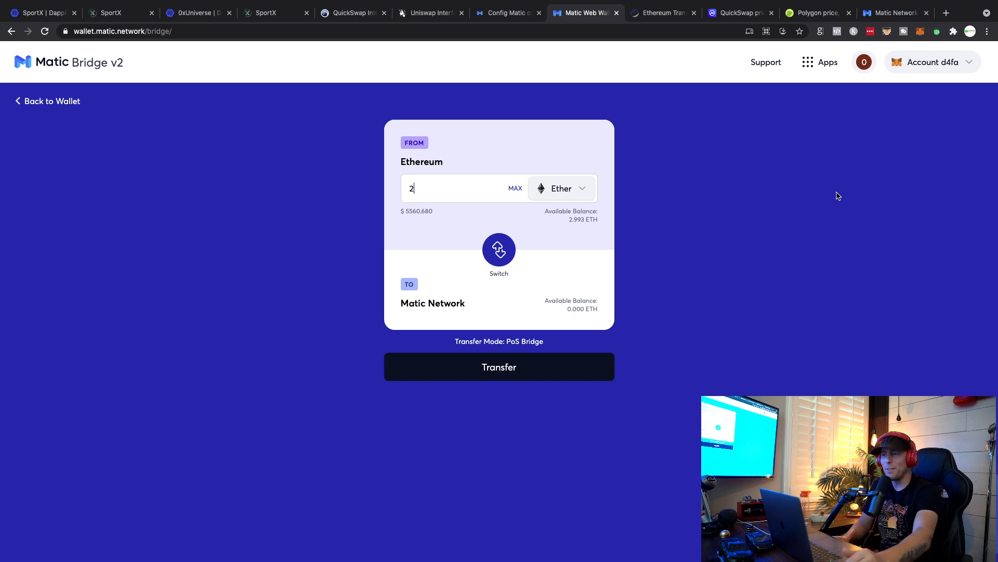
{"action": "mouse_move", "coordinate": [487, 115]}
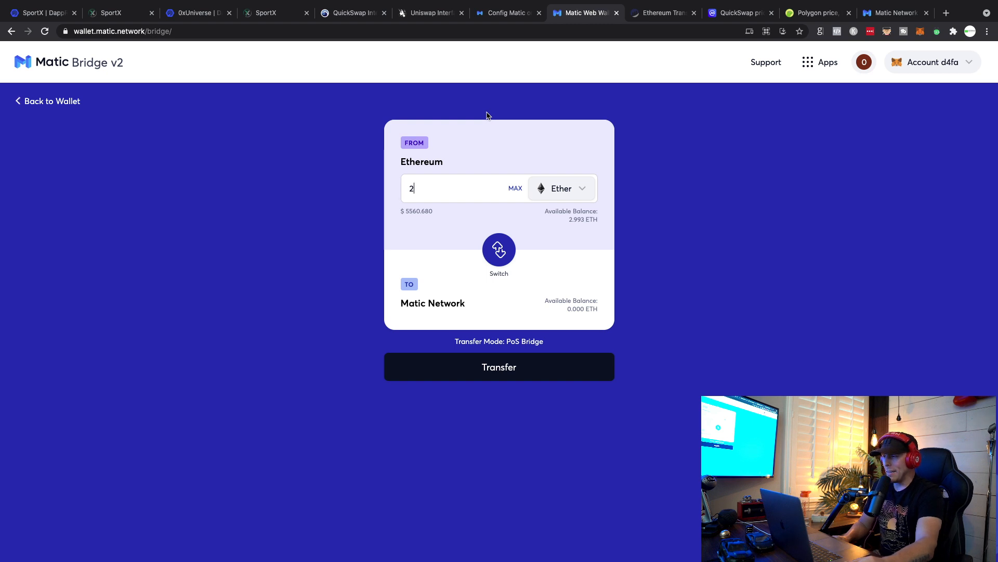
{"action": "mouse_move", "coordinate": [328, 134]}
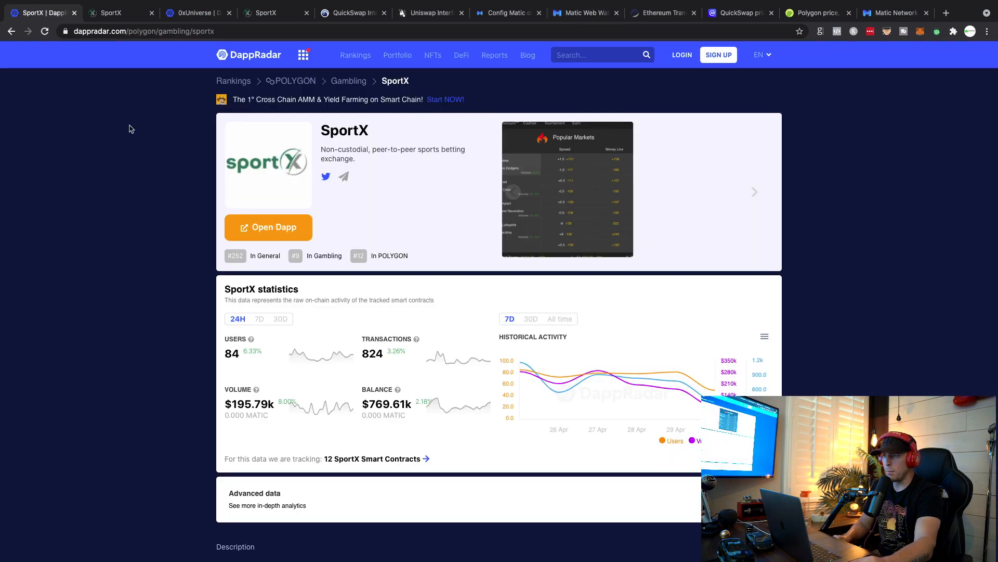
{"action": "mouse_move", "coordinate": [164, 270]}
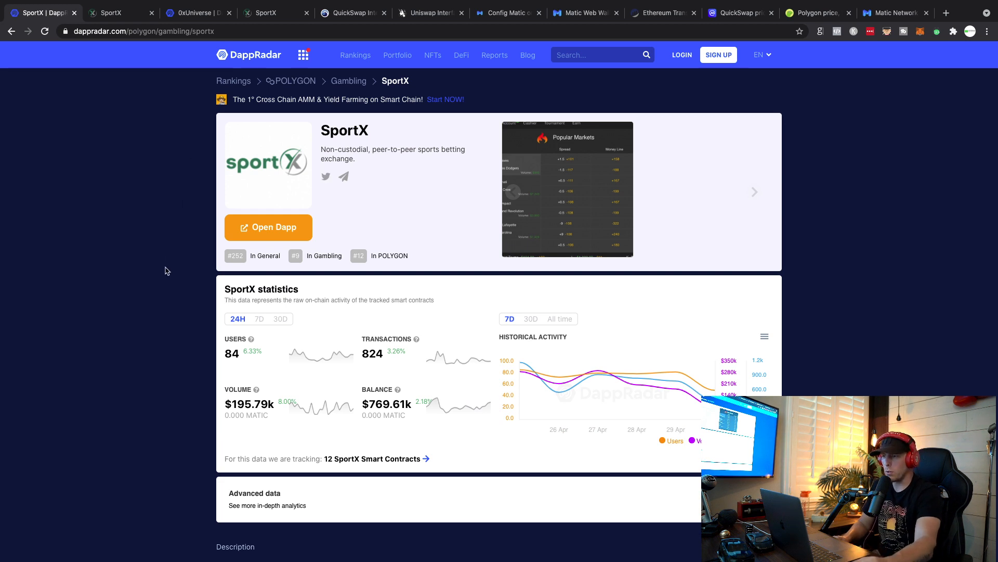
{"action": "mouse_move", "coordinate": [257, 55]}
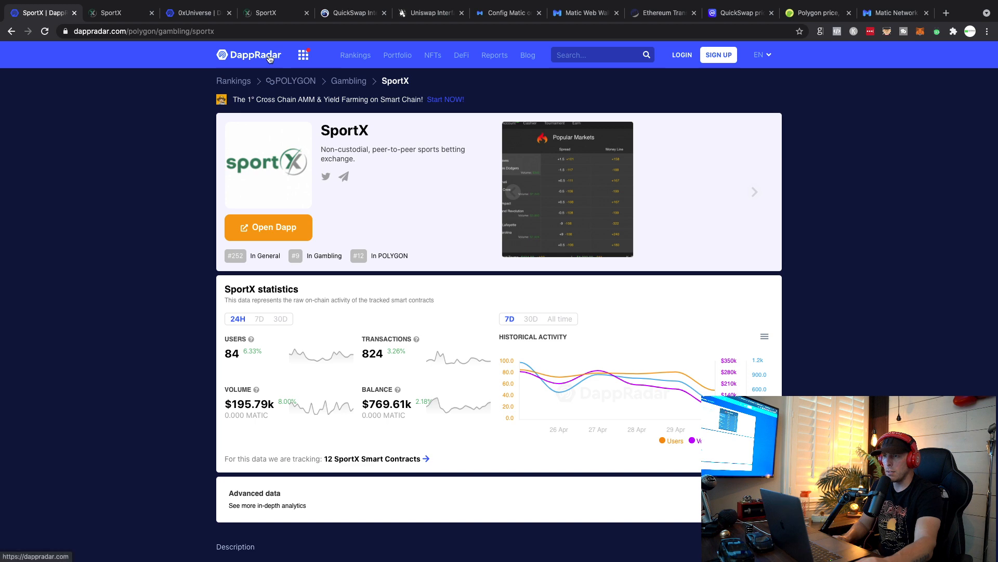
- Return to the DappRadar homepage and scroll past the protocol chips to the DeFi overview showing $69.51B TVL
{"action": "left_click", "coordinate": [248, 55]}
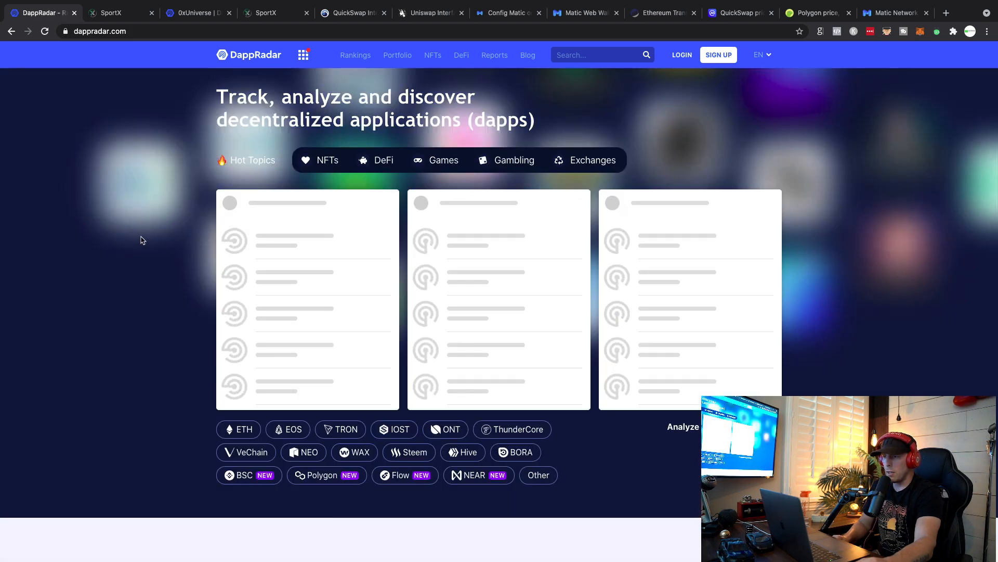
{"action": "mouse_move", "coordinate": [108, 277]}
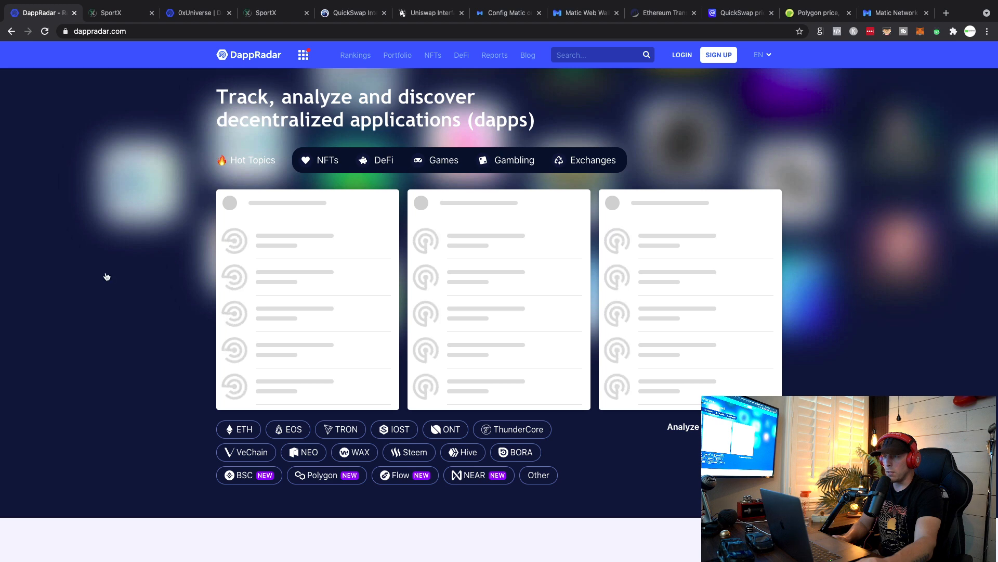
{"action": "scroll", "scroll_direction": "down", "scroll_amount": 3}
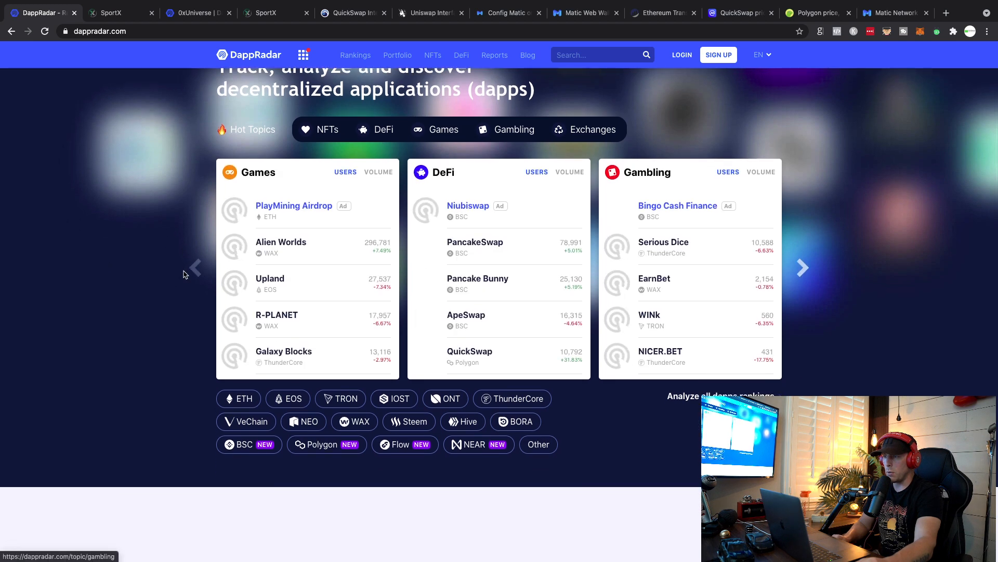
{"action": "scroll", "scroll_direction": "down", "scroll_amount": 3}
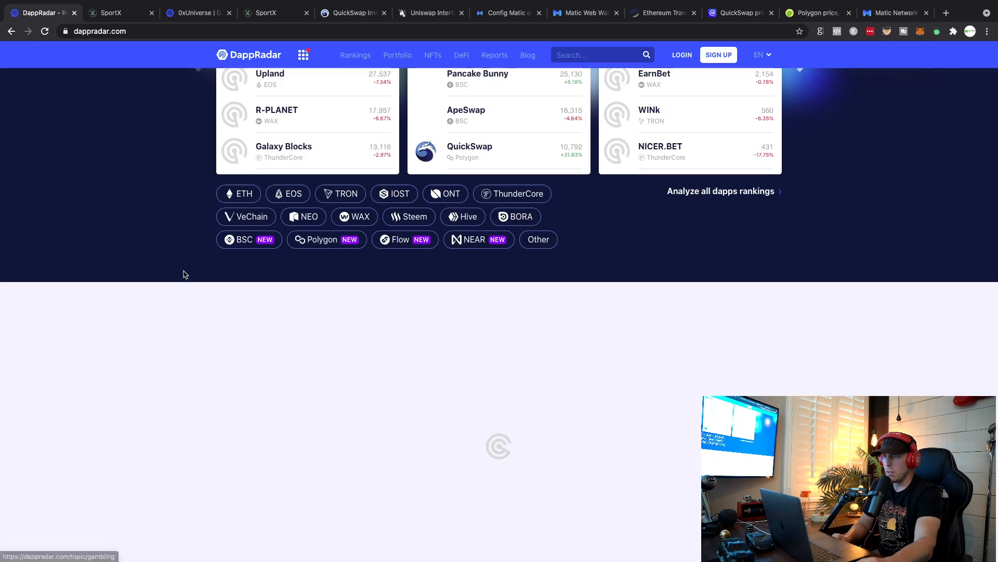
{"action": "scroll", "scroll_direction": "down", "scroll_amount": 3}
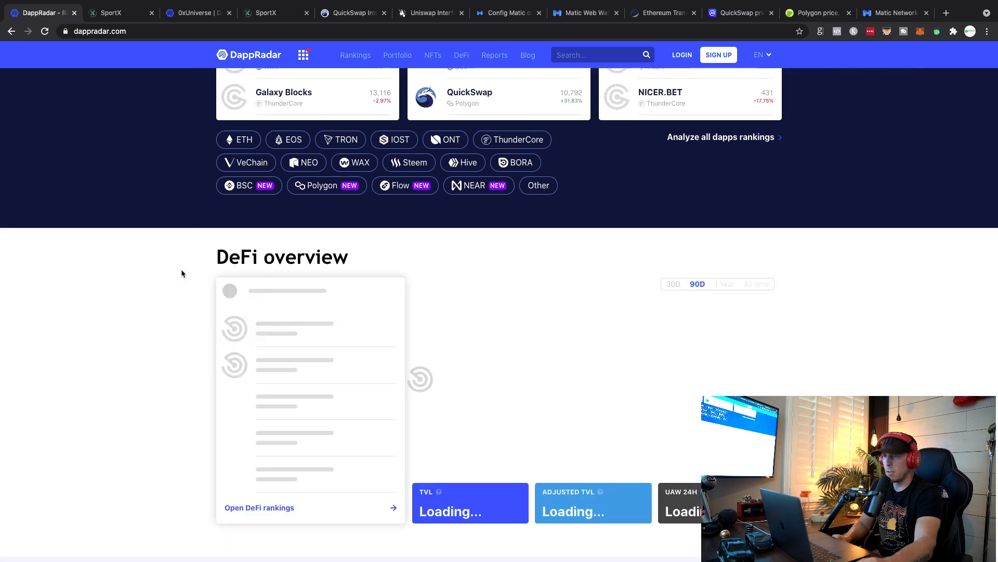
{"action": "scroll", "scroll_direction": "down", "scroll_amount": 3}
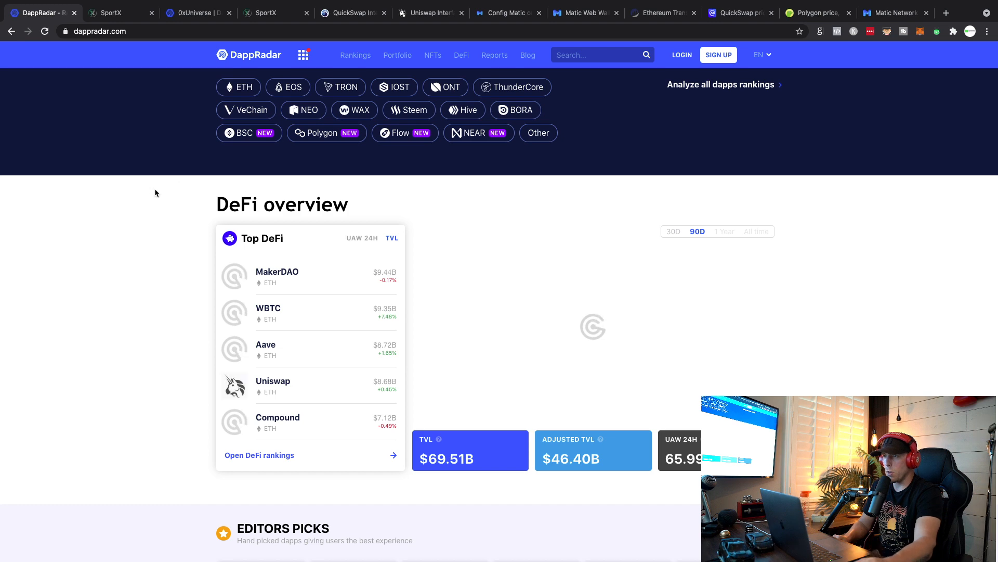
{"action": "scroll", "scroll_direction": "down", "scroll_amount": 3}
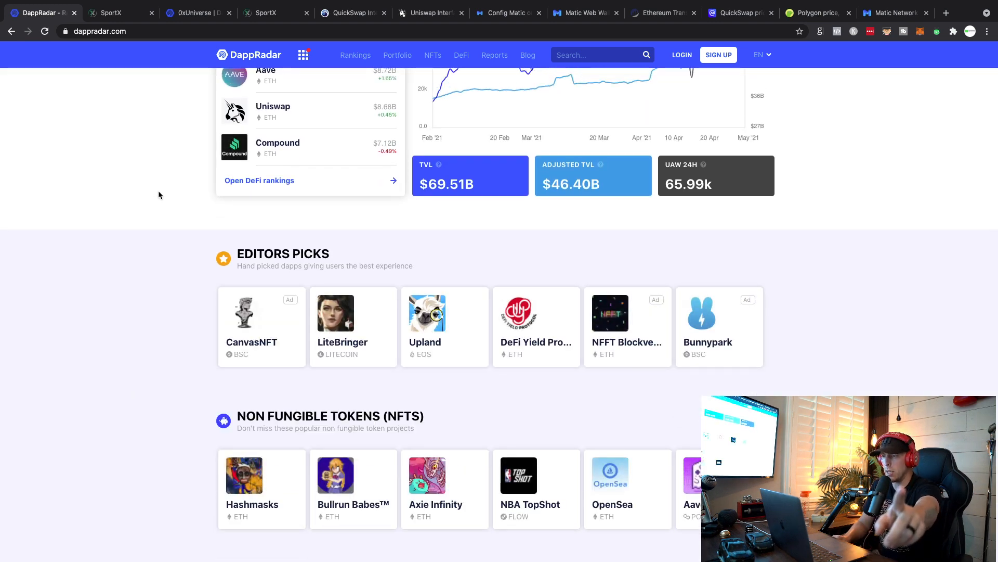
{"action": "scroll", "scroll_direction": "up", "scroll_amount": 3}
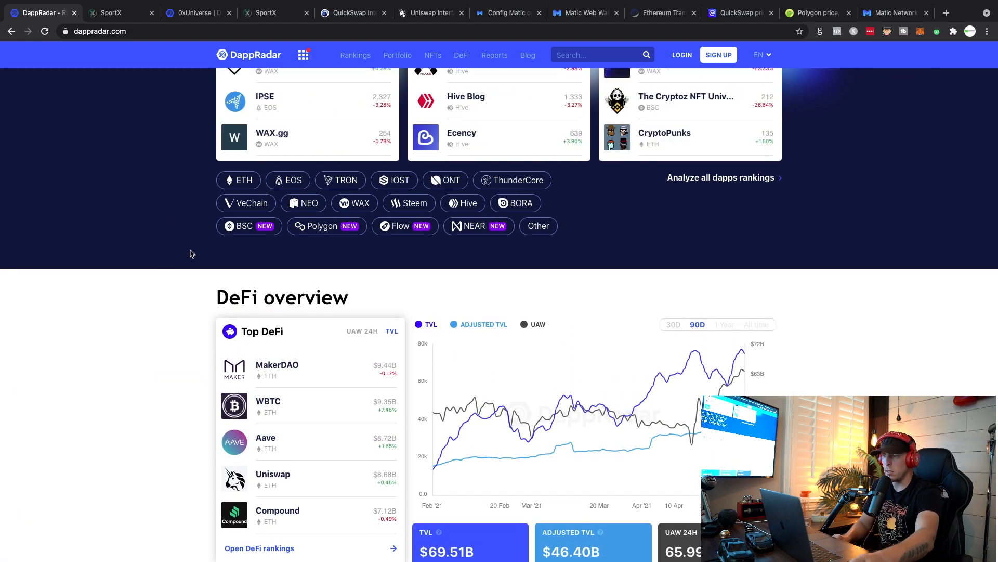
{"action": "scroll", "scroll_direction": "down", "scroll_amount": 3}
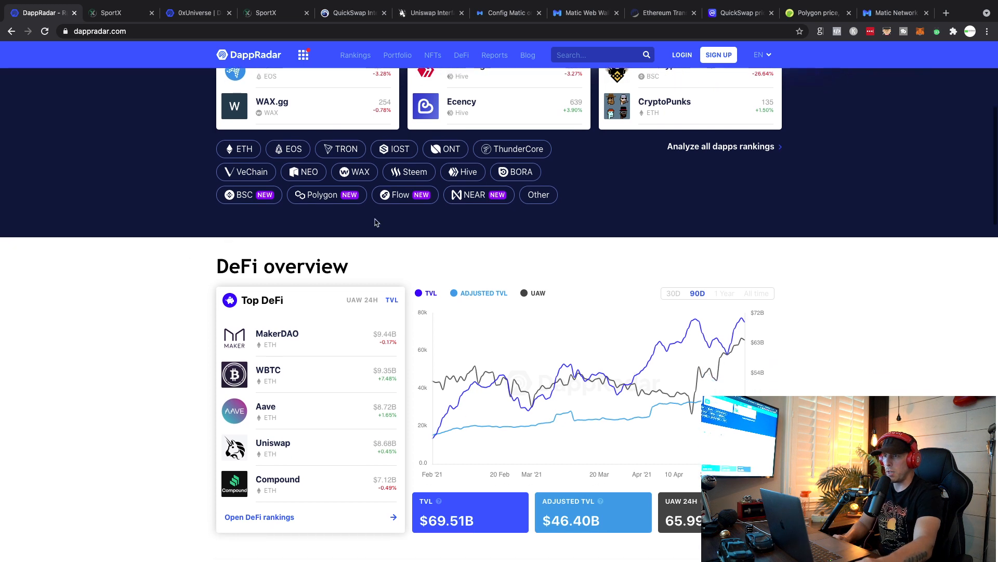
{"action": "mouse_move", "coordinate": [327, 195]}
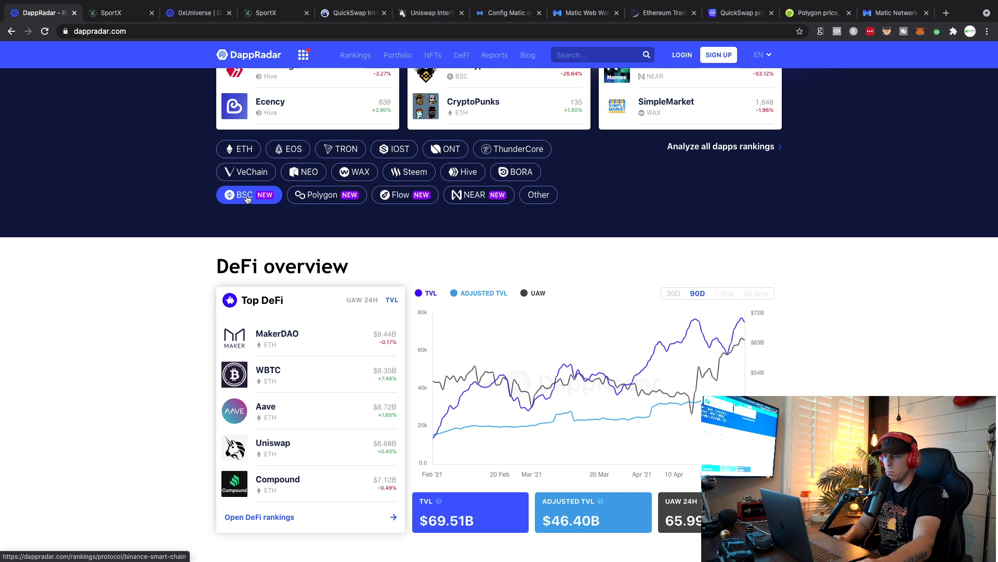
- Filter the Top Blockchain Dapps rankings to Polygon, led by QuickSwap, Polywhale Finance and Aave
{"action": "left_click", "coordinate": [327, 195]}
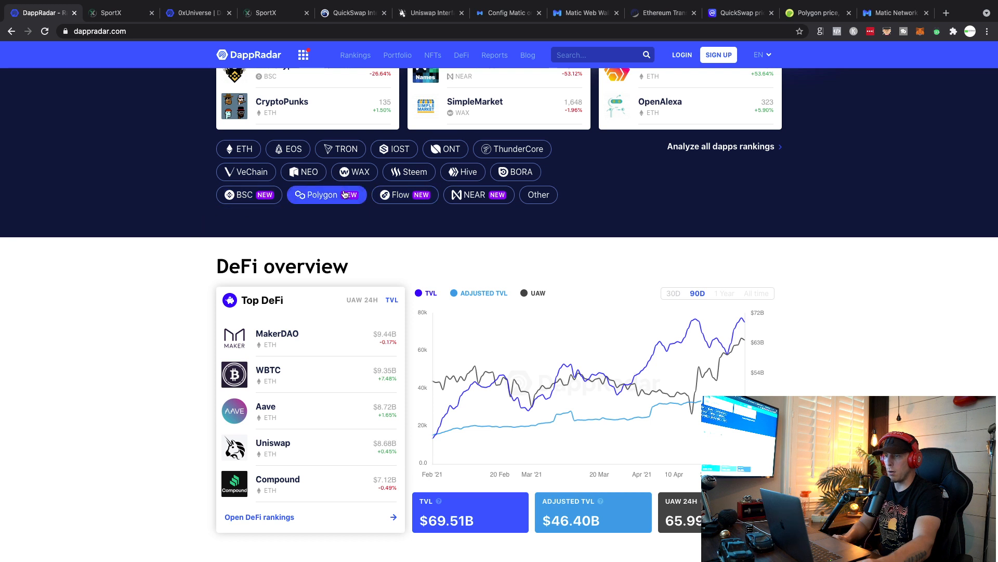
{"action": "left_click", "coordinate": [327, 194]}
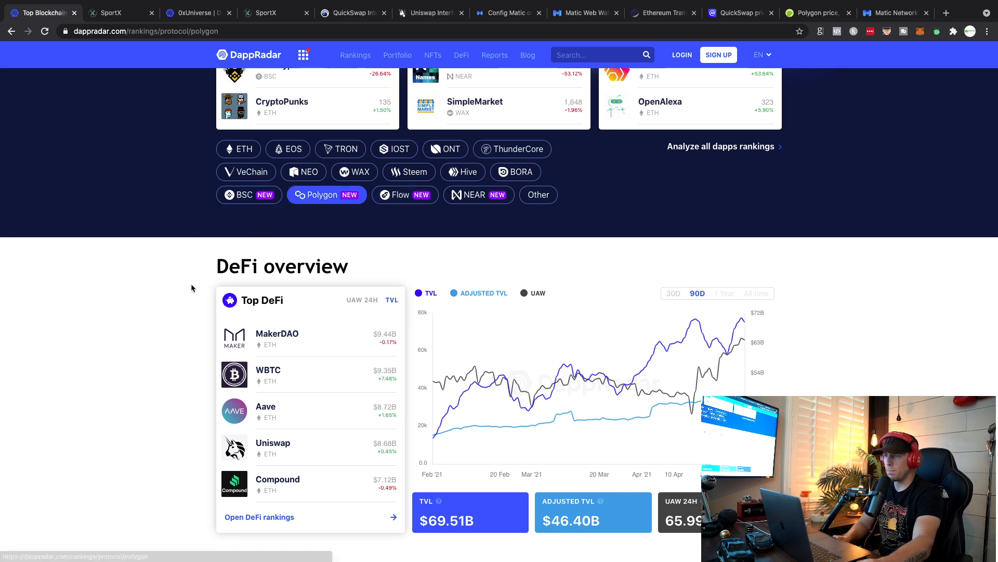
{"action": "scroll", "scroll_direction": "up", "scroll_amount": 3}
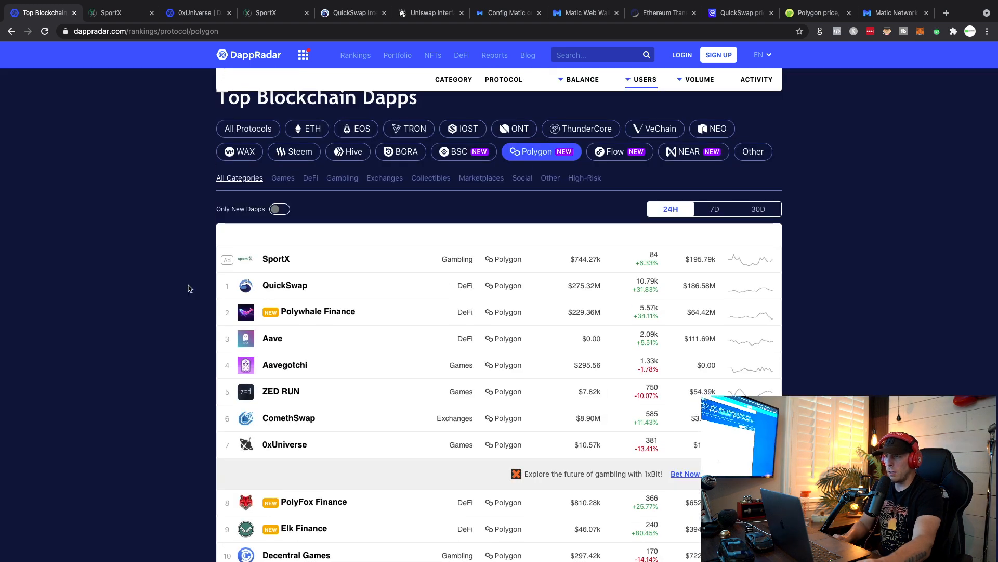
{"action": "scroll", "scroll_direction": "down", "scroll_amount": 3}
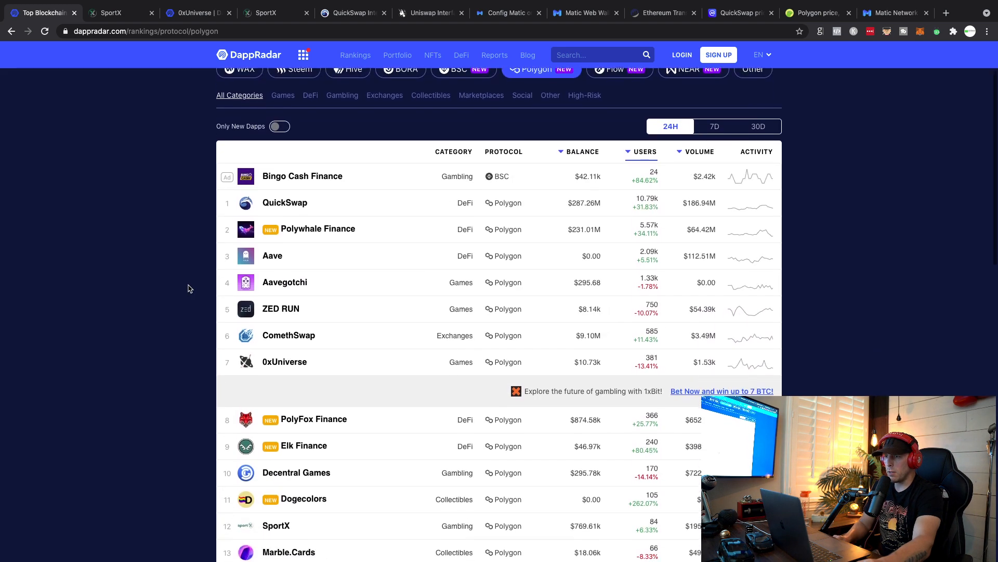
{"action": "scroll", "scroll_direction": "down", "scroll_amount": 3}
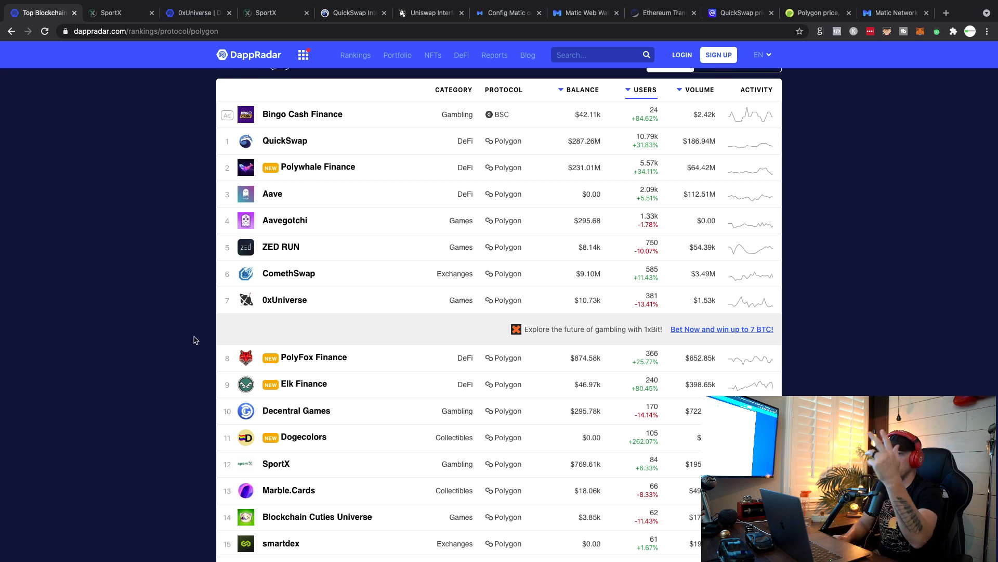
{"action": "mouse_move", "coordinate": [188, 337]}
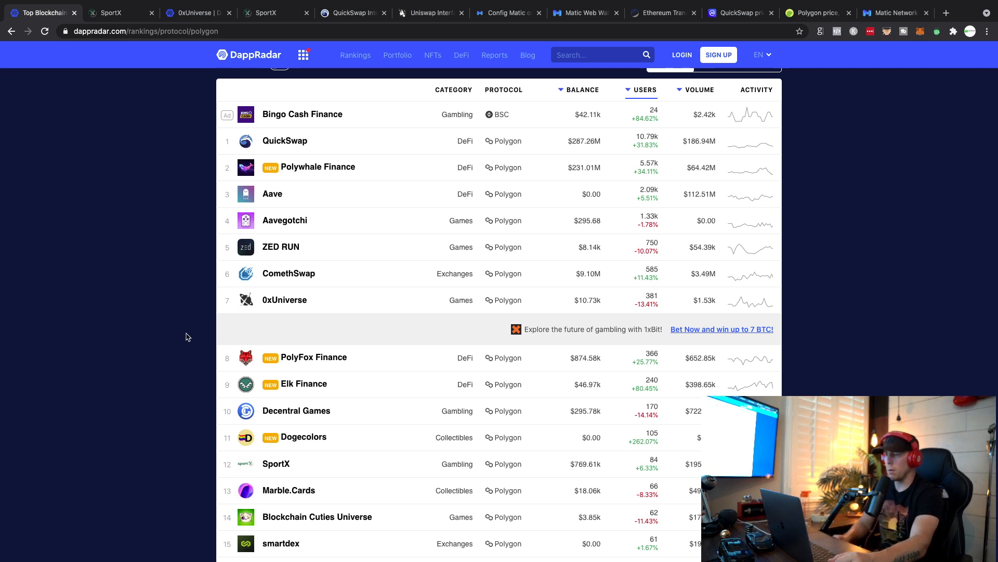
- Scroll through the full list of 25 Polygon dapps to the bottom and back up
{"action": "scroll", "scroll_direction": "down", "scroll_amount": 3}
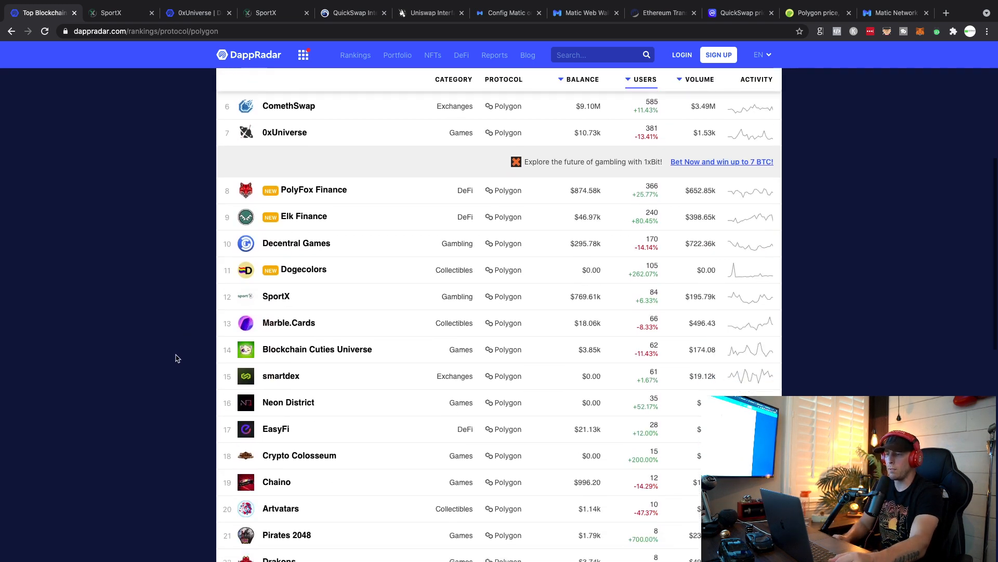
{"action": "scroll", "scroll_direction": "up", "scroll_amount": 3}
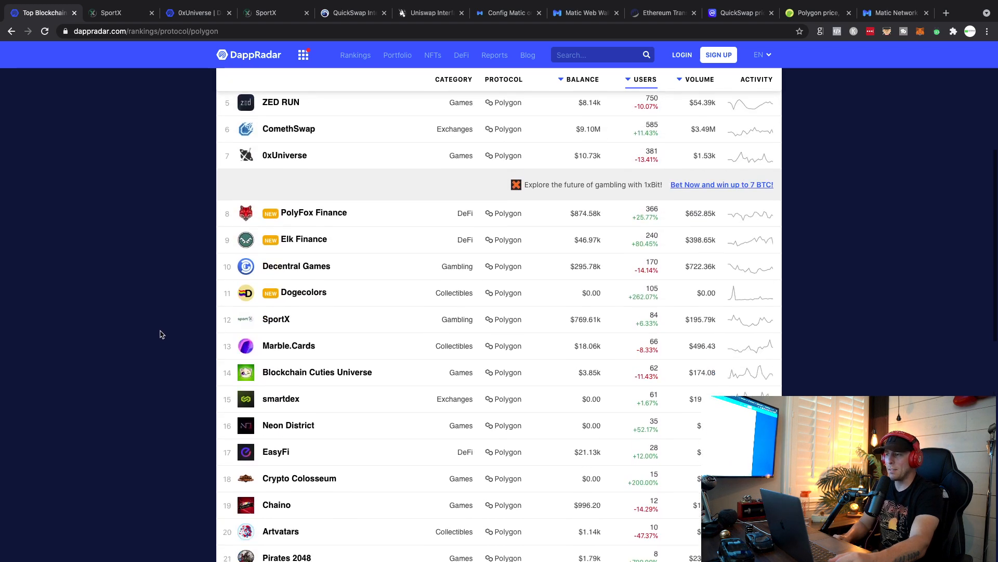
{"action": "scroll", "scroll_direction": "down", "scroll_amount": 3}
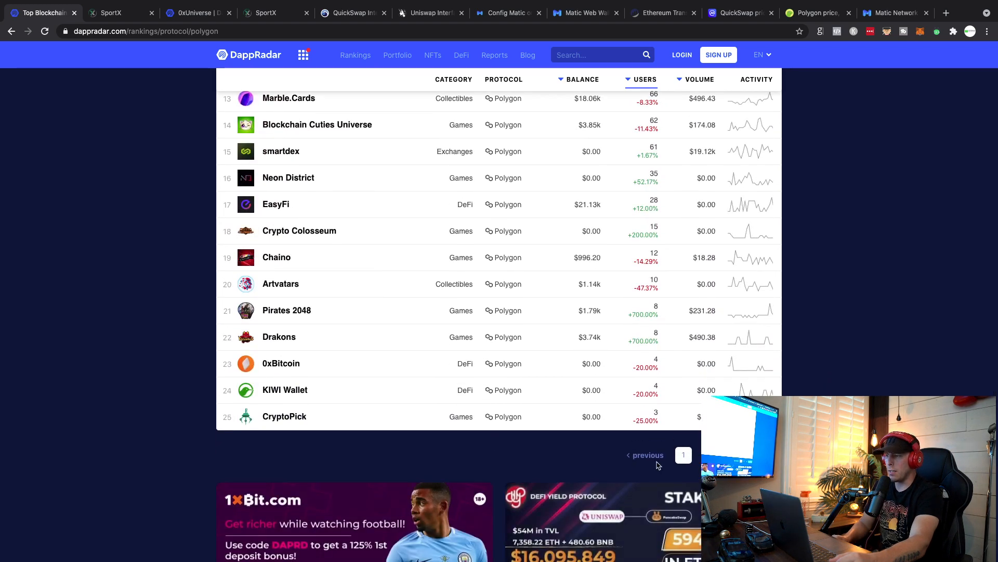
{"action": "scroll", "scroll_direction": "down", "scroll_amount": 3}
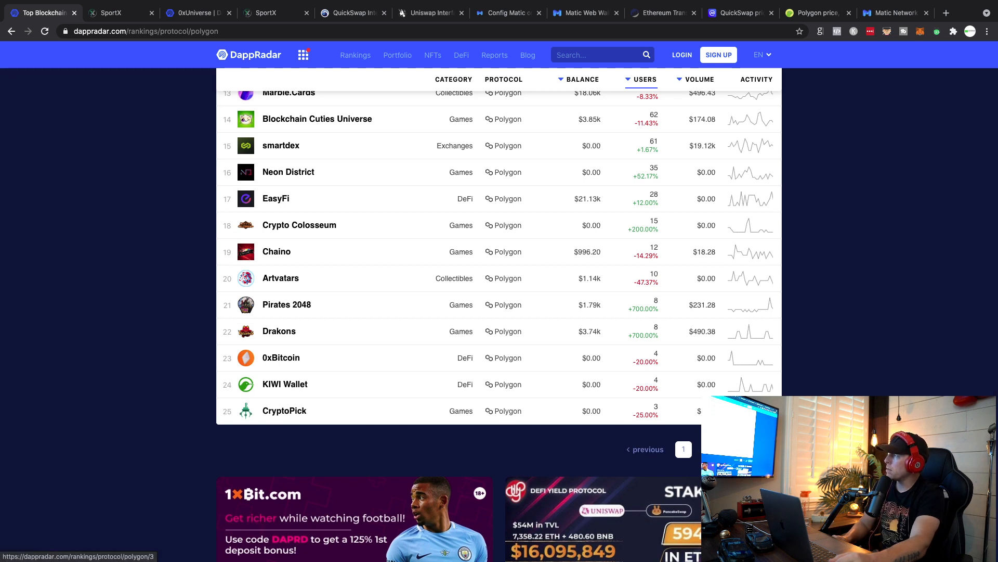
{"action": "scroll", "scroll_direction": "up", "scroll_amount": 3}
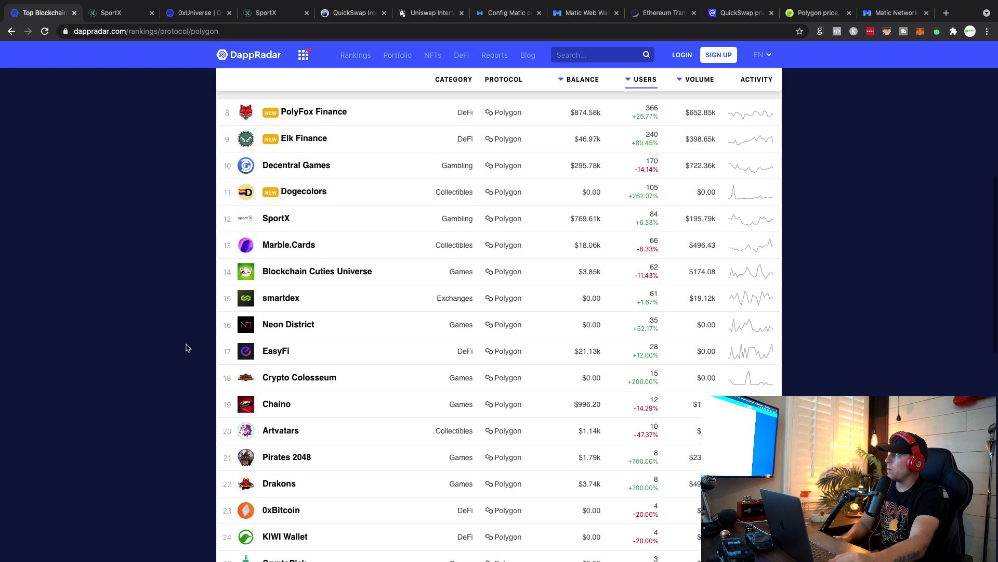
{"action": "scroll", "scroll_direction": "up", "scroll_amount": 3}
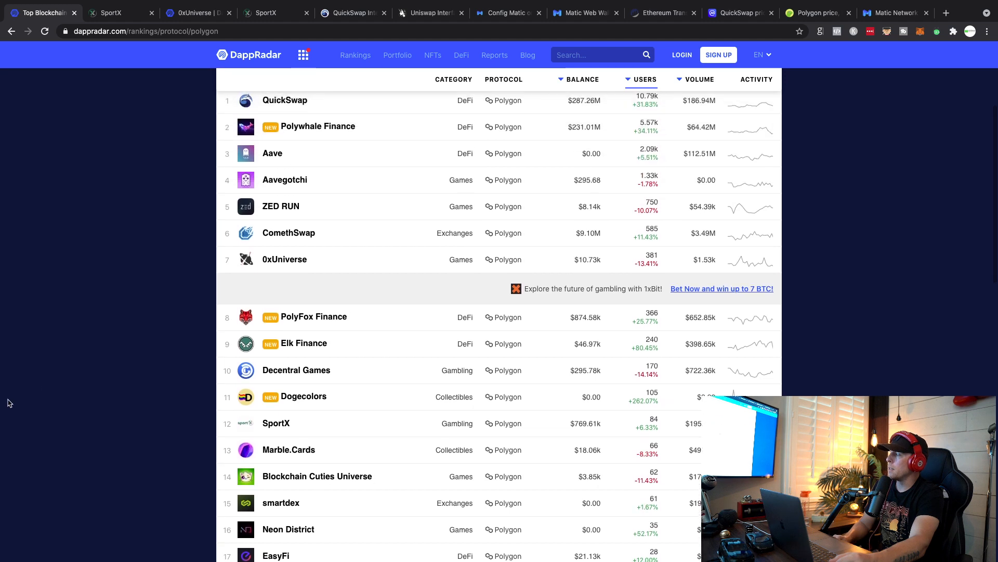
{"action": "mouse_move", "coordinate": [182, 290]}
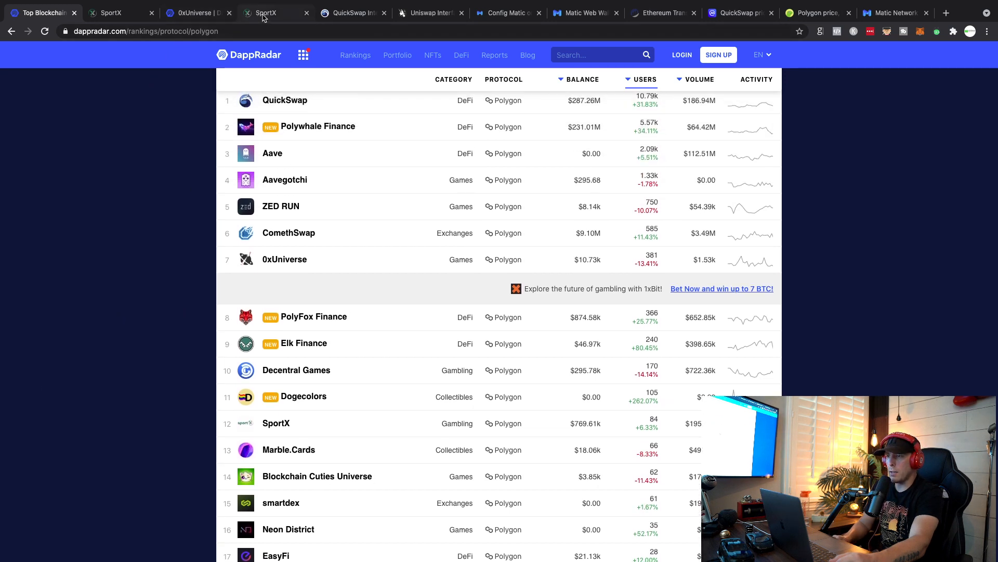
{"action": "mouse_move", "coordinate": [267, 12]}
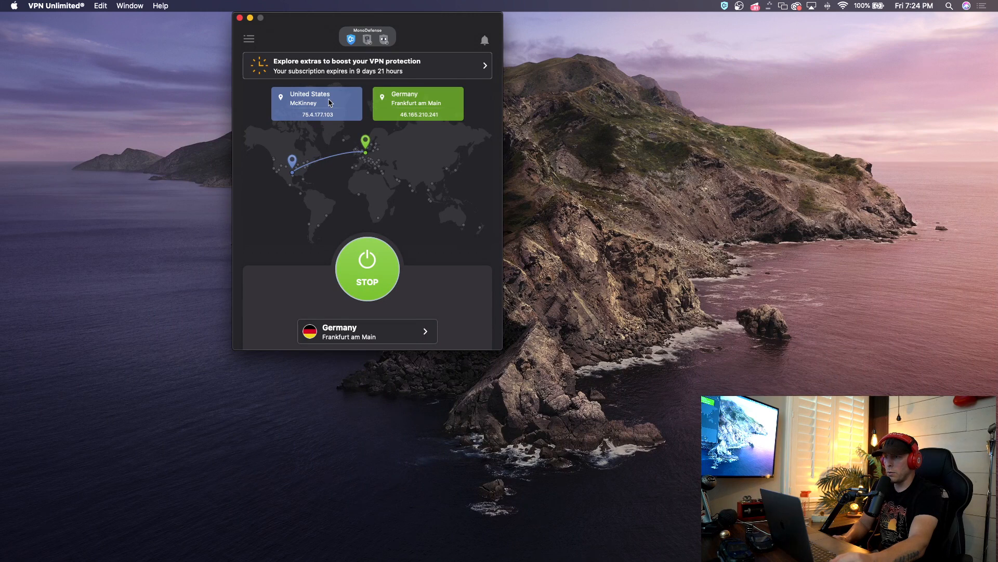
{"action": "mouse_move", "coordinate": [313, 278]}
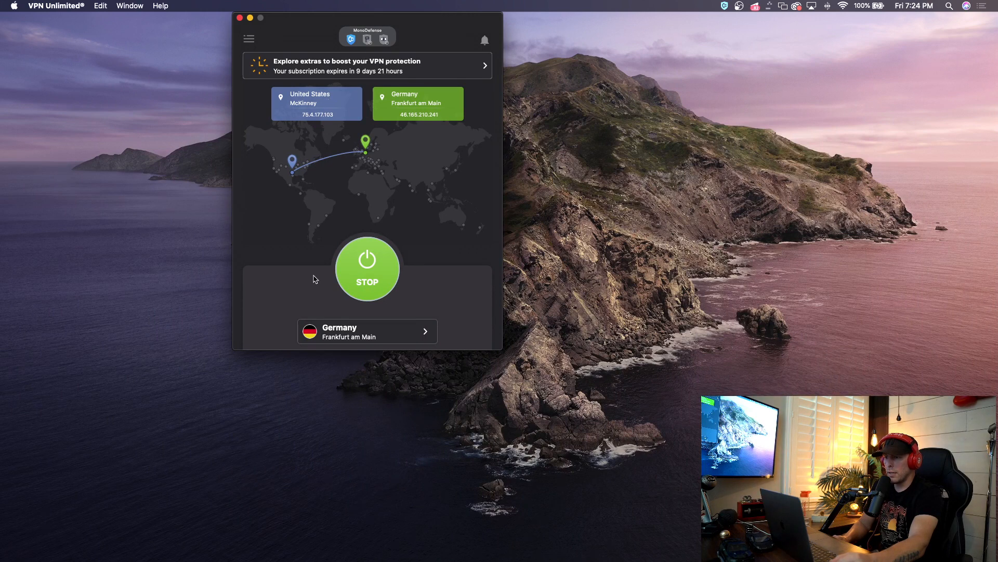
{"action": "mouse_move", "coordinate": [363, 223]}
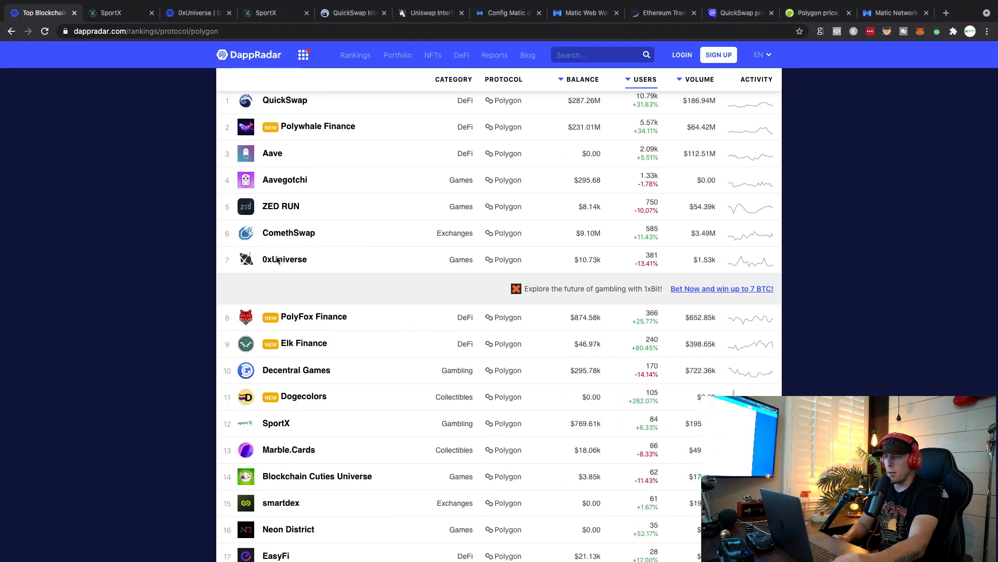
- View SportX's convert page, close the 0xUniverse details tab and return to the Polygon rankings
{"action": "left_click", "coordinate": [276, 13]}
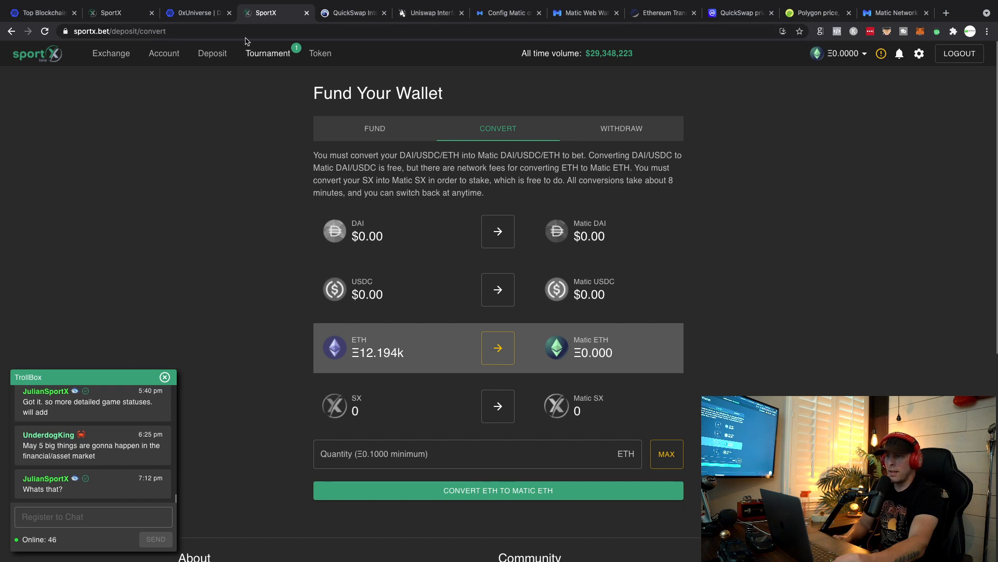
{"action": "left_click", "coordinate": [195, 13]}
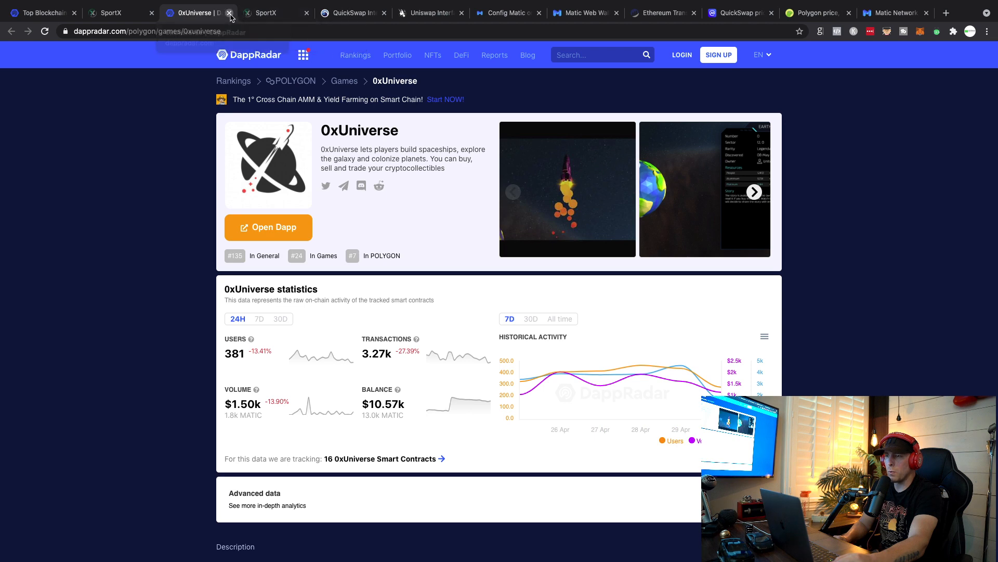
{"action": "left_click", "coordinate": [231, 13]}
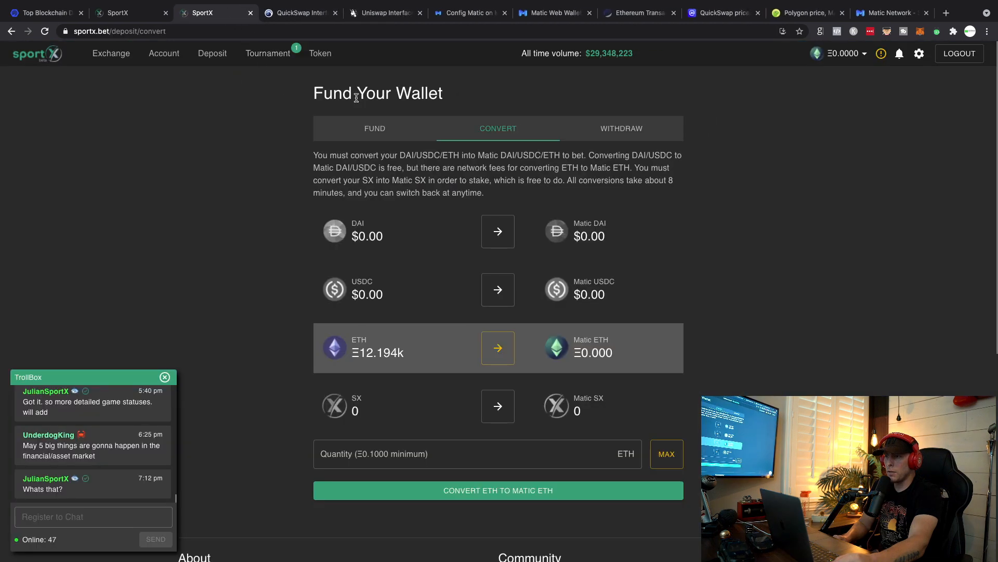
{"action": "mouse_move", "coordinate": [111, 53]}
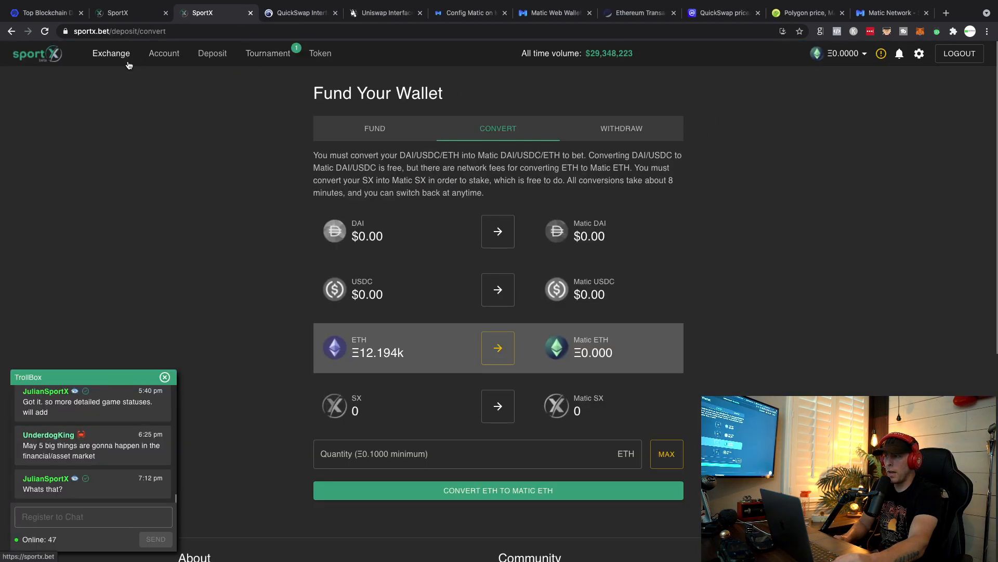
{"action": "mouse_move", "coordinate": [671, 263]}
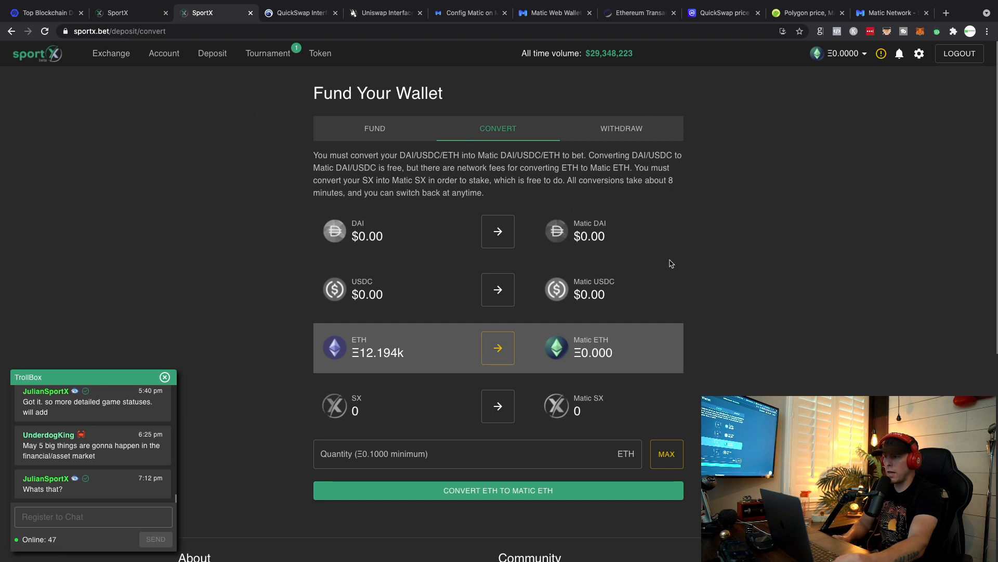
{"action": "mouse_move", "coordinate": [169, 84]}
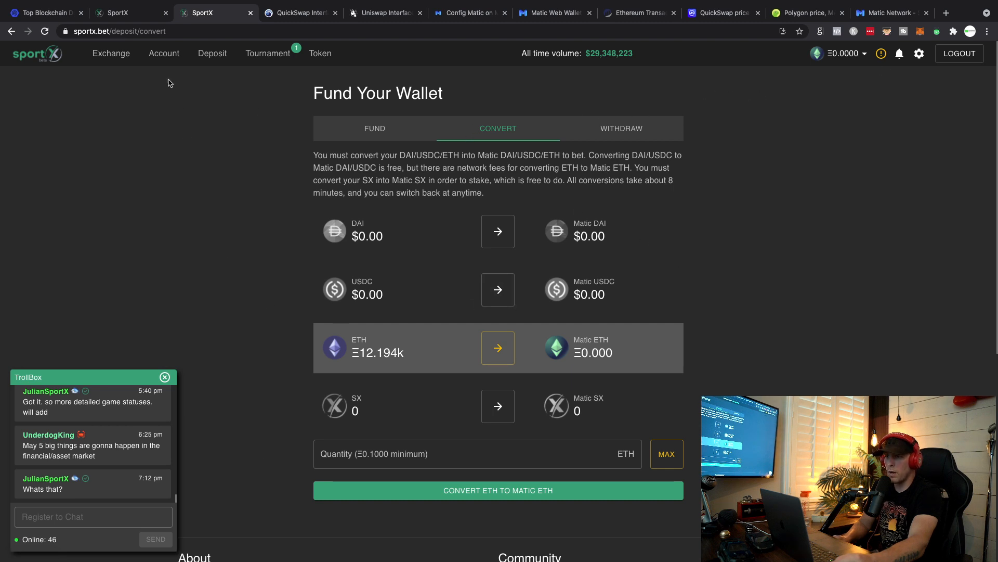
{"action": "left_click", "coordinate": [41, 12]}
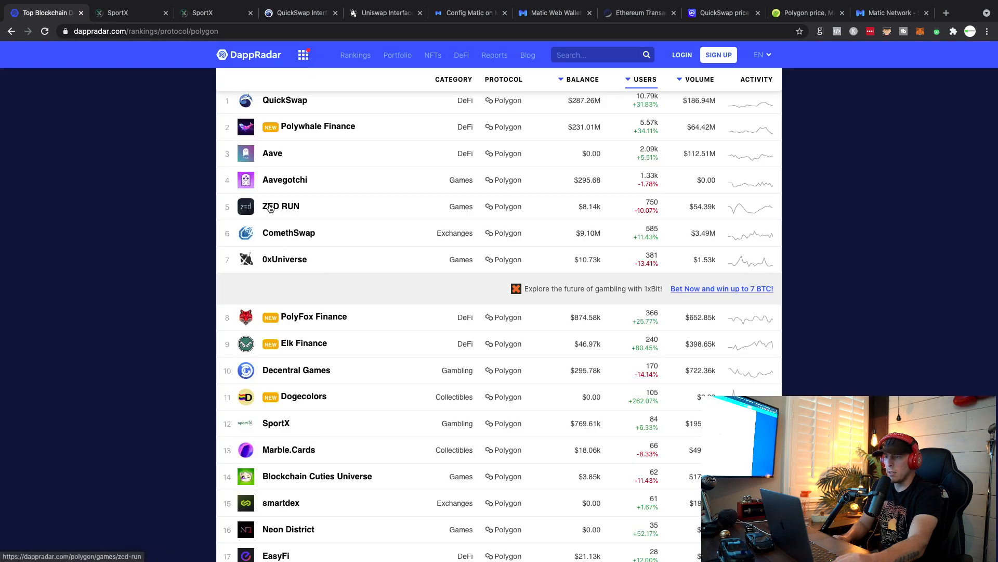
{"action": "mouse_move", "coordinate": [211, 410]}
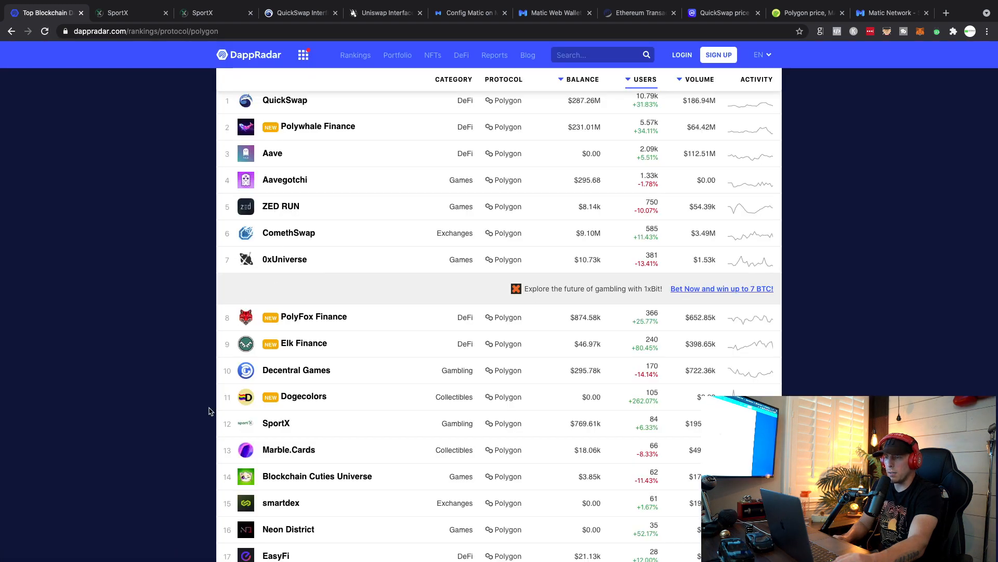
- Open SportX (#12) from the Polygon rankings and launch its site via Open Dapp
{"action": "scroll", "scroll_direction": "down", "scroll_amount": 3}
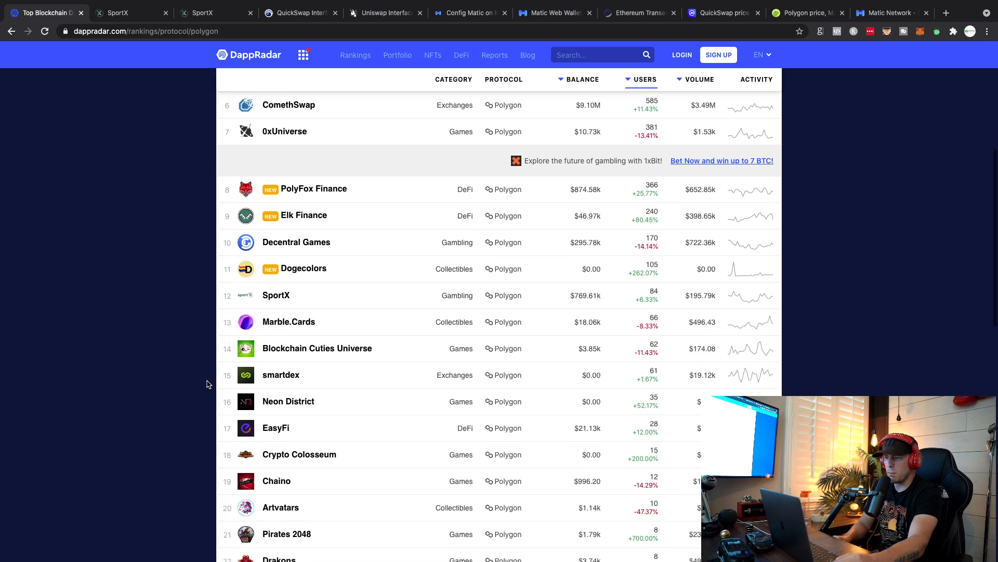
{"action": "scroll", "scroll_direction": "down", "scroll_amount": 3}
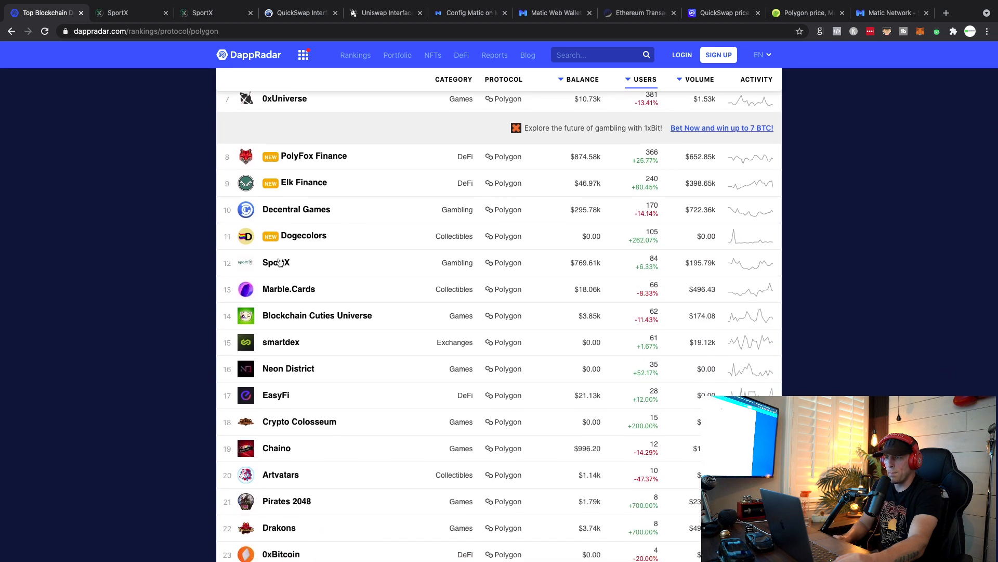
{"action": "left_click", "coordinate": [276, 262]}
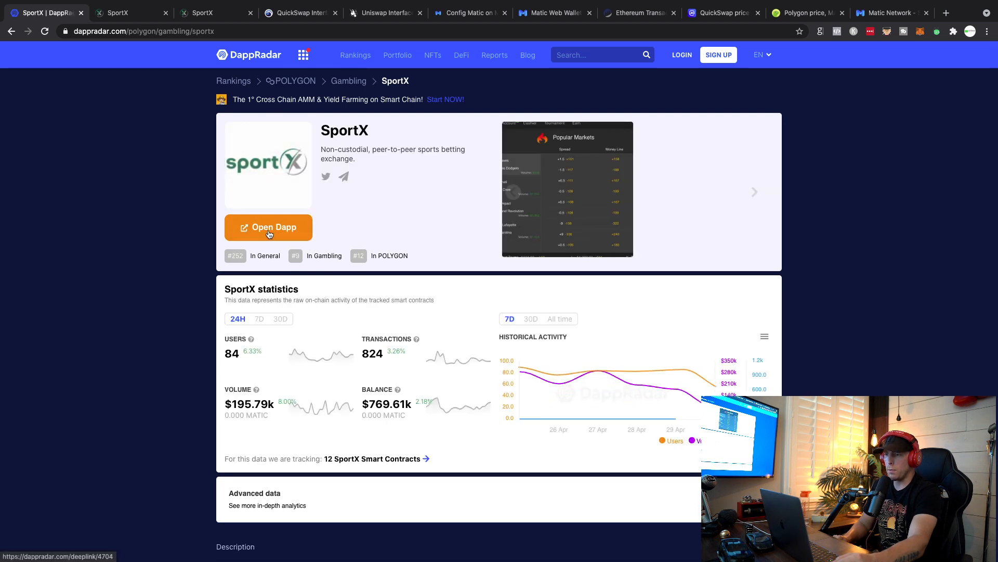
{"action": "left_click", "coordinate": [269, 228]}
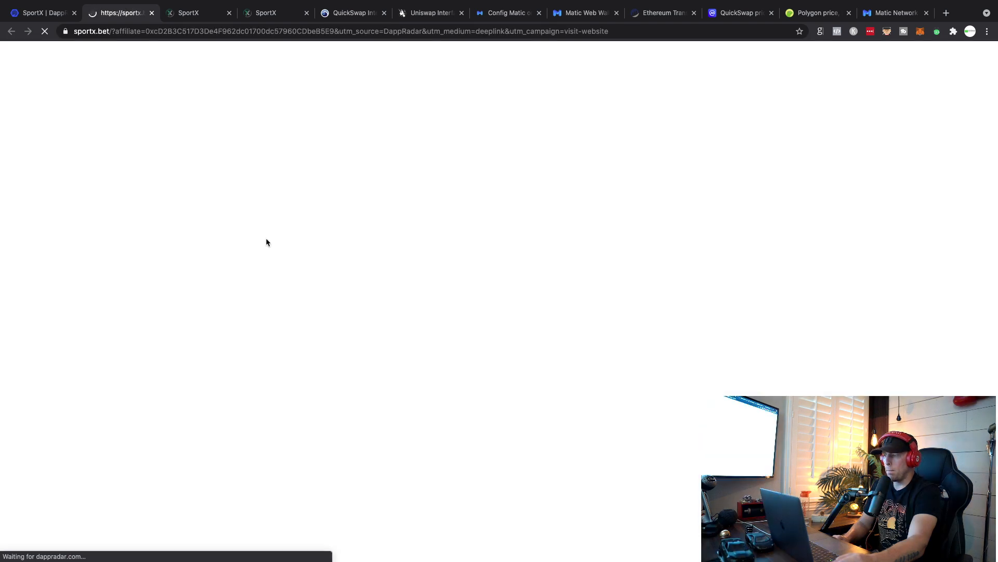
{"action": "mouse_move", "coordinate": [277, 251]}
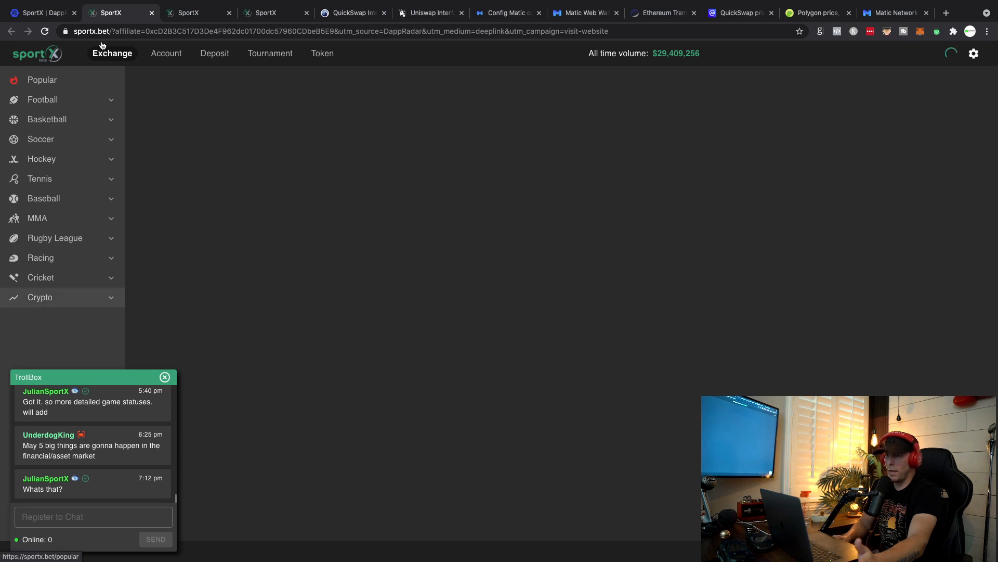
{"action": "mouse_move", "coordinate": [292, 195]}
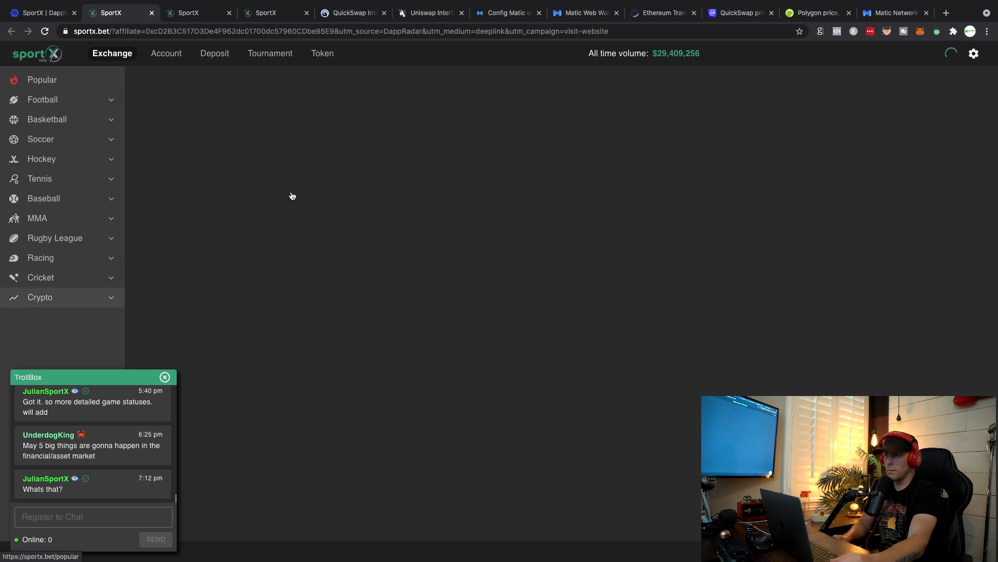
{"action": "mouse_move", "coordinate": [188, 167]}
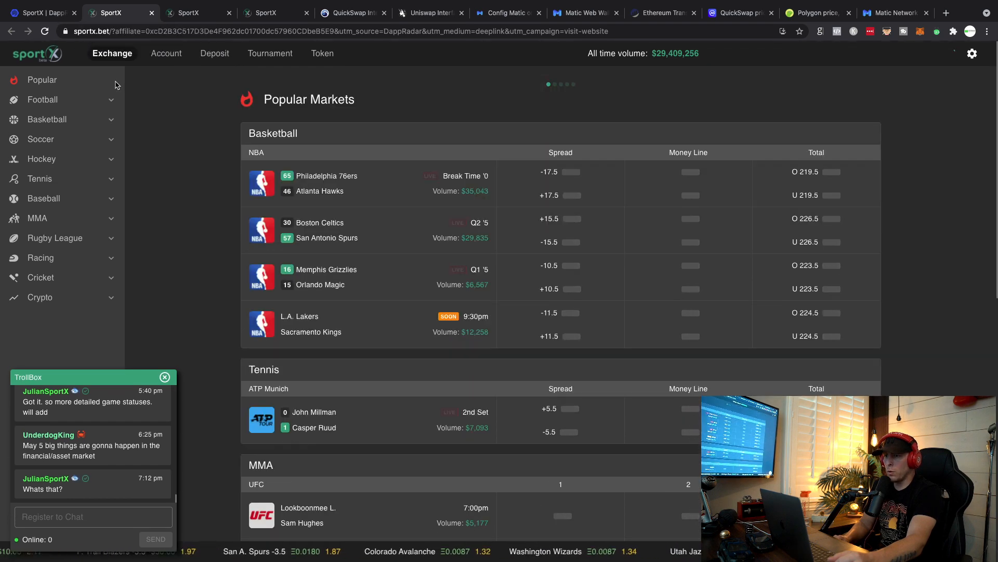
- After sportx.bet loads its Popular Markets, switch back to the SportX | DappRadar tab
{"action": "left_click", "coordinate": [42, 12]}
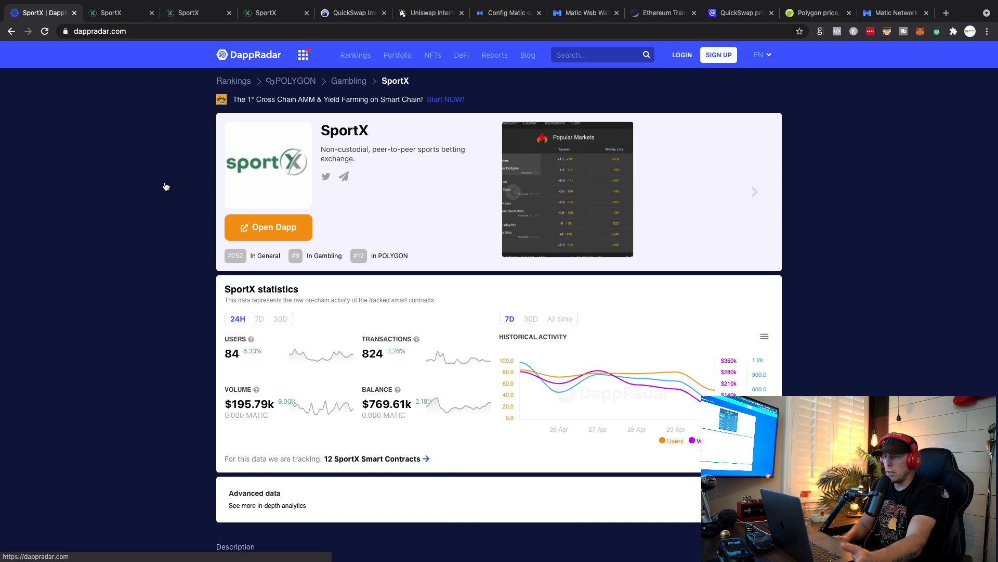
- Go to the DappRadar homepage and select the Polygon protocol chip to load its dapp rankings
{"action": "left_click", "coordinate": [248, 55]}
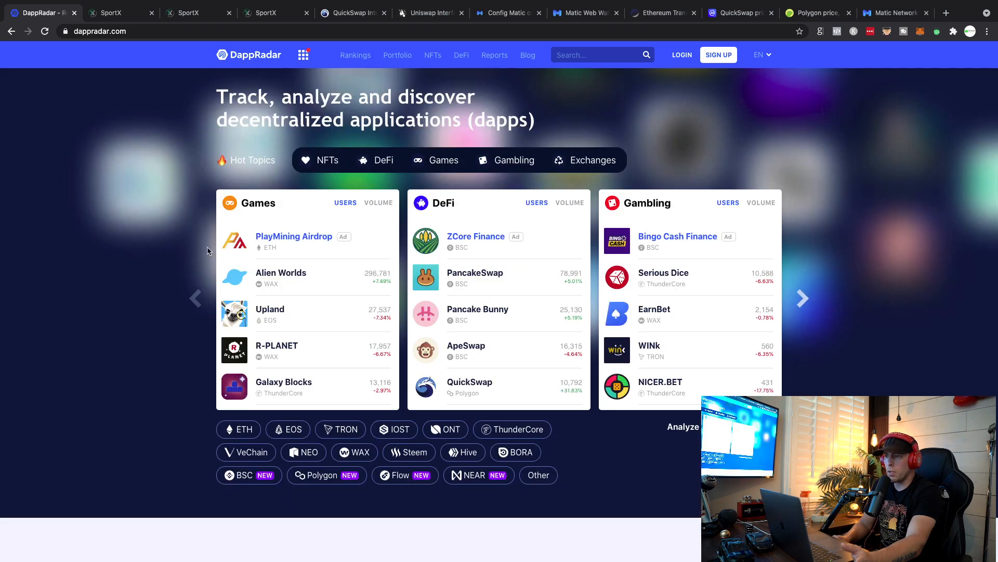
{"action": "scroll", "scroll_direction": "down", "scroll_amount": 3}
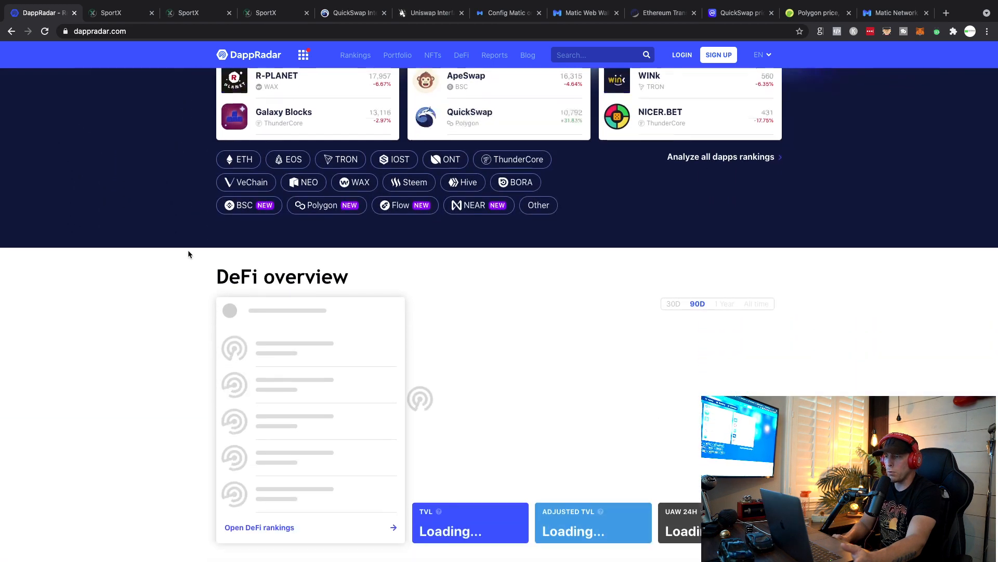
{"action": "scroll", "scroll_direction": "down", "scroll_amount": 3}
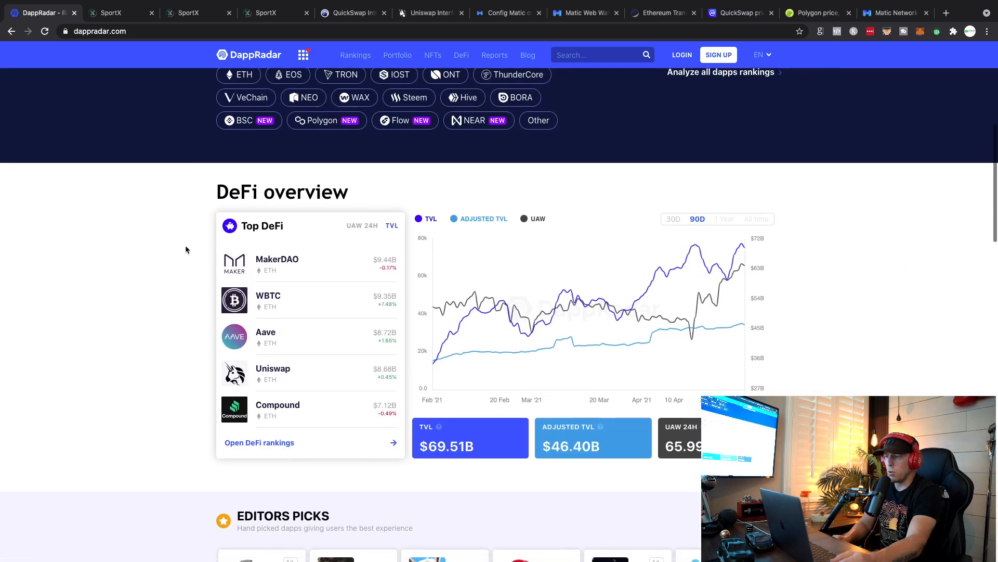
{"action": "scroll", "scroll_direction": "up", "scroll_amount": 3}
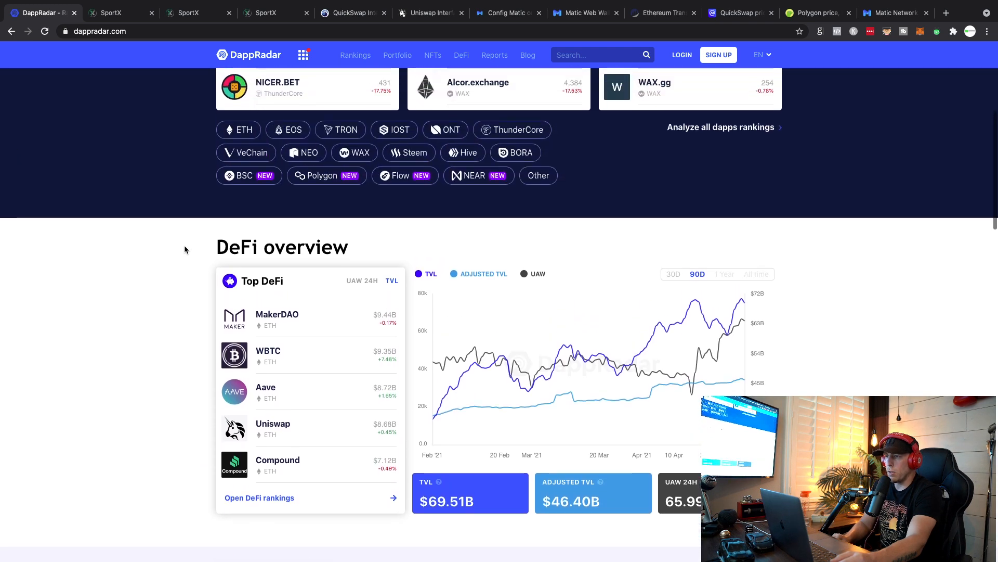
{"action": "mouse_move", "coordinate": [327, 176]}
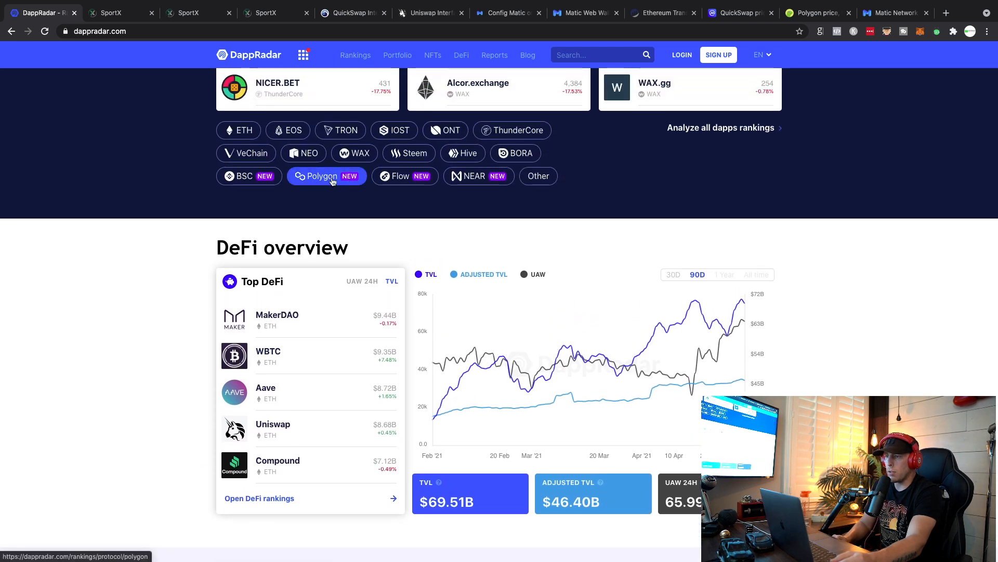
{"action": "left_click", "coordinate": [327, 176]}
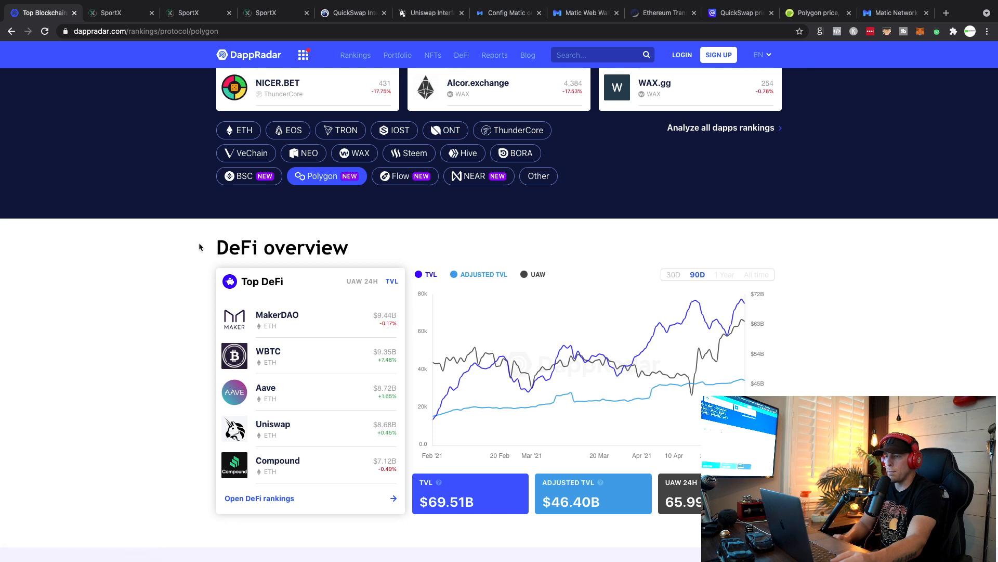
- Scroll the loaded Polygon rankings and close the duplicate SportX browser tab
{"action": "scroll", "scroll_direction": "up", "scroll_amount": 3}
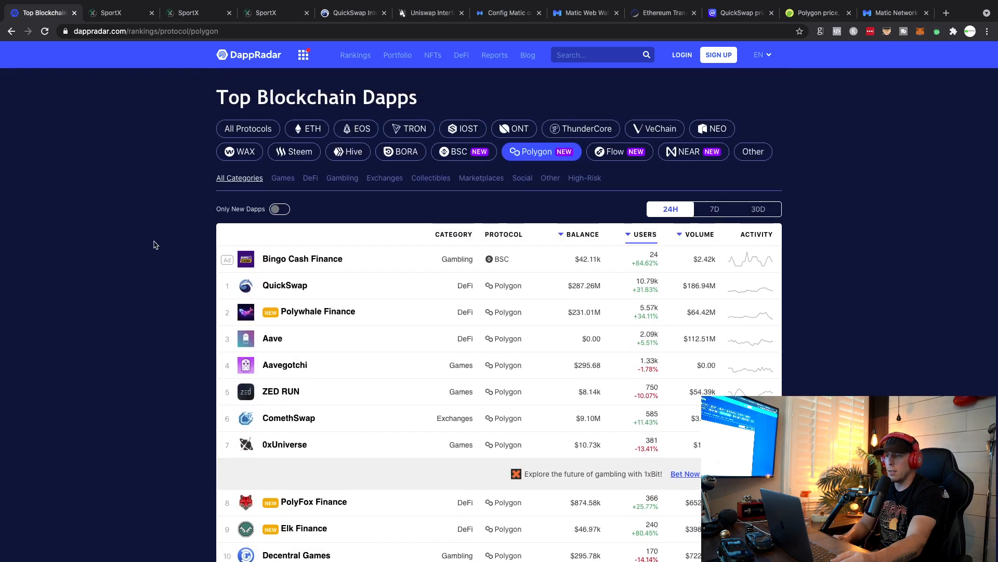
{"action": "scroll", "scroll_direction": "down", "scroll_amount": 3}
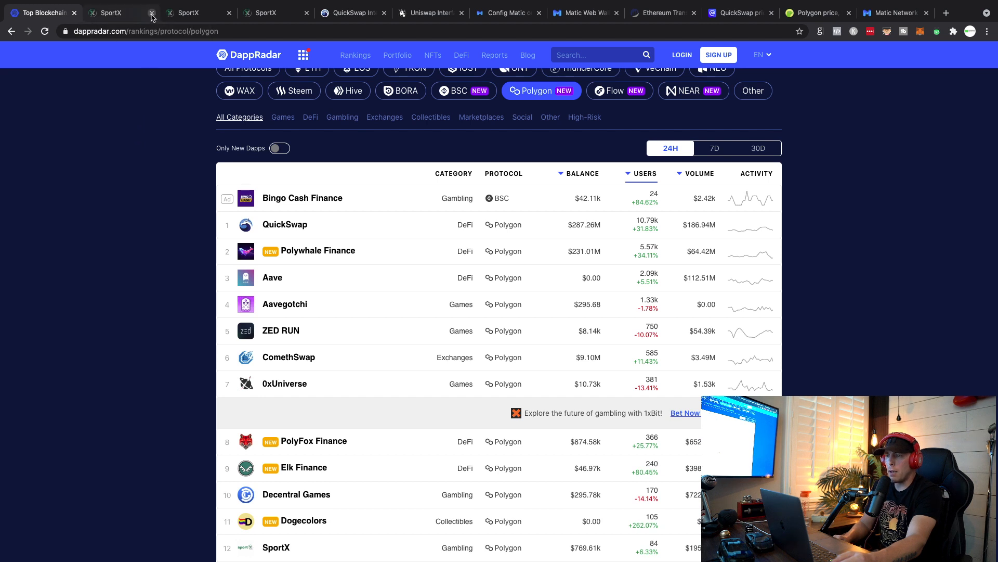
{"action": "left_click", "coordinate": [152, 12]}
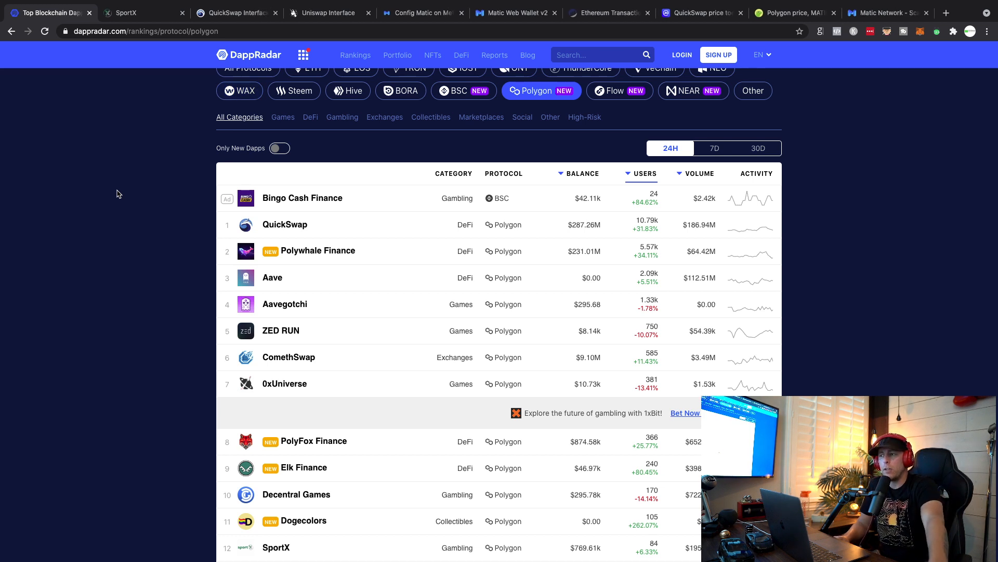
{"action": "mouse_move", "coordinate": [881, 150]}
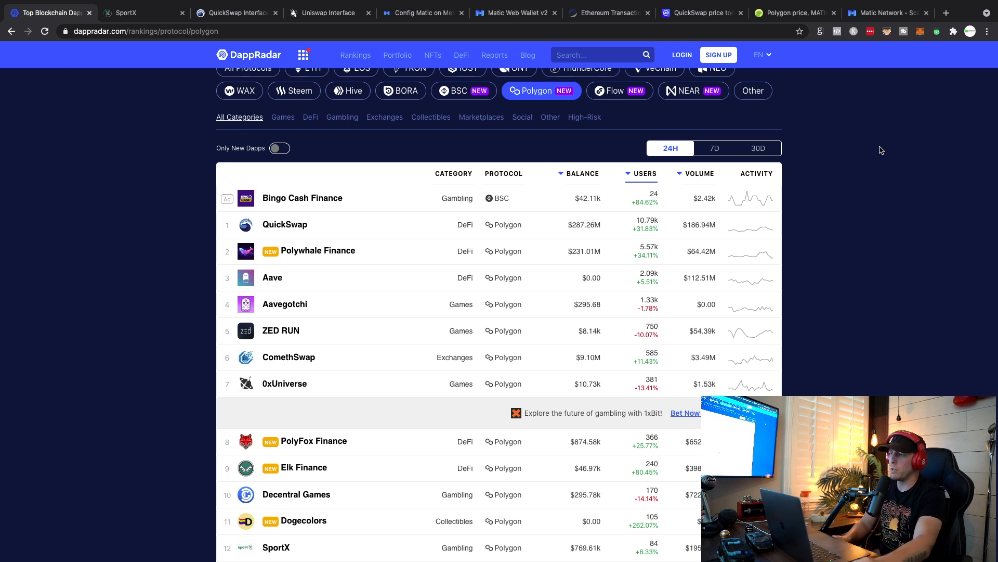
{"action": "mouse_move", "coordinate": [853, 153]}
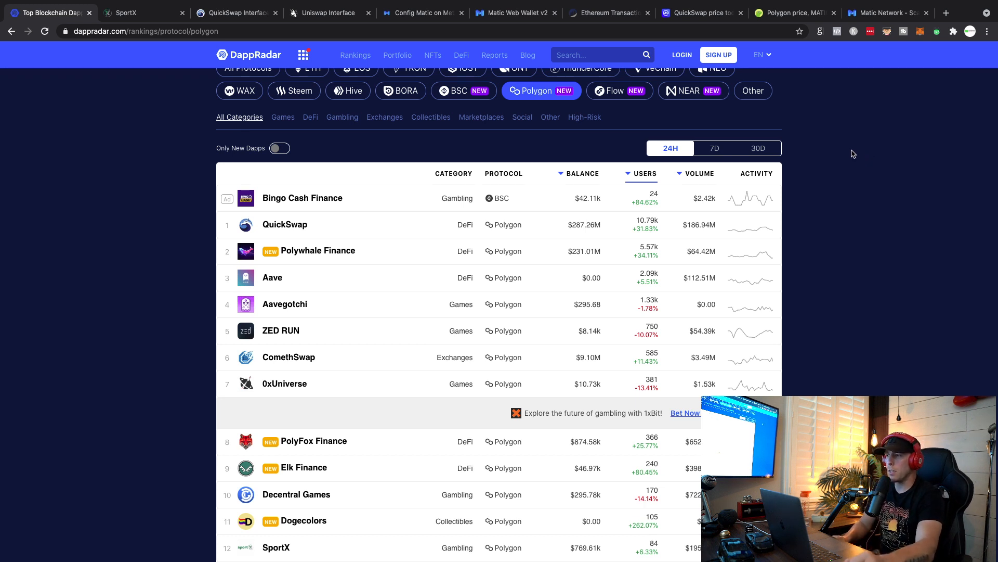